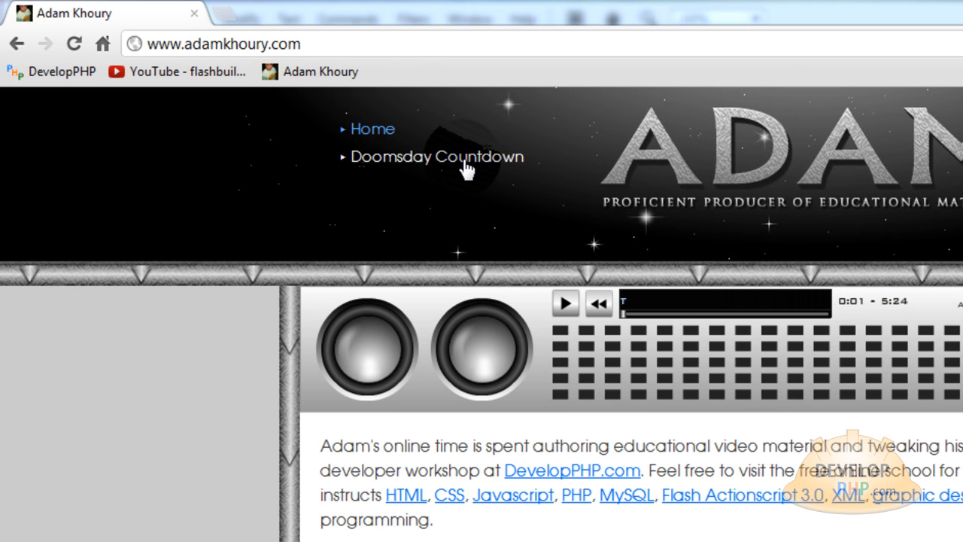
- Load the Doomsday Countdown page from the site navigation and view its live timer
{"action": "left_click", "coordinate": [431, 156]}
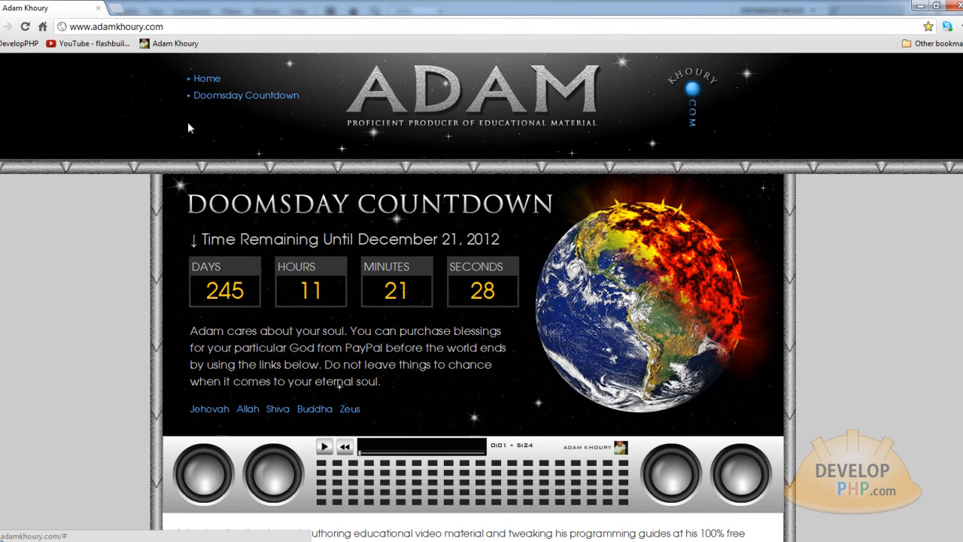
{"action": "mouse_move", "coordinate": [222, 103]}
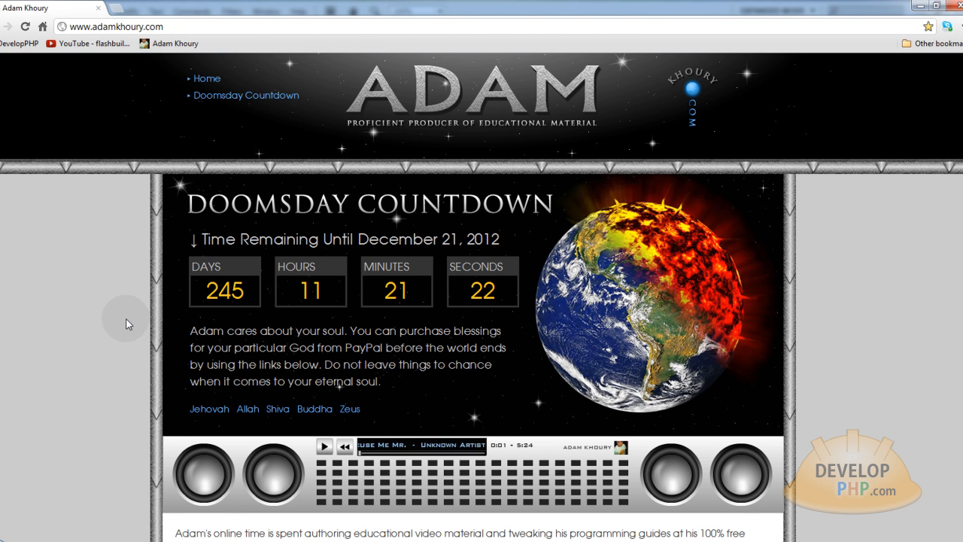
{"action": "scroll", "scroll_direction": "down", "scroll_amount": 3}
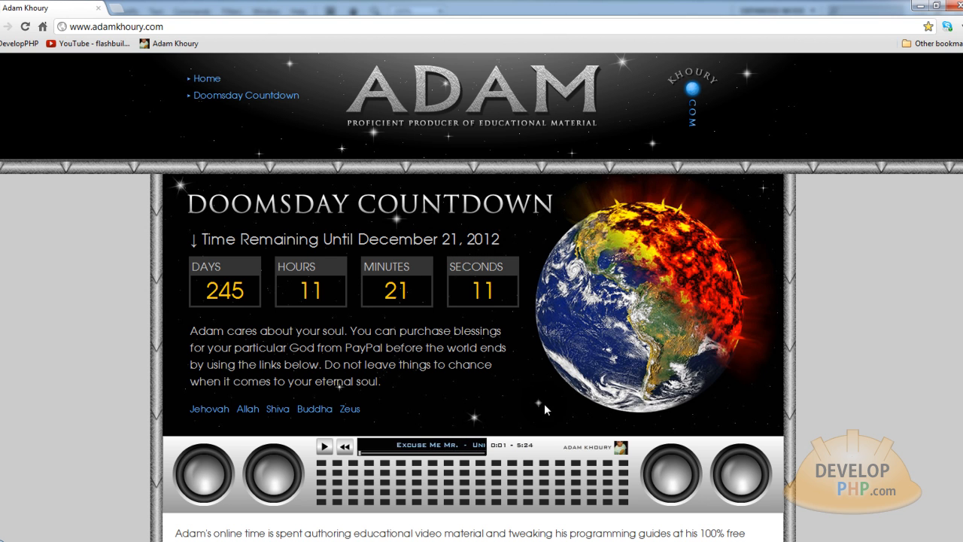
{"action": "mouse_move", "coordinate": [518, 398]}
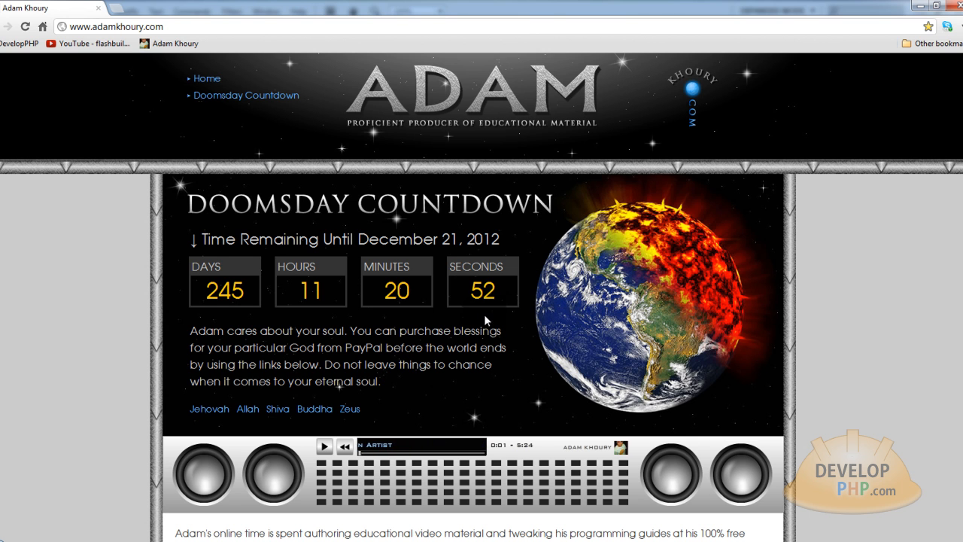
{"action": "mouse_move", "coordinate": [410, 317]}
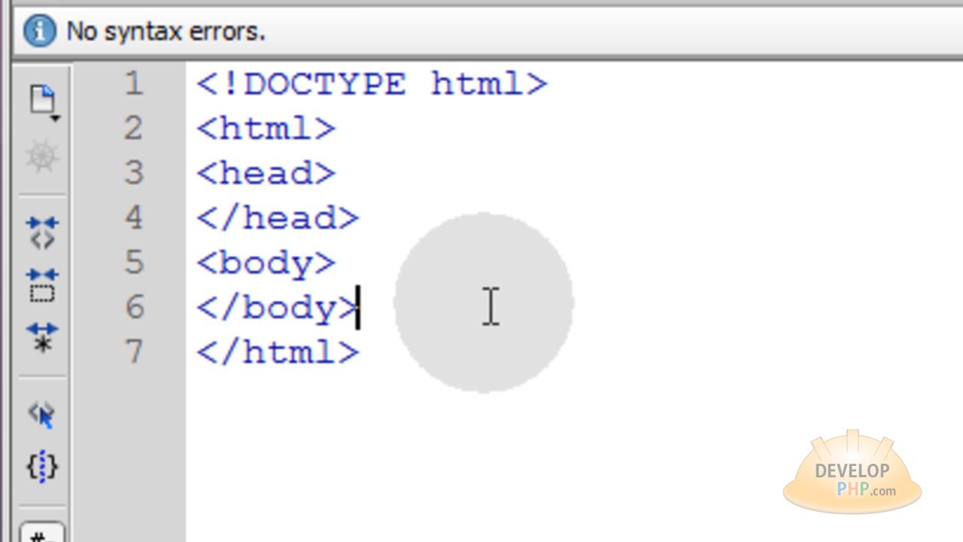
{"action": "mouse_move", "coordinate": [614, 86]}
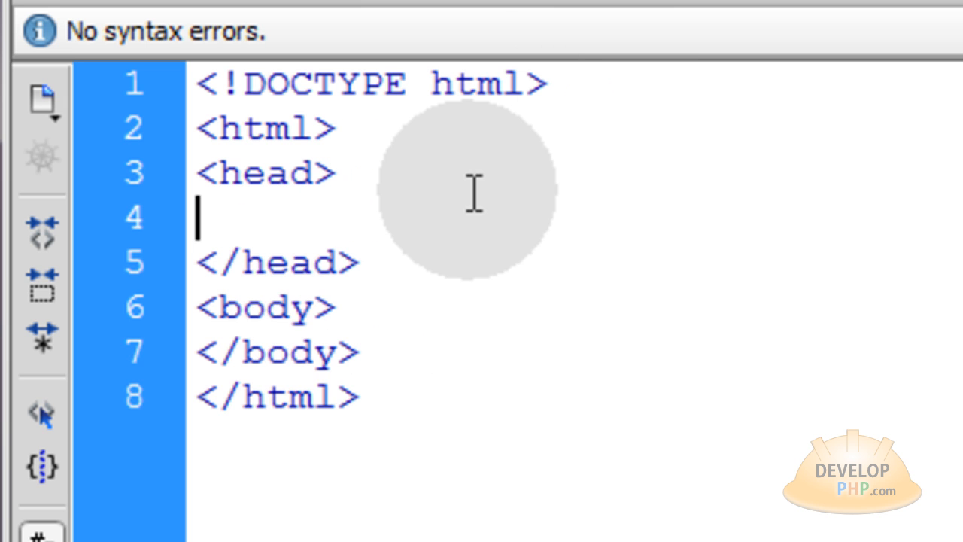
- Add a <script type="text/javascript"></script> block inside the page head
{"action": "type", "text": "<scrip"}
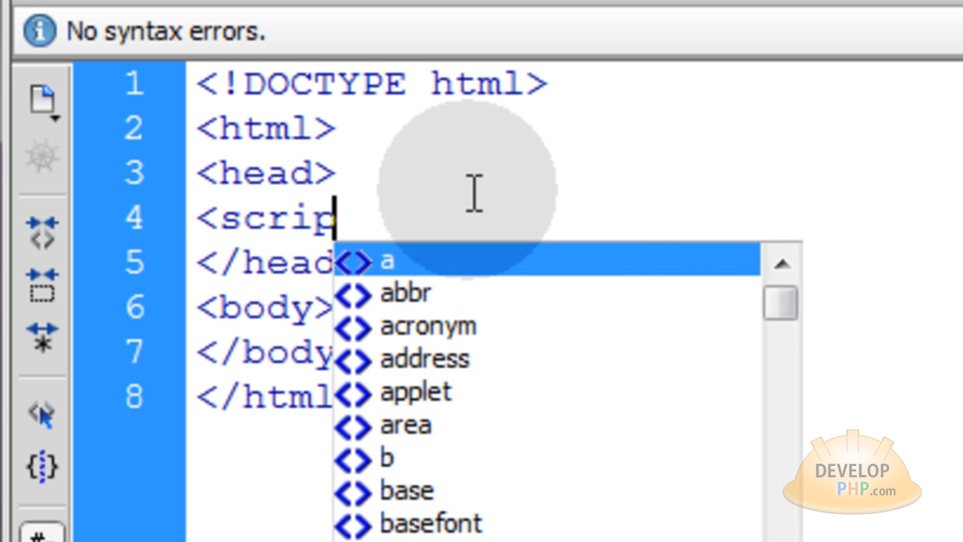
{"action": "type", "text": "type=\"text/javascript\">"}
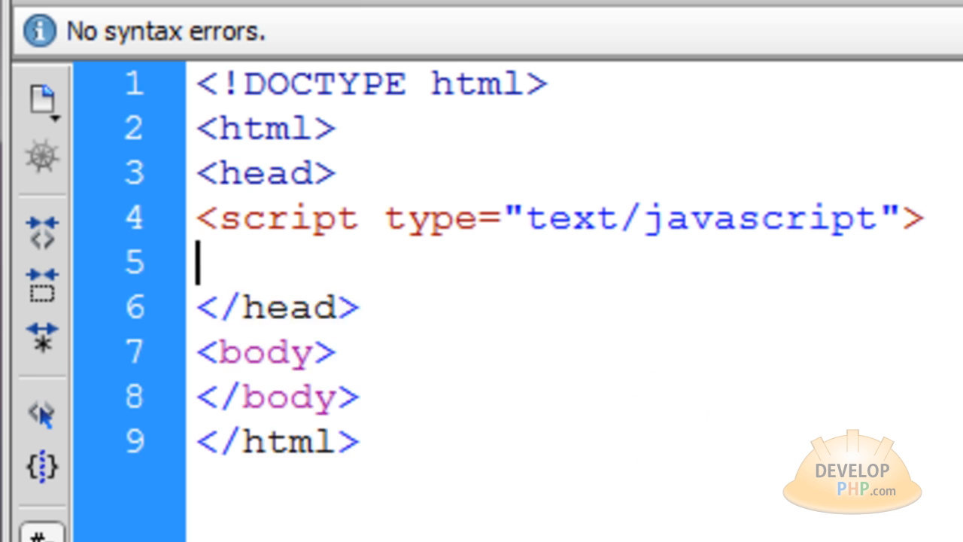
{"action": "type", "text": "</script>"}
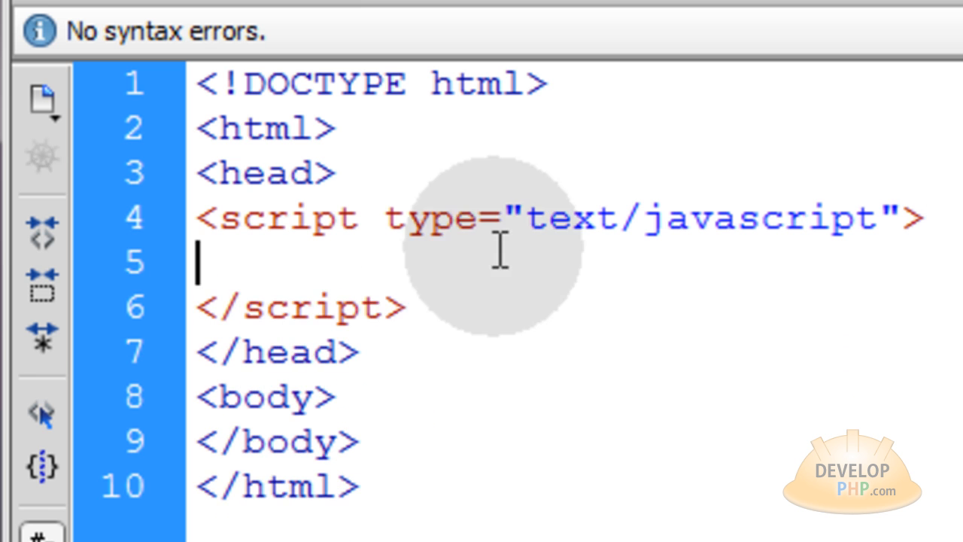
- Write an empty function cdtd() { } inside the script block
{"action": "type", "text": "func"}
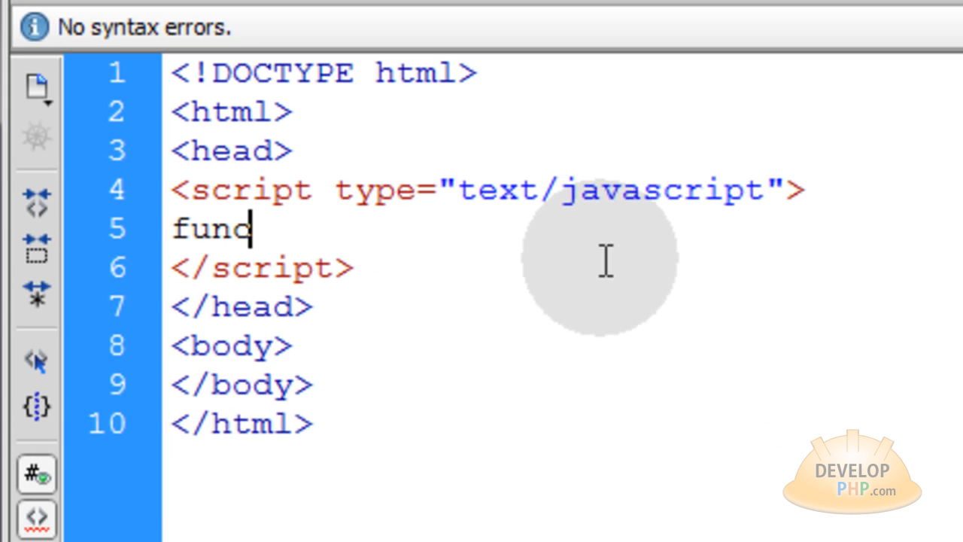
{"action": "type", "text": "tion"}
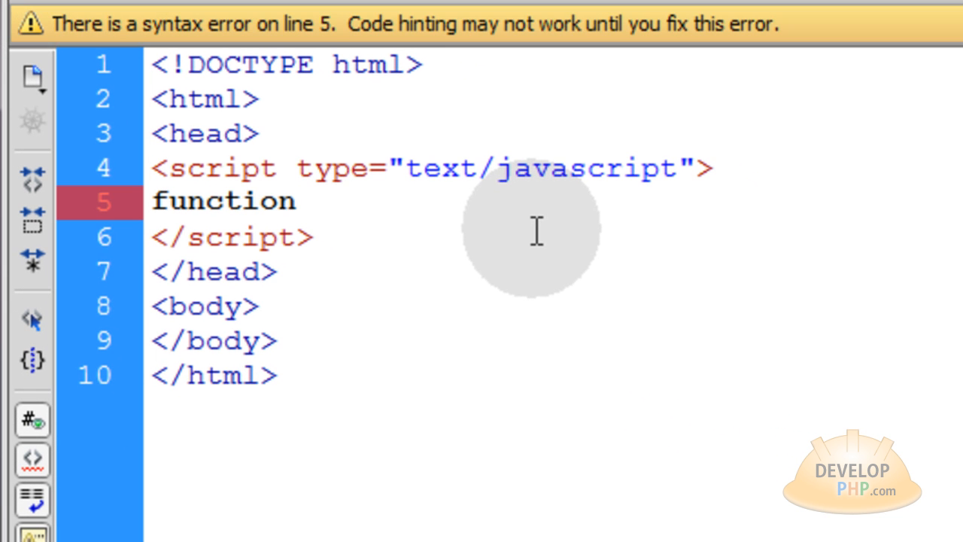
{"action": "type", "text": "cdtd"}
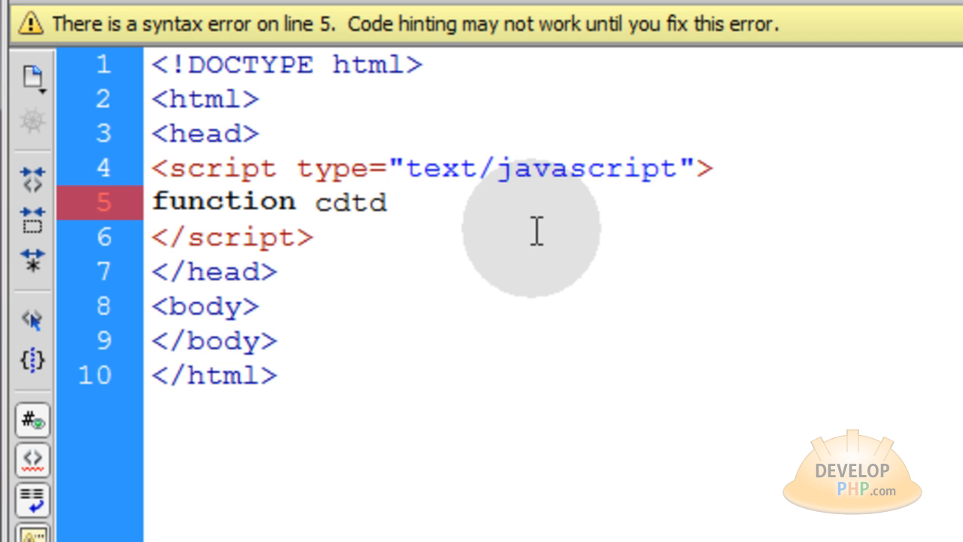
{"action": "type", "text": "() {"}
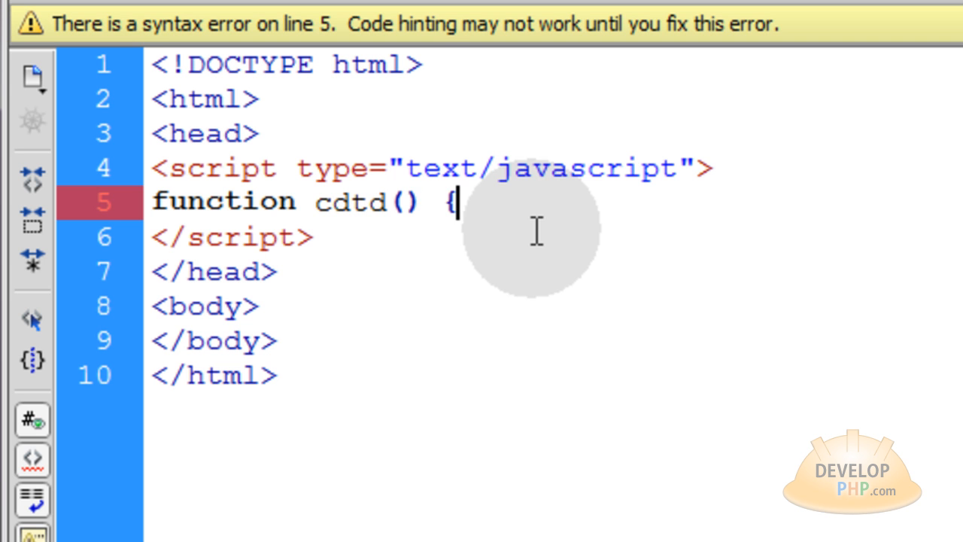
{"action": "key", "text": "Enter"}
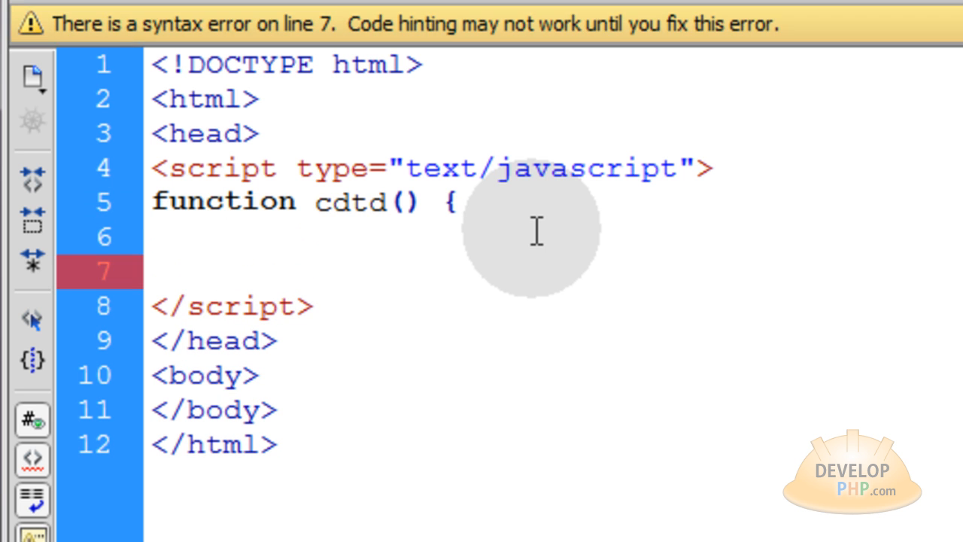
{"action": "type", "text": "}"}
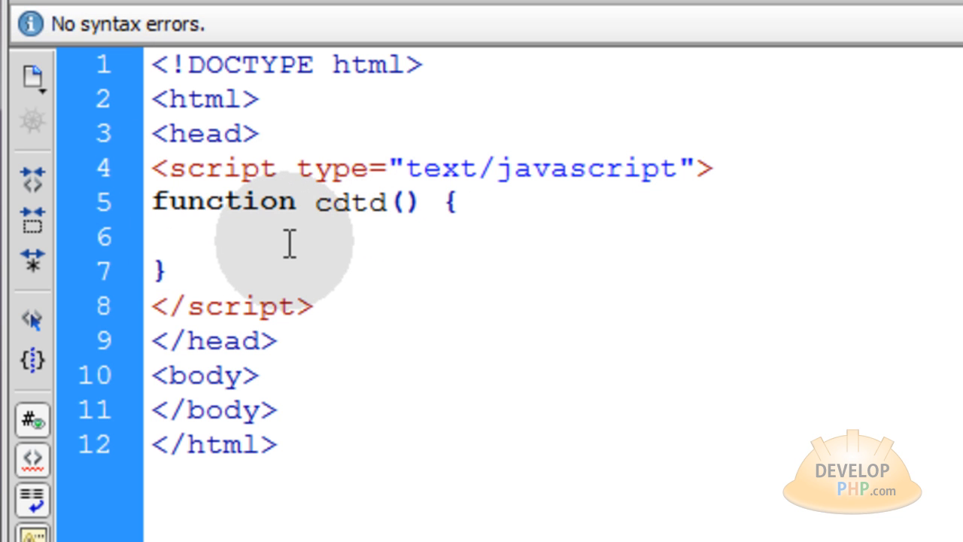
- Declare var xmas = new Date("December 25, 2012 00:01:00"); in the cdtd body
{"action": "left_click", "coordinate": [219, 238]}
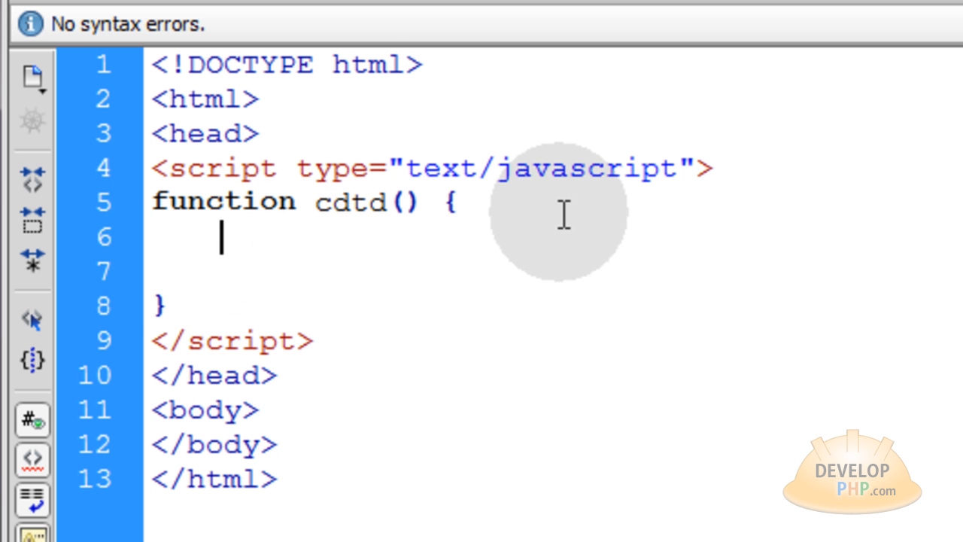
{"action": "type", "text": "var"}
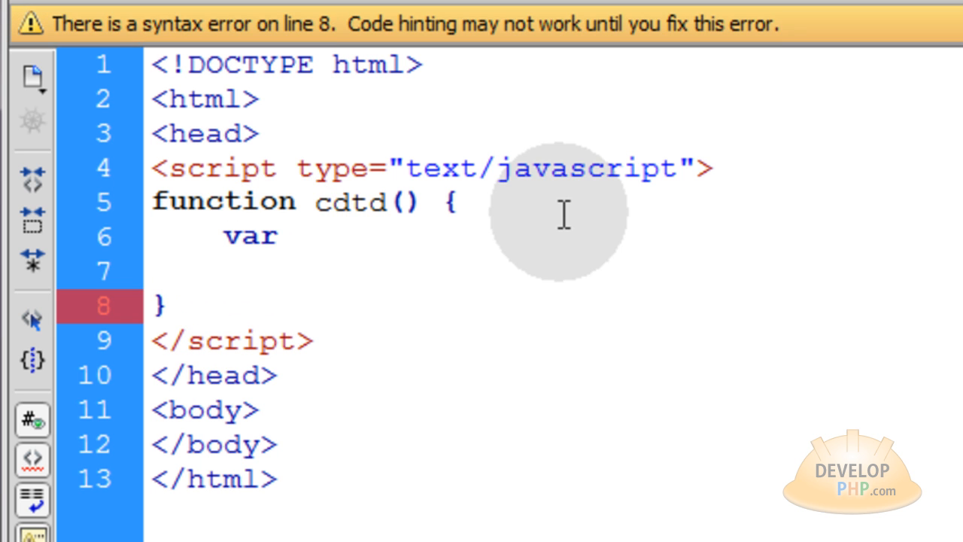
{"action": "type", "text": "xmas"}
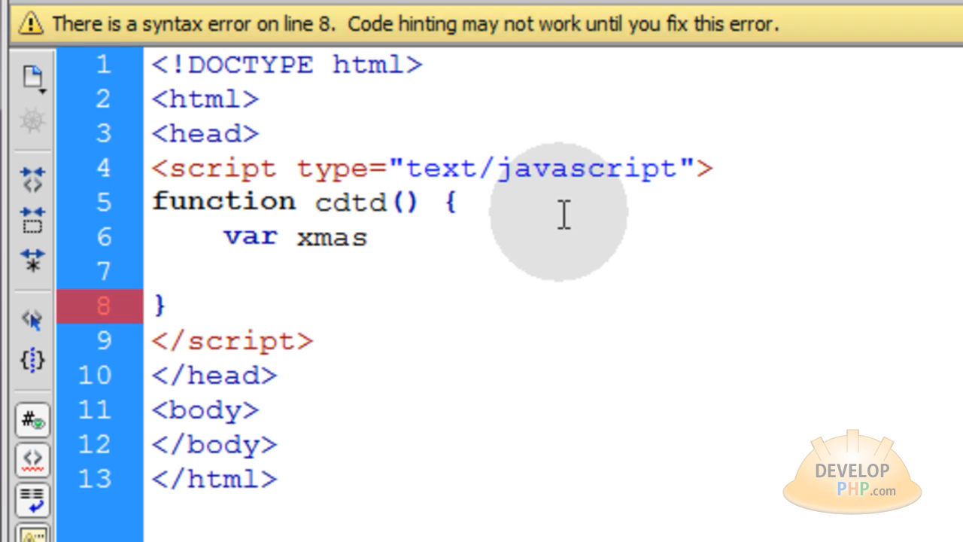
{"action": "type", "text": "="}
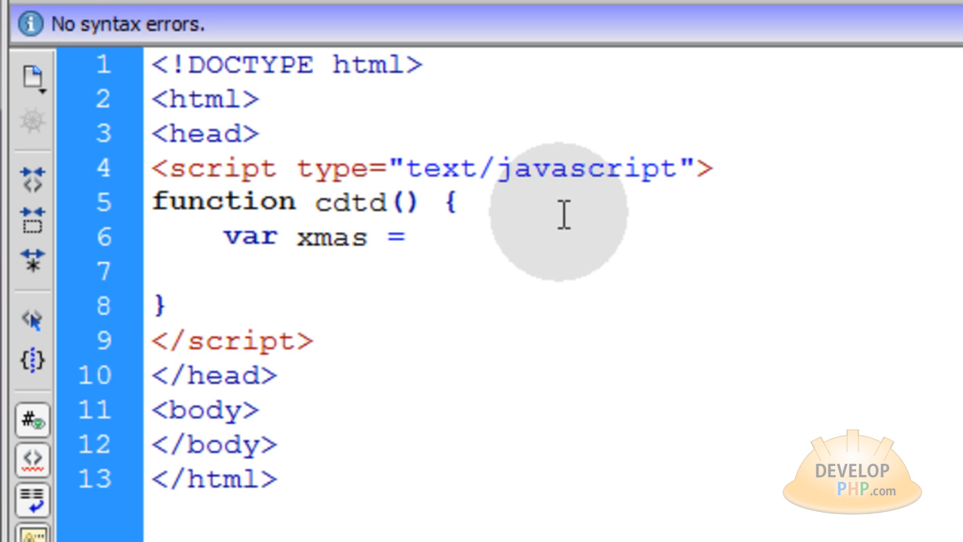
{"action": "type", "text": "new"}
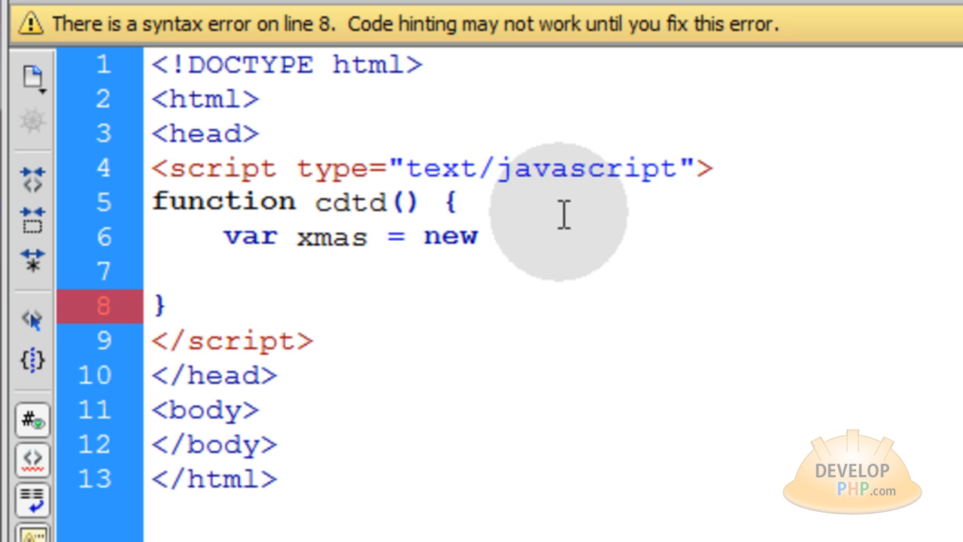
{"action": "type", "text": "Date()"}
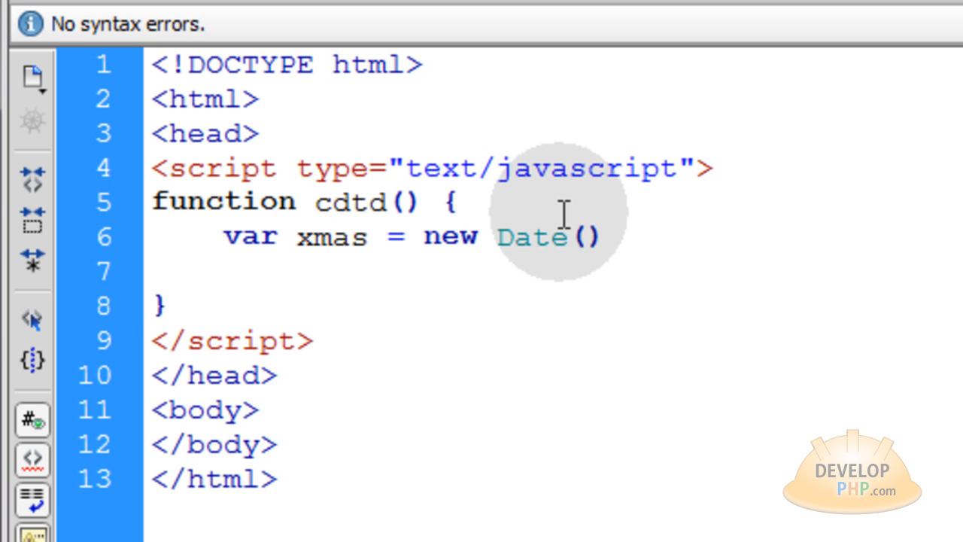
{"action": "type", "text": ";"}
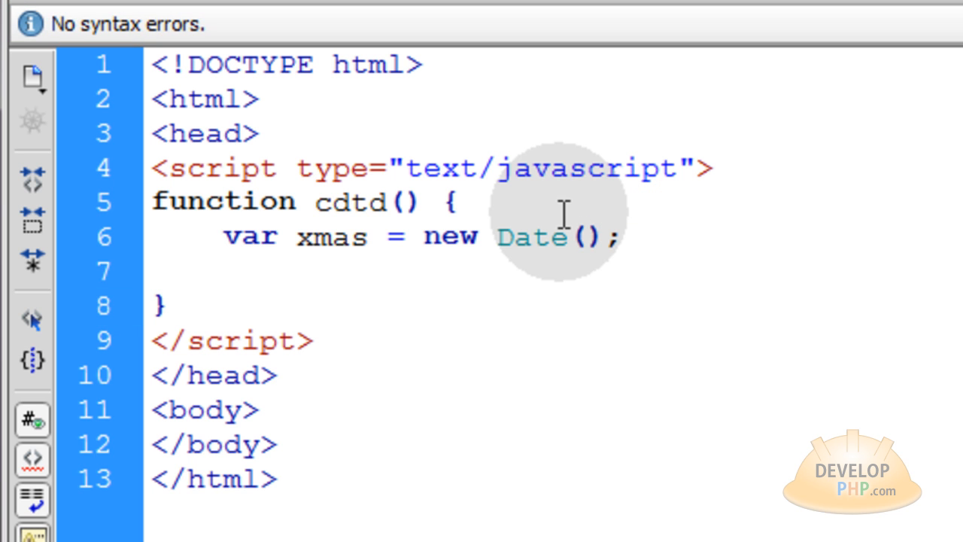
{"action": "type", "text": "\"\""}
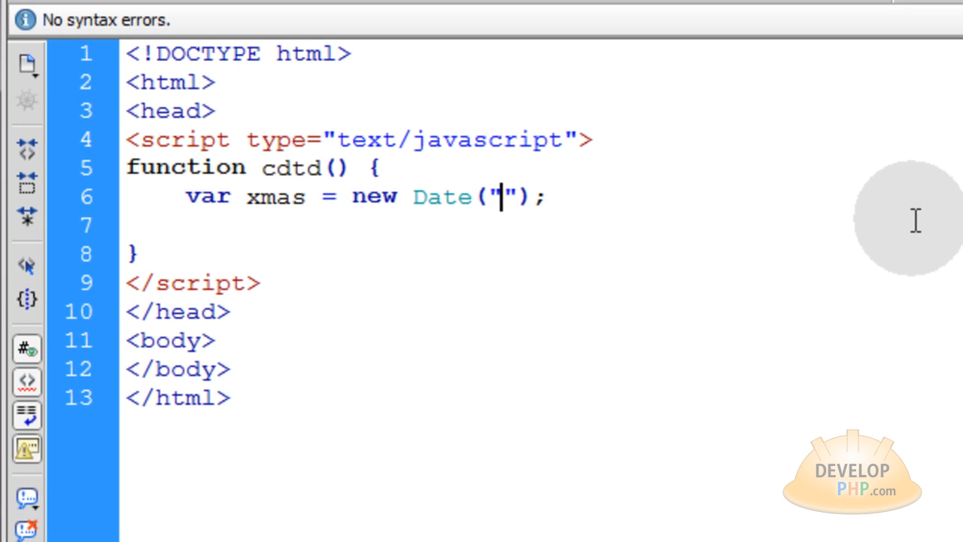
{"action": "type", "text": "December 25, 2012 00:01:00"}
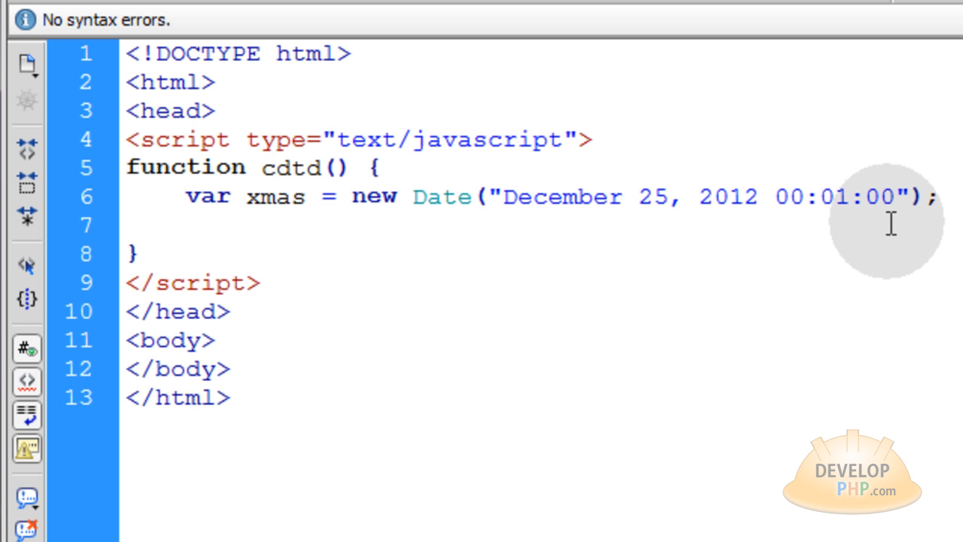
{"action": "mouse_move", "coordinate": [636, 196]}
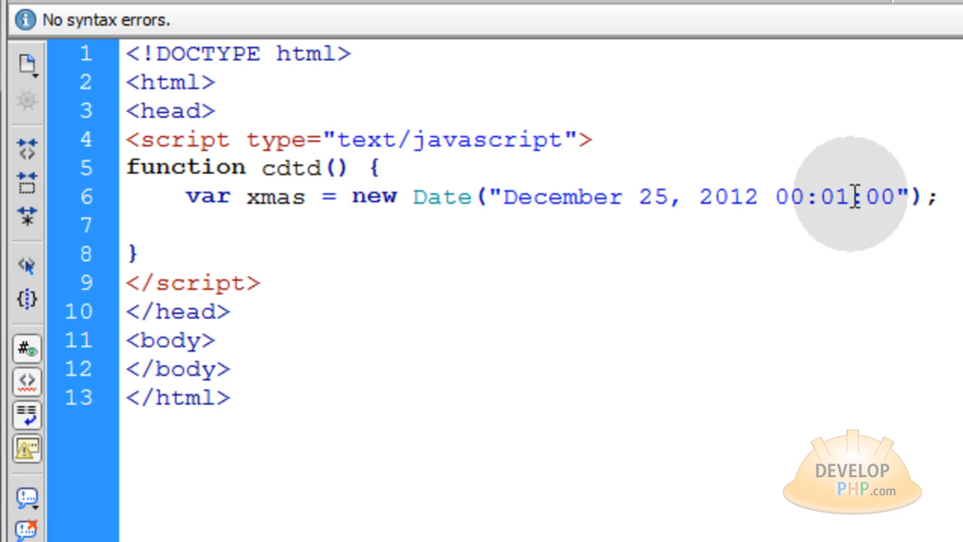
- Highlight the date string to point out its time part, then deselect it
{"action": "double_click", "coordinate": [825, 197]}
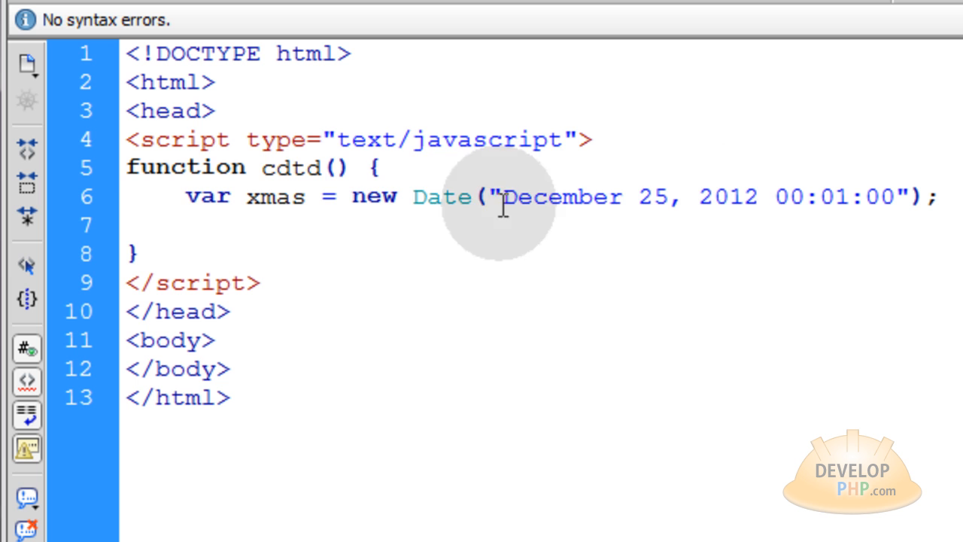
{"action": "mouse_move", "coordinate": [299, 199]}
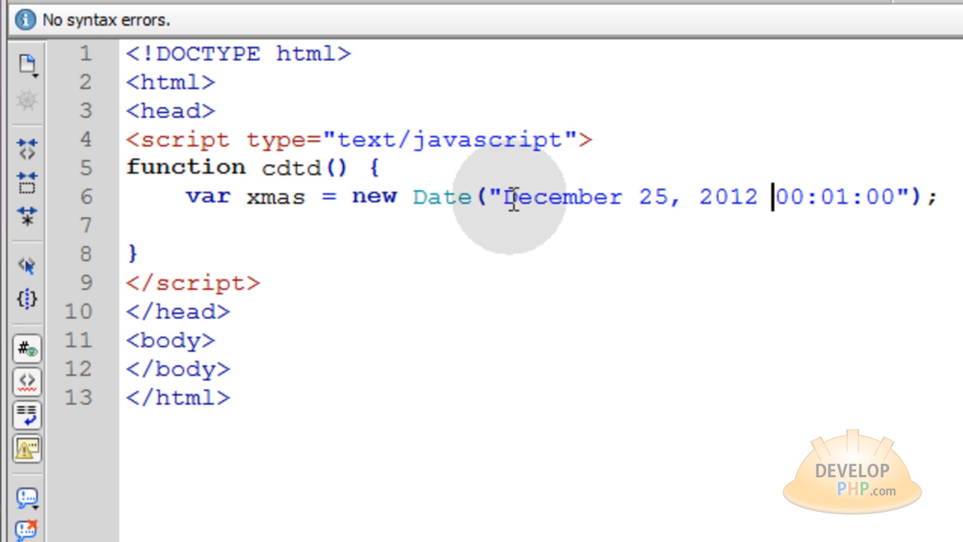
{"action": "left_click_drag", "start_coordinate": [509, 196], "coordinate": [881, 196]}
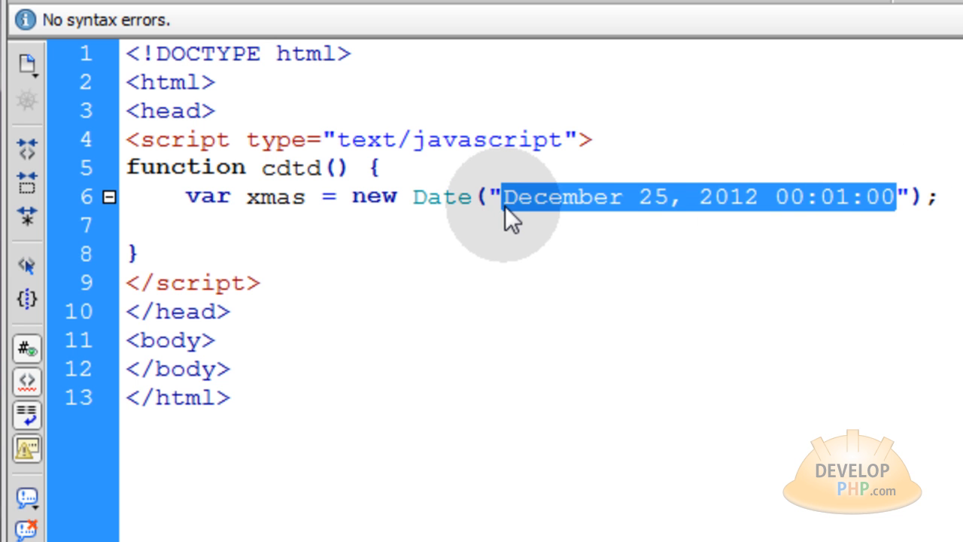
{"action": "left_click", "coordinate": [499, 196]}
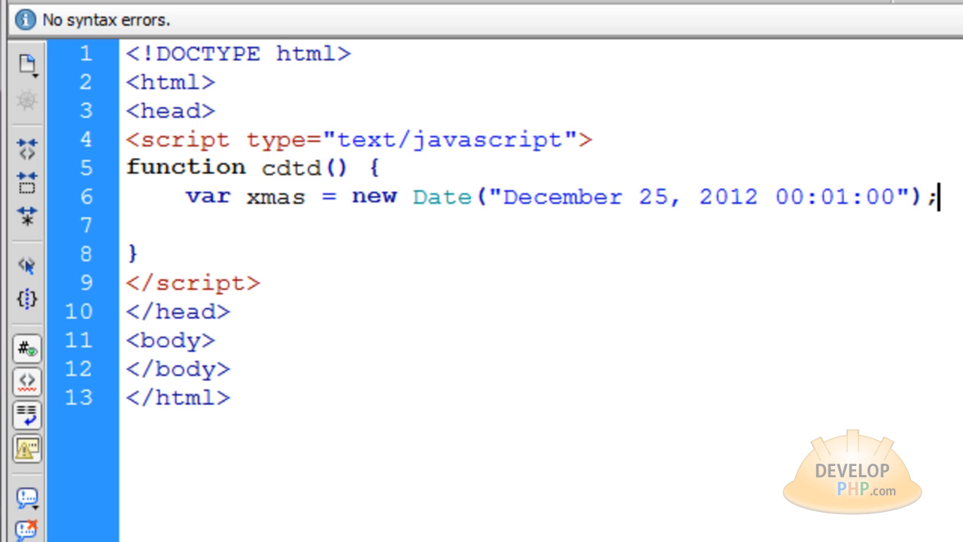
- Declare var now = new Date(); below the xmas line
{"action": "type", "text": "va"}
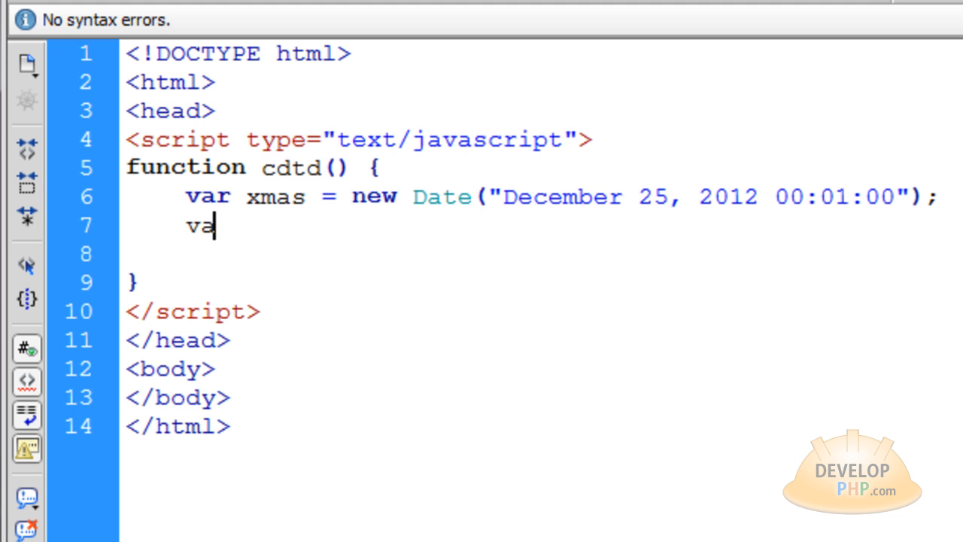
{"action": "type", "text": "r"}
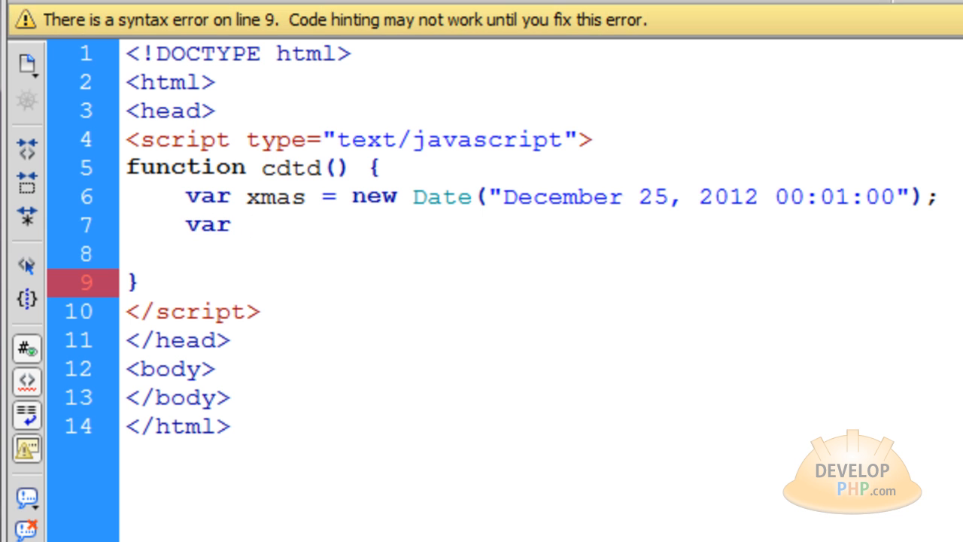
{"action": "type", "text": "now"}
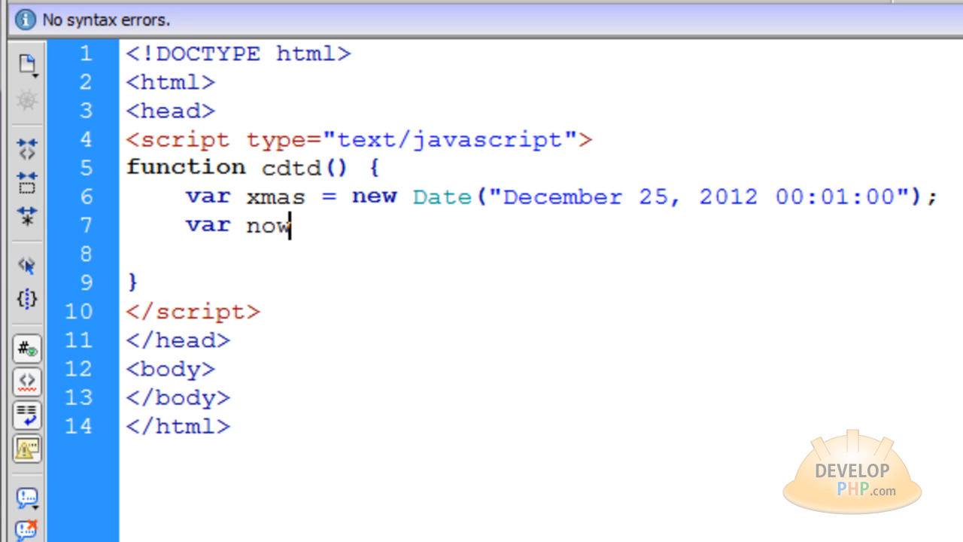
{"action": "type", "text": "= new"}
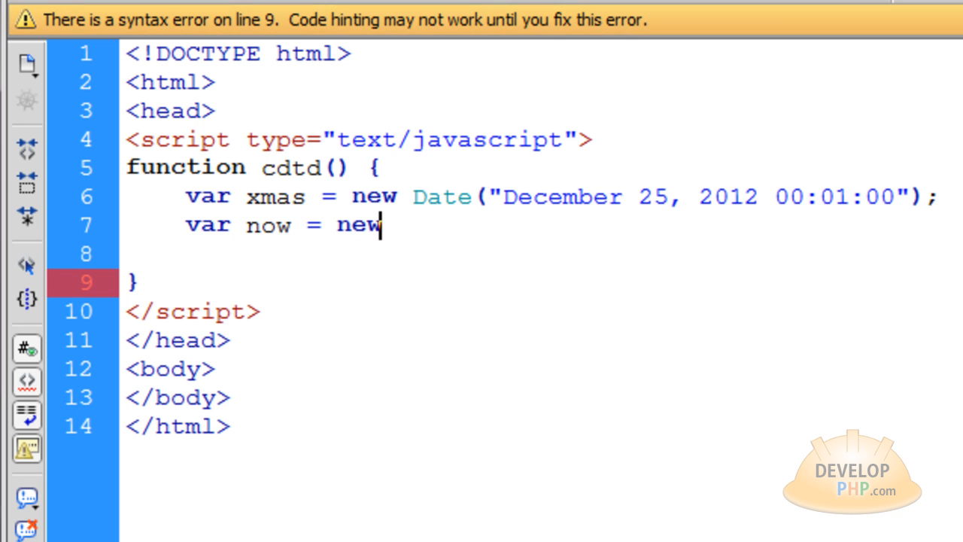
{"action": "type", "text": "Date()"}
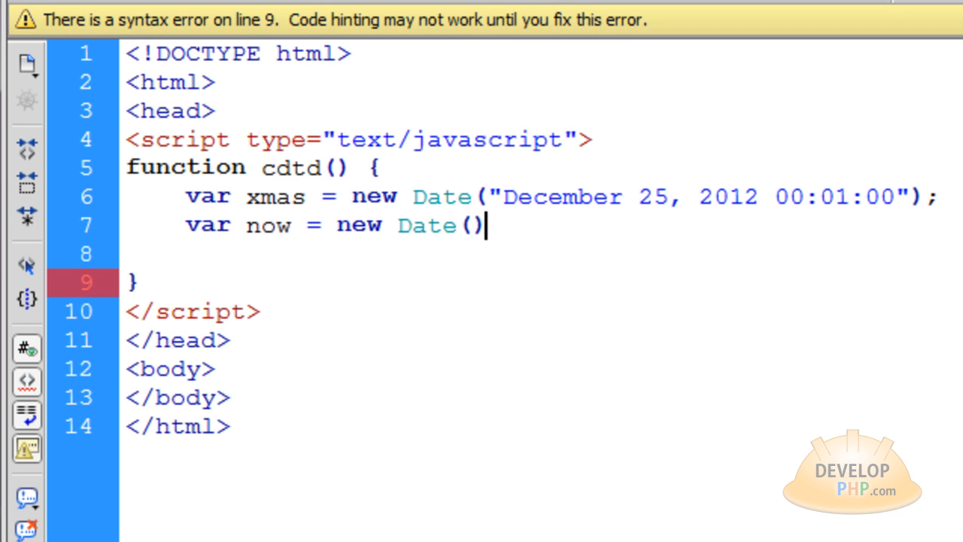
{"action": "type", "text": ";"}
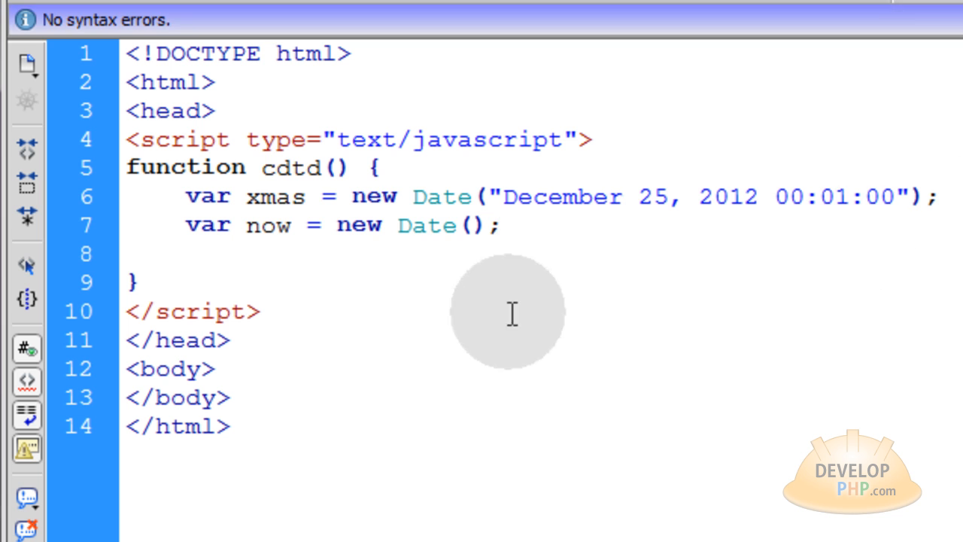
{"action": "double_click", "coordinate": [268, 226]}
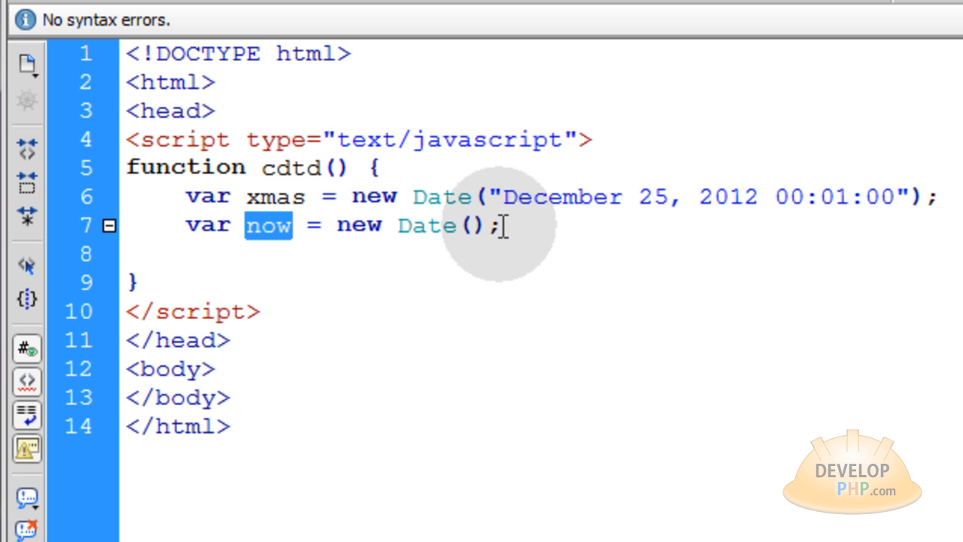
{"action": "left_click", "coordinate": [268, 226]}
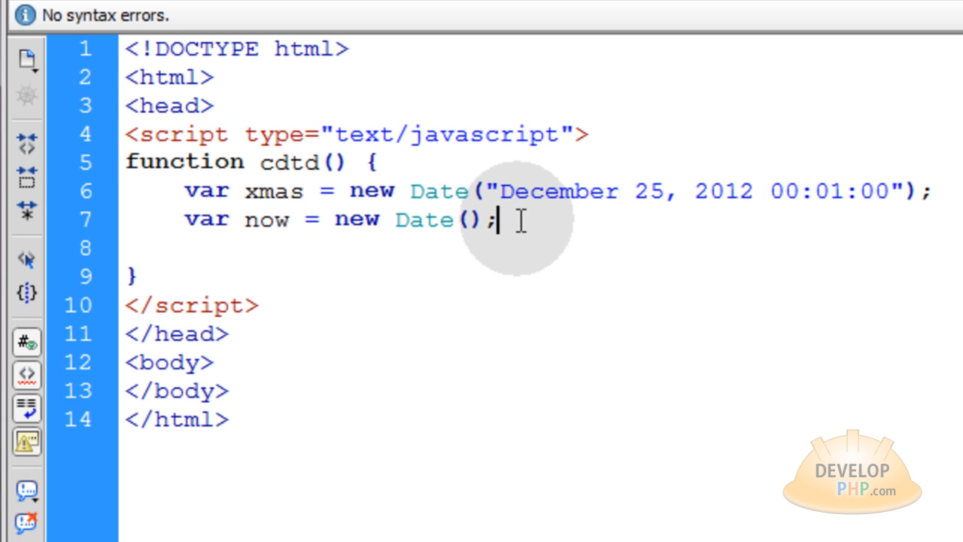
- Declare var timeDiff = xmas.getTime() - now.getTime(); for the milliseconds remaining
{"action": "type", "text": "v"}
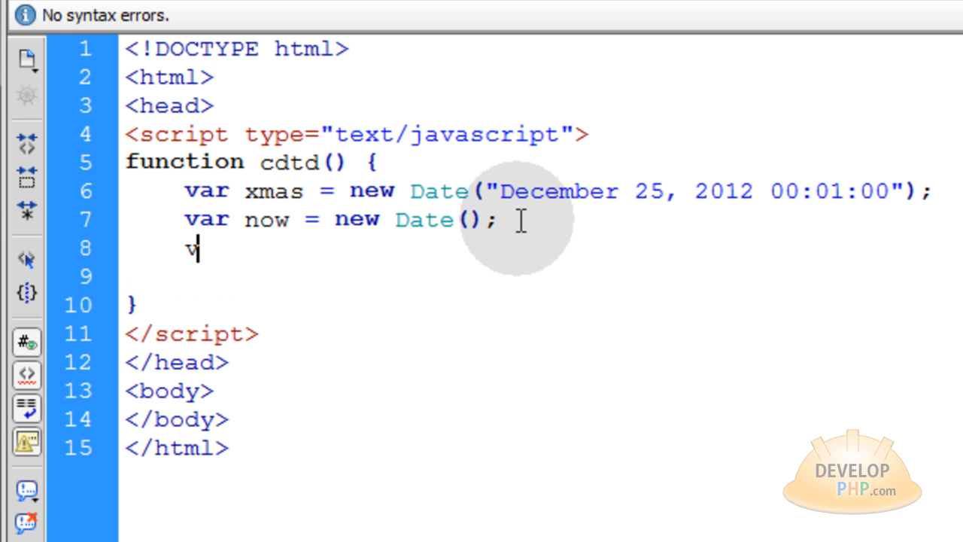
{"action": "type", "text": "ar tim"}
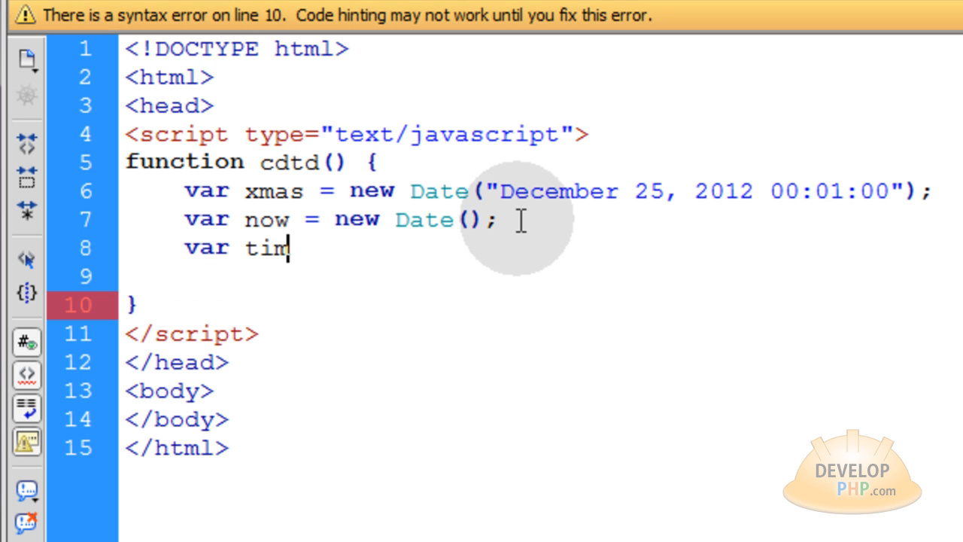
{"action": "type", "text": "eDiff ="}
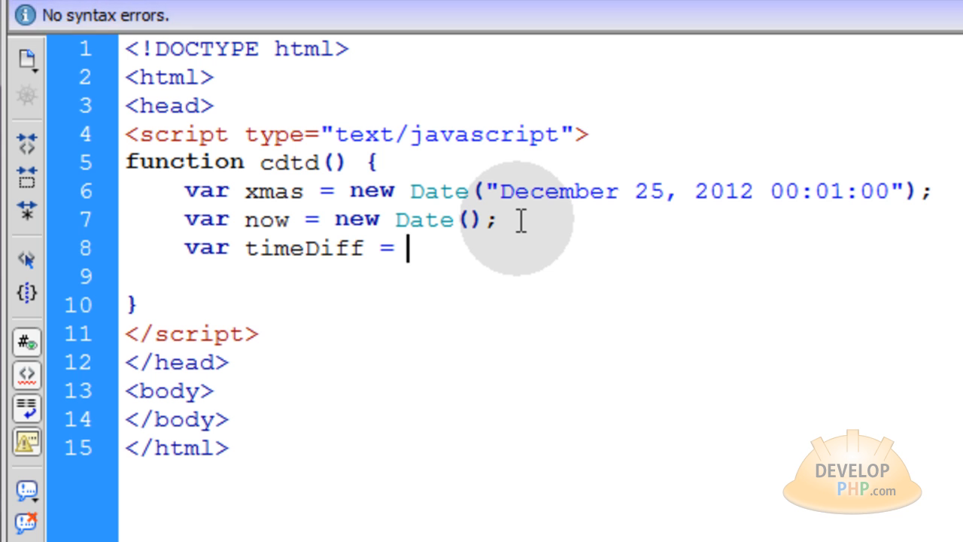
{"action": "type", "text": "xmas"}
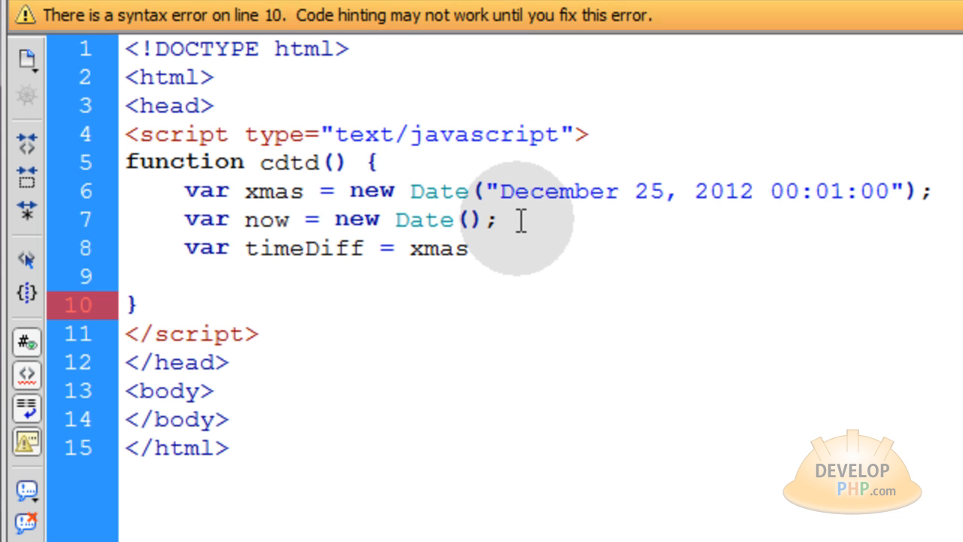
{"action": "type", "text": ".getTime("}
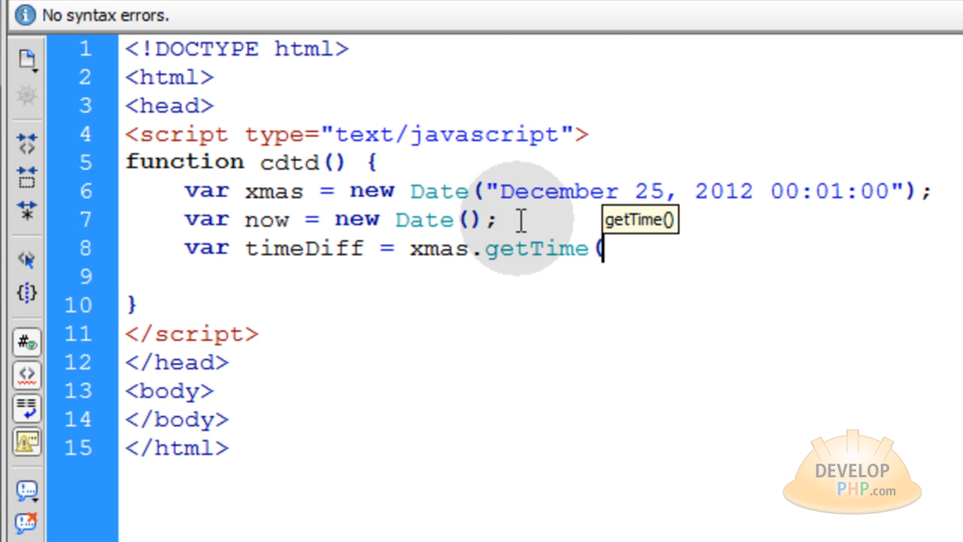
{"action": "type", "text": ")"}
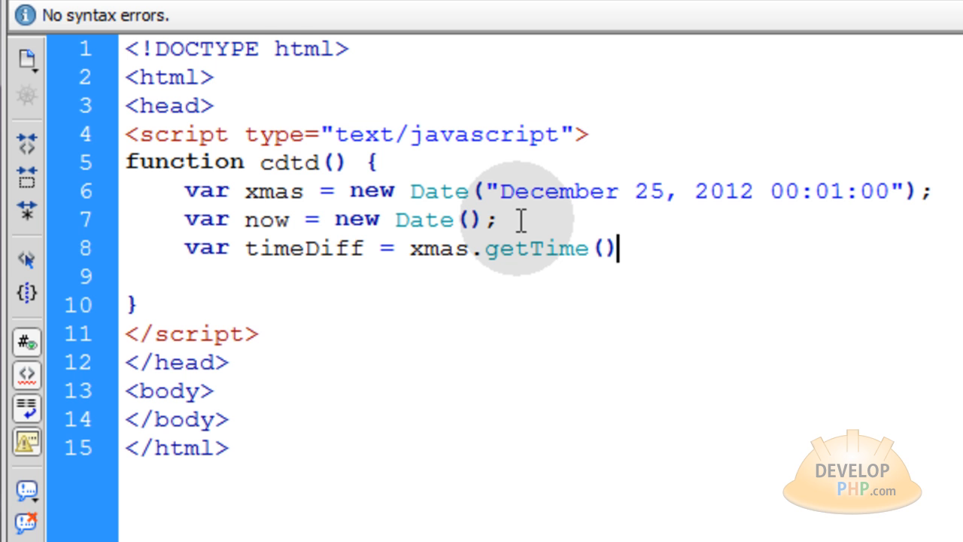
{"action": "type", "text": "-"}
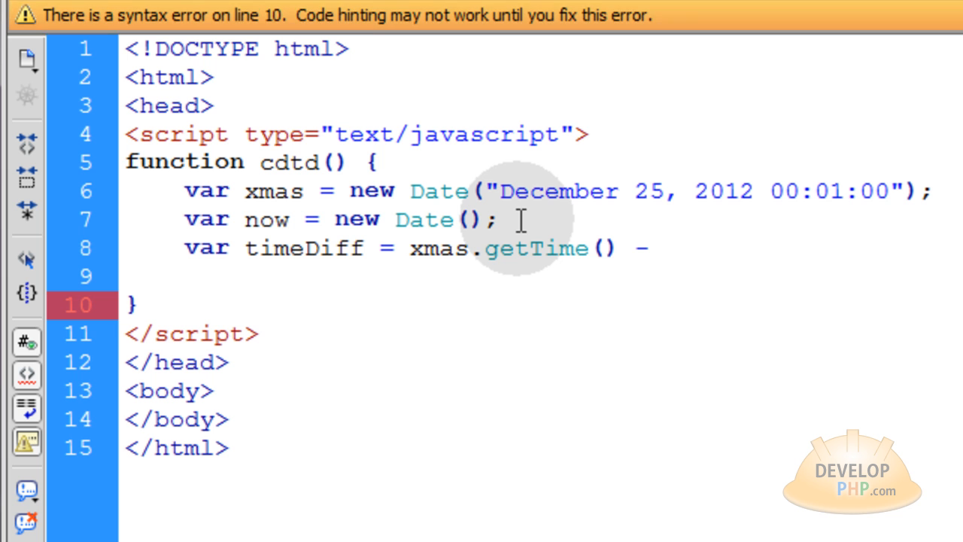
{"action": "type", "text": "now"}
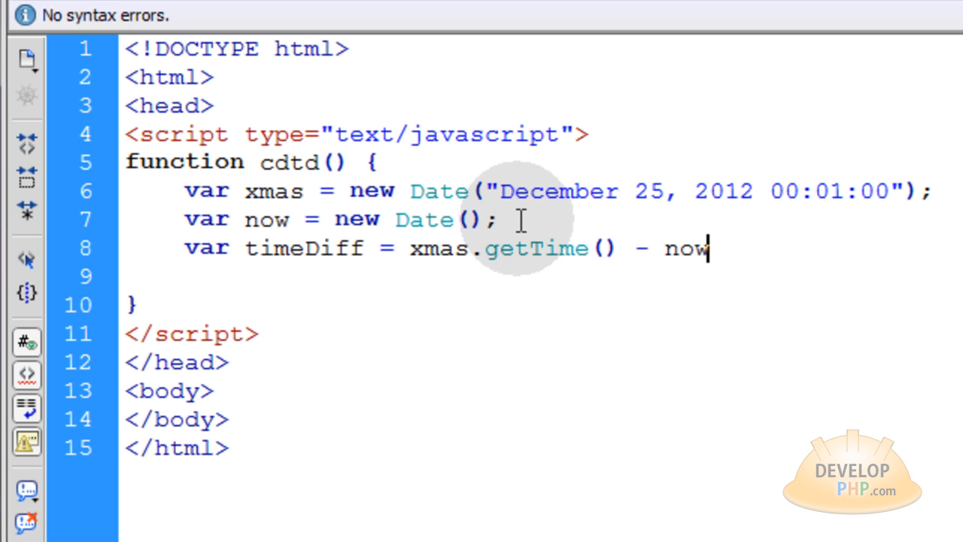
{"action": "type", "text": ".getTime();"}
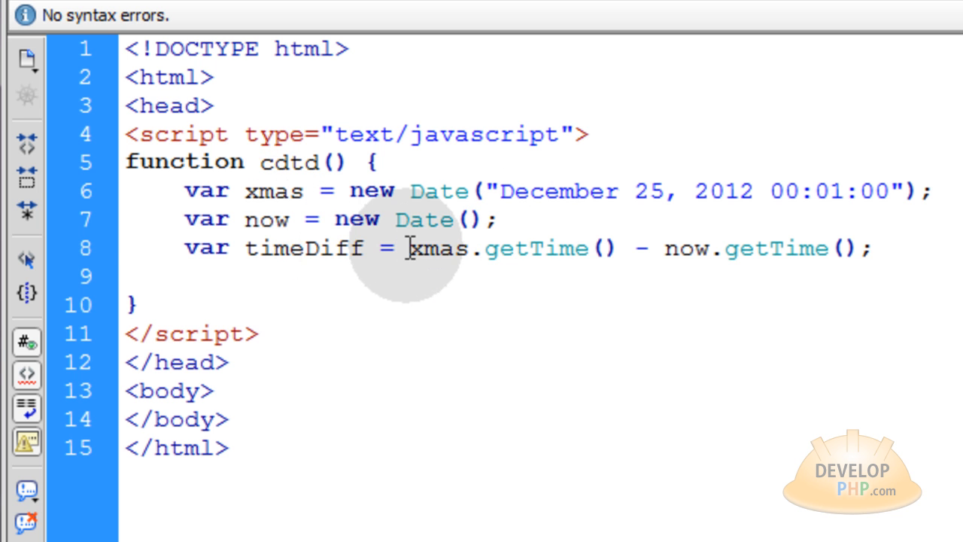
{"action": "double_click", "coordinate": [436, 248]}
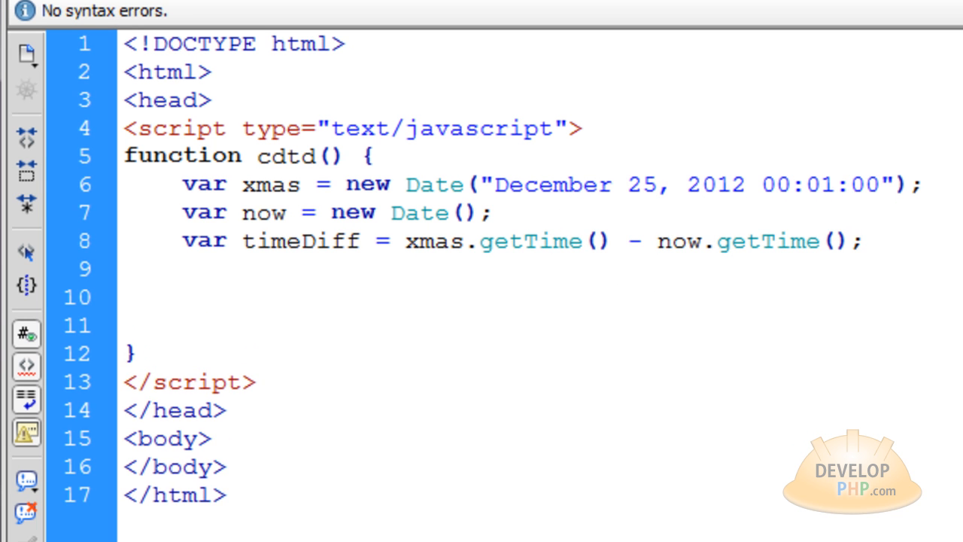
- Declare var seconds = timeDiff / 1000; and point out the divisor
{"action": "type", "text": "va"}
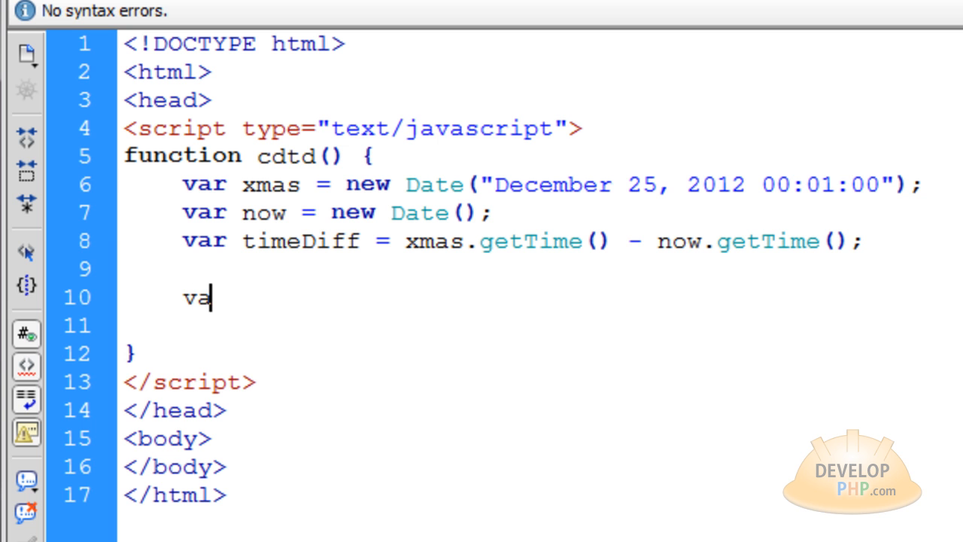
{"action": "type", "text": "r secon"}
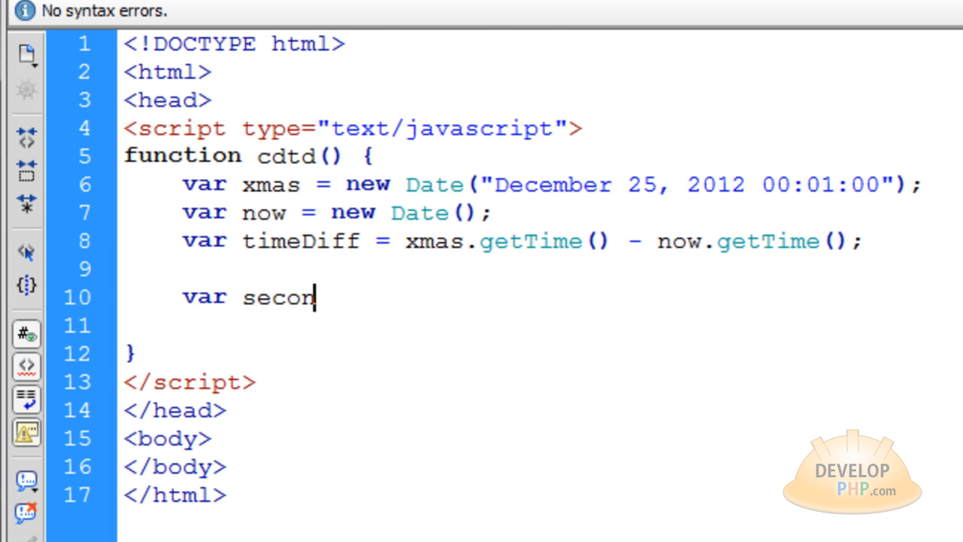
{"action": "type", "text": "ds = t"}
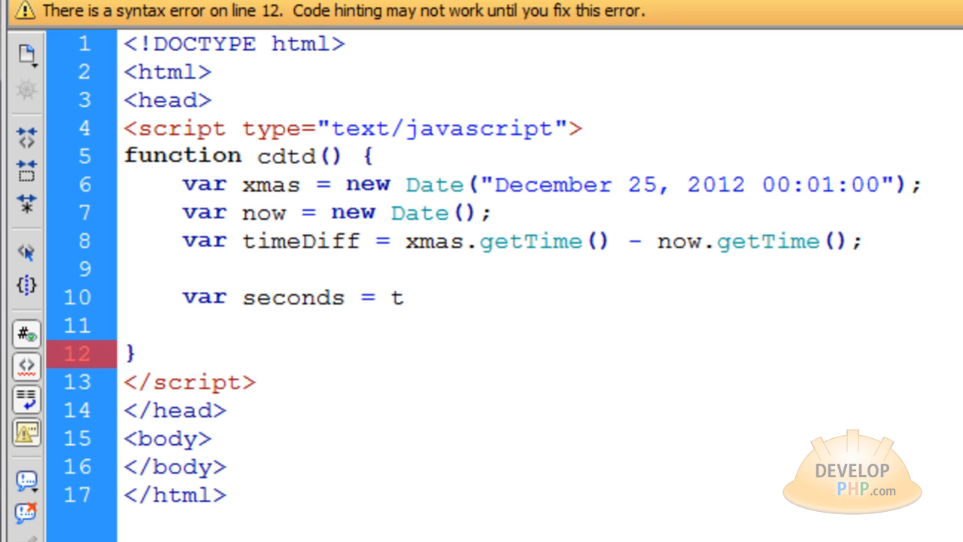
{"action": "type", "text": "imeDiff / 10"}
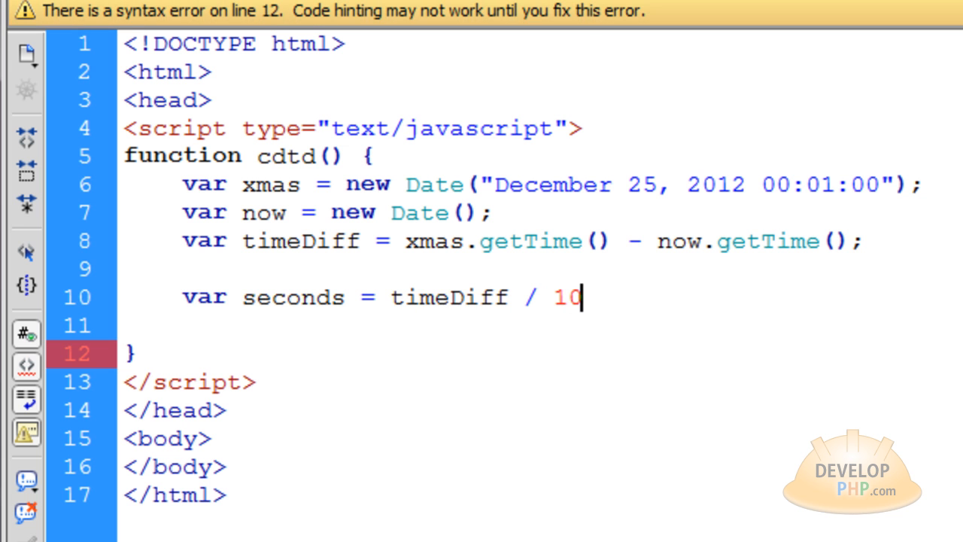
{"action": "type", "text": "00;"}
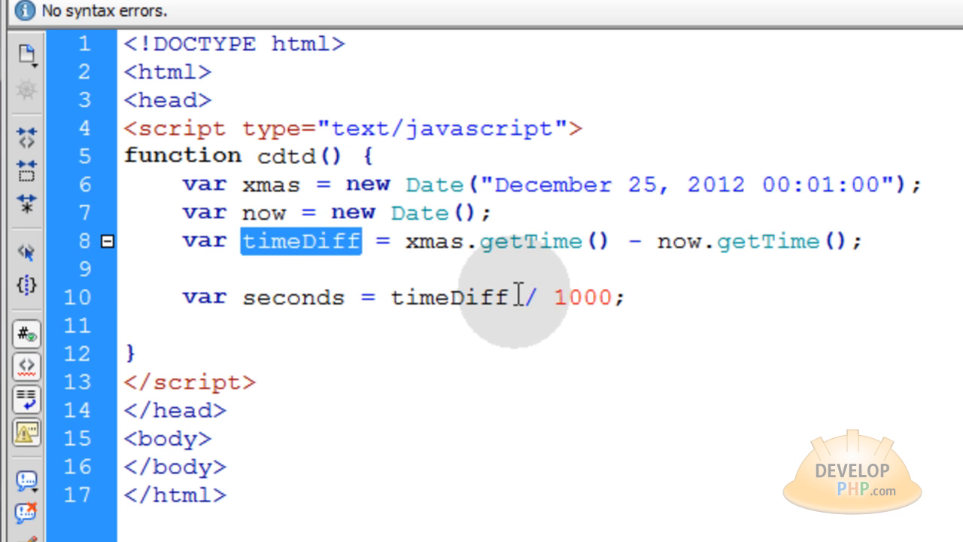
{"action": "double_click", "coordinate": [584, 296]}
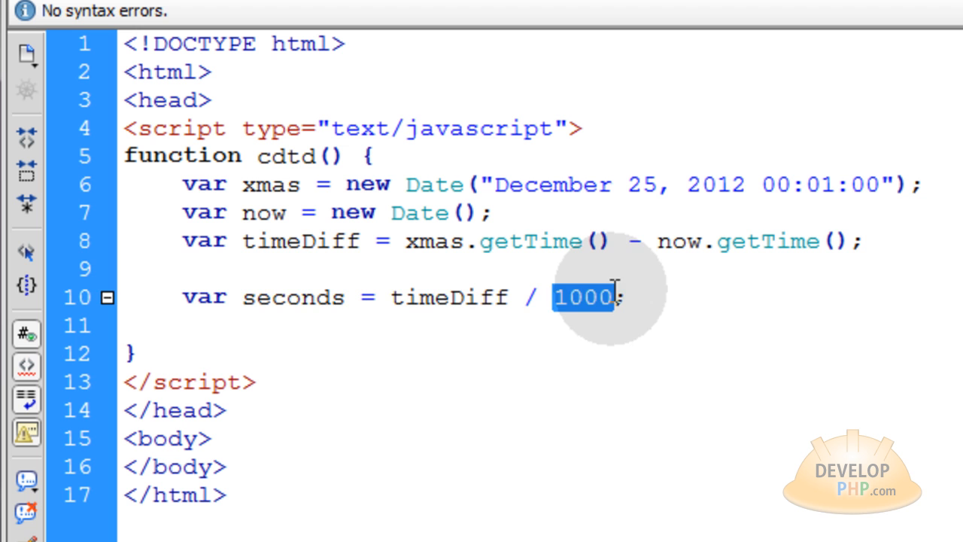
{"action": "double_click", "coordinate": [292, 297]}
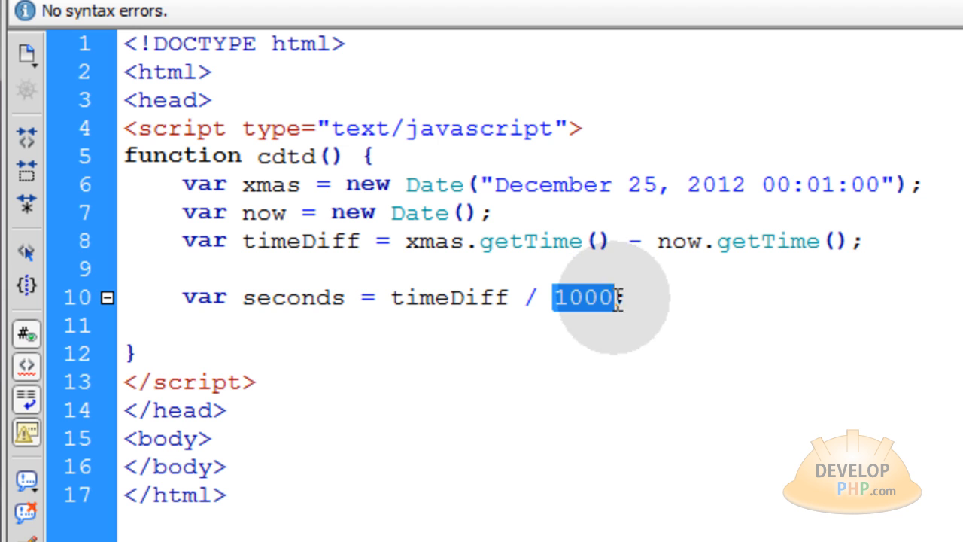
{"action": "double_click", "coordinate": [293, 296]}
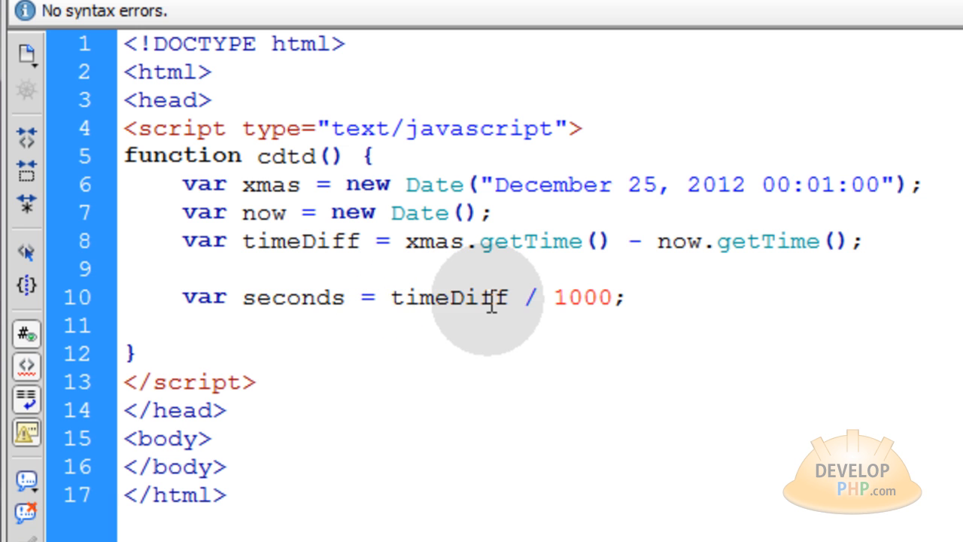
- Wrap the division in Math.floor( ) so seconds is rounded down
{"action": "type", "text": "Math.floor("}
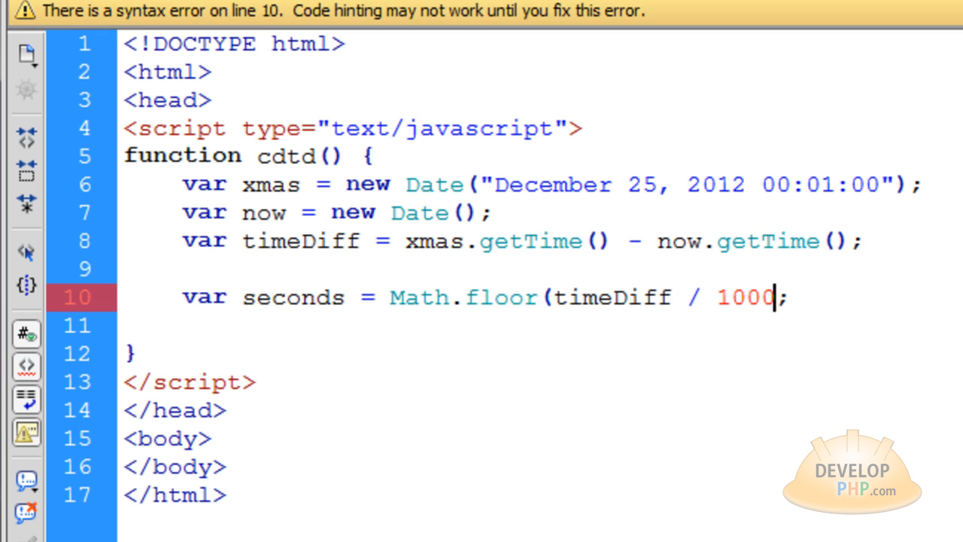
{"action": "type", "text": ")"}
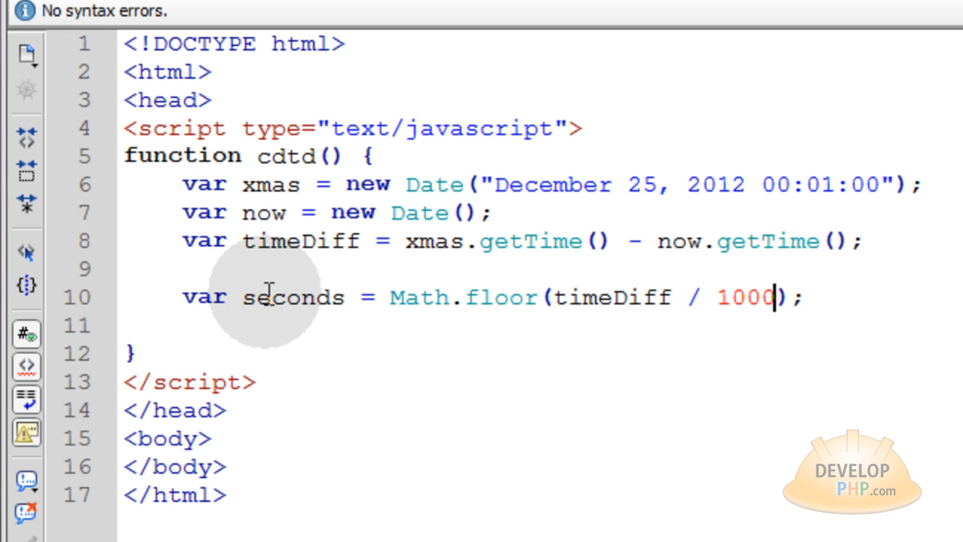
{"action": "double_click", "coordinate": [292, 297]}
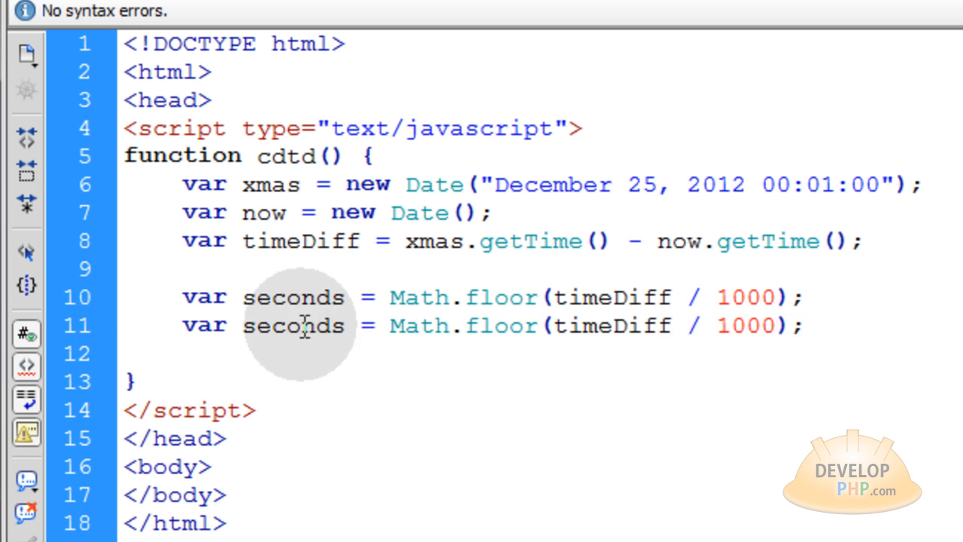
- Define minutes as seconds/60, hours as minutes/60 and days as hours/24, each with Math.floor
{"action": "type", "text": "minutes"}
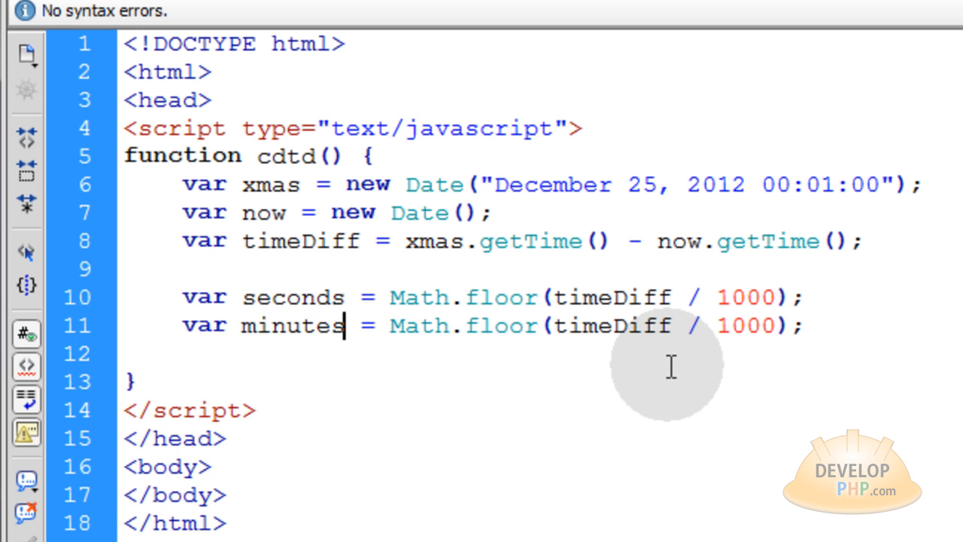
{"action": "double_click", "coordinate": [292, 296]}
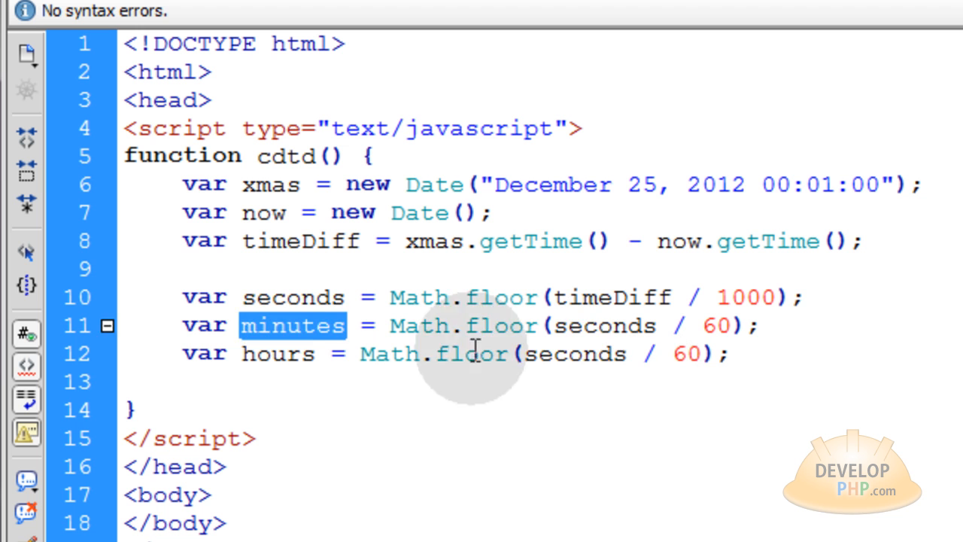
{"action": "type", "text": "minutes"}
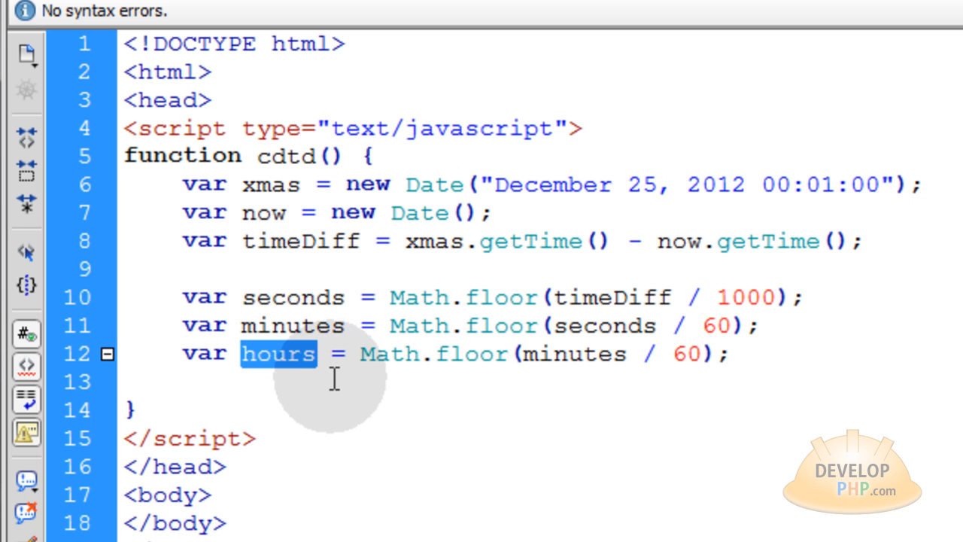
{"action": "left_click_drag", "start_coordinate": [241, 354], "coordinate": [730, 353]}
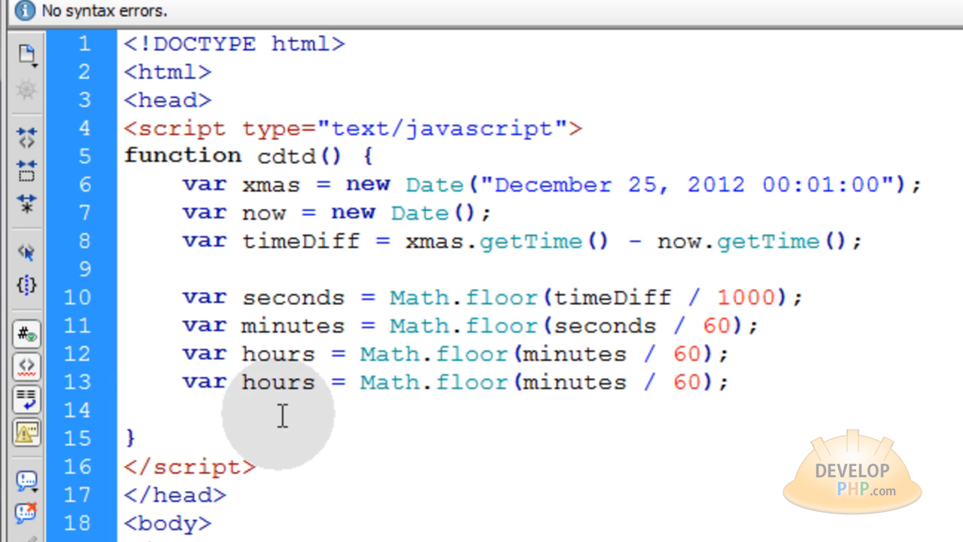
{"action": "type", "text": "days"}
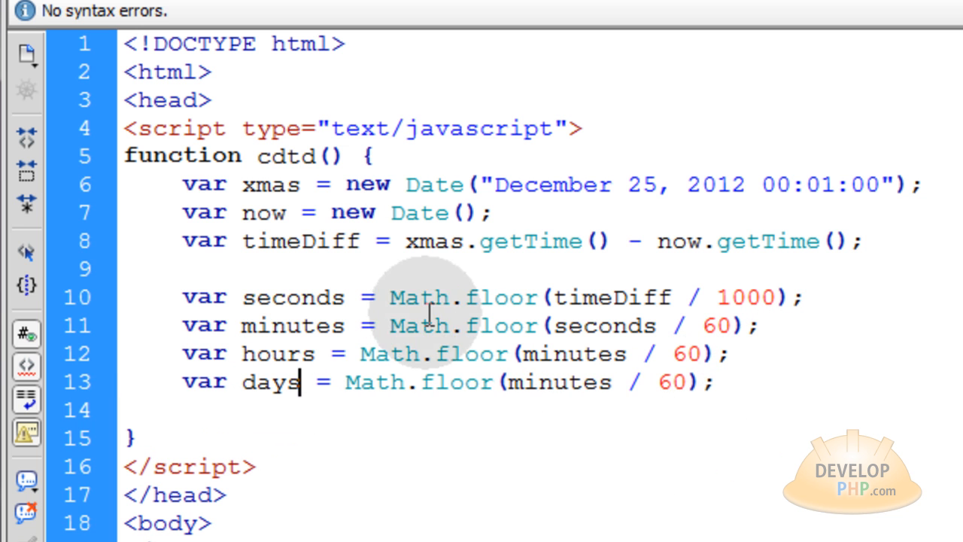
{"action": "mouse_move", "coordinate": [569, 385]}
{"action": "type", "text": "hour"}
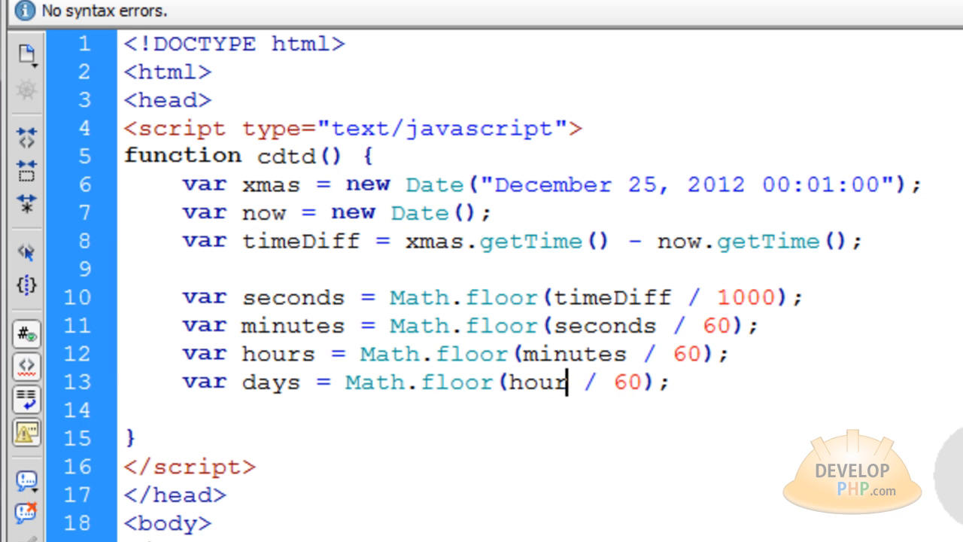
{"action": "type", "text": "s"}
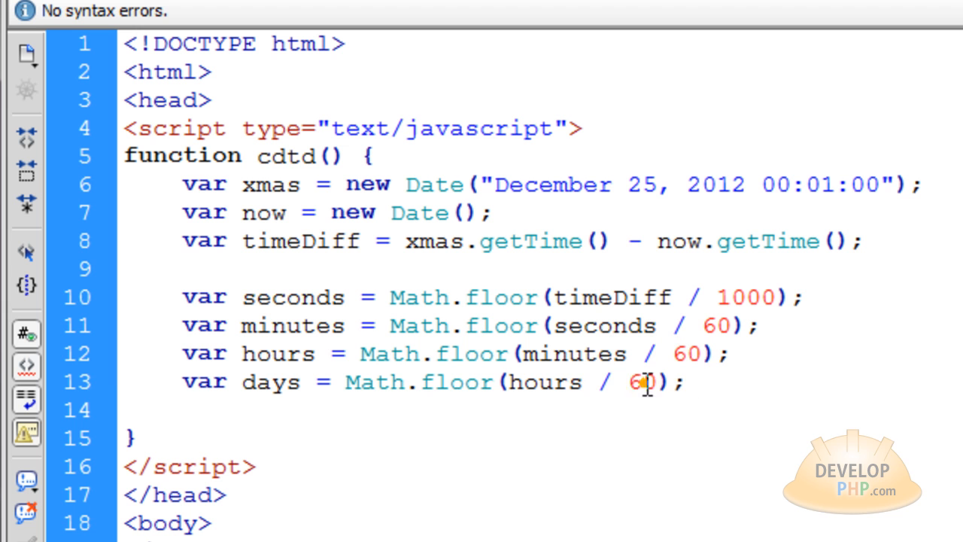
{"action": "type", "text": "24"}
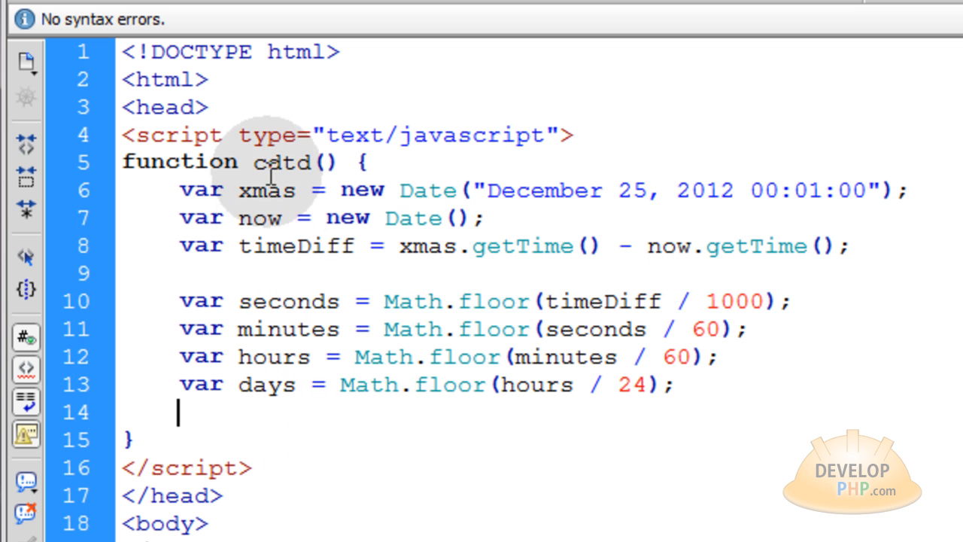
{"action": "mouse_move", "coordinate": [650, 374]}
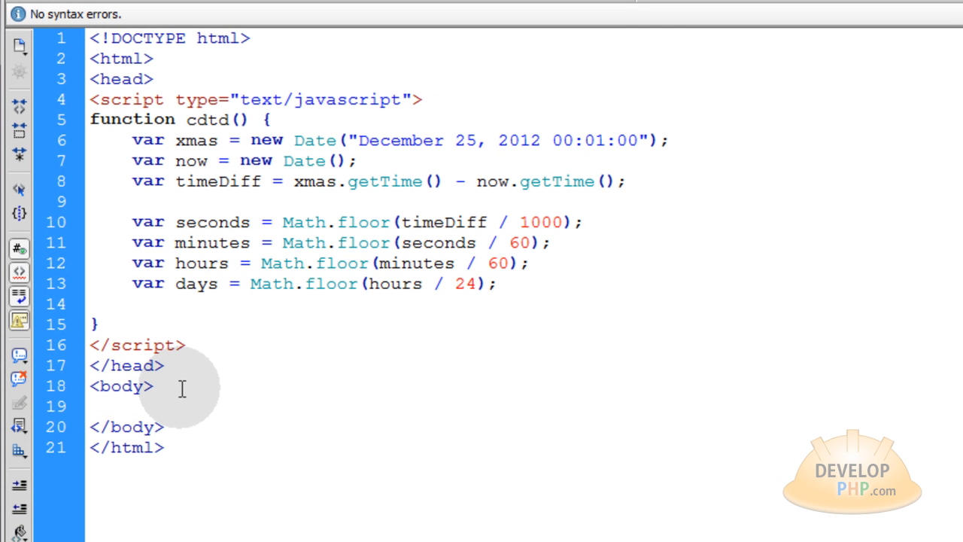
- Add empty divs with ids daysBox, hoursBox, minsBox and secsBox inside the body
{"action": "type", "text": "<div id=\"daysBox\"></div>"}
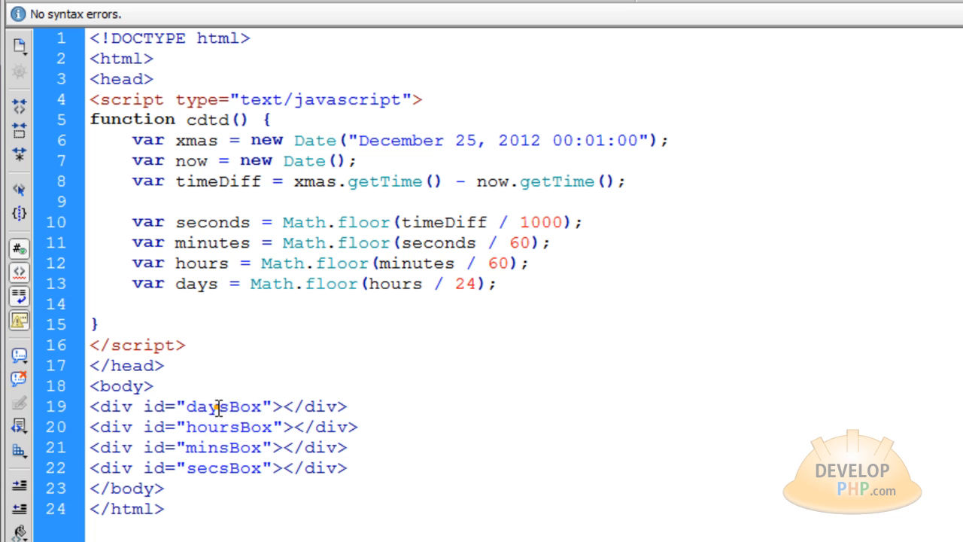
{"action": "mouse_move", "coordinate": [223, 447]}
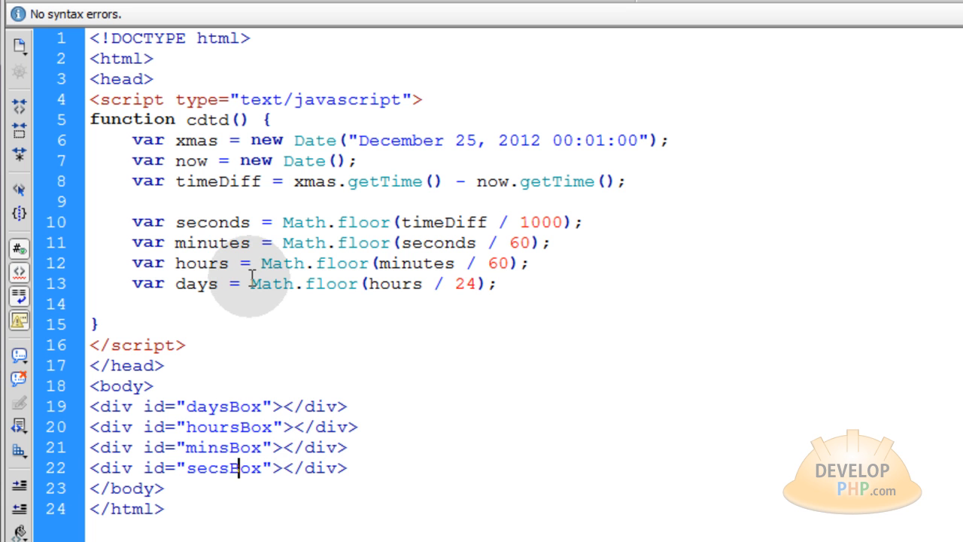
{"action": "mouse_move", "coordinate": [241, 414]}
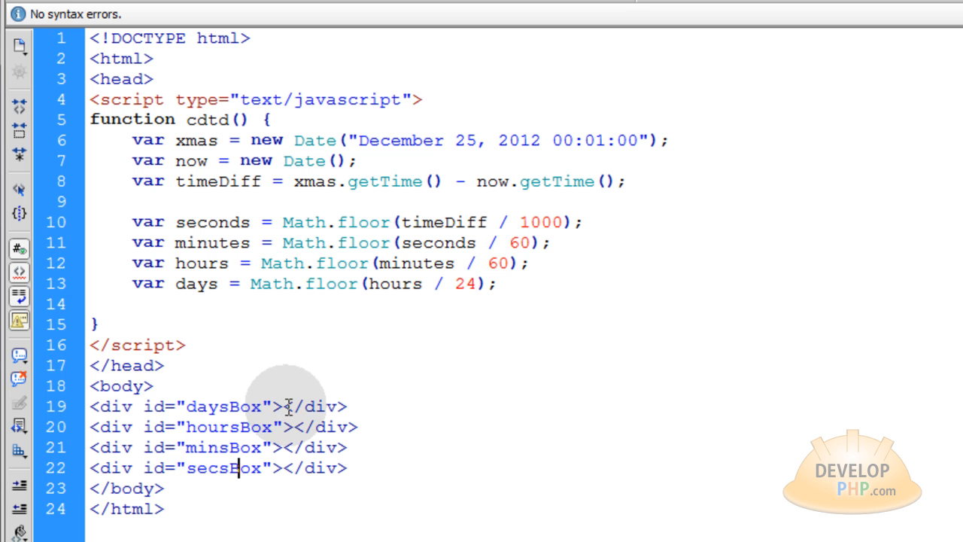
{"action": "mouse_move", "coordinate": [650, 292]}
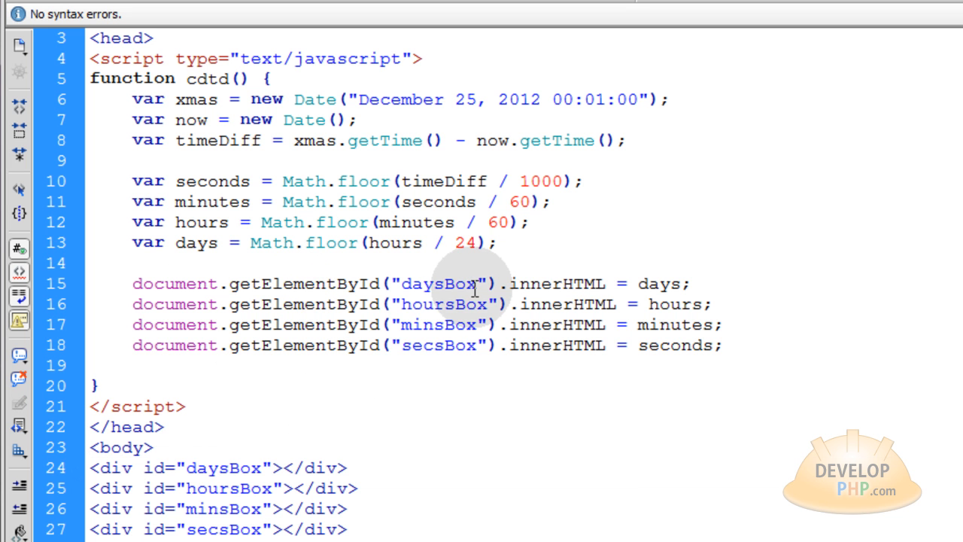
- Assign days, hours, minutes and seconds to daysBox, hoursBox, minsBox and secsBox via getElementById innerHTML
{"action": "double_click", "coordinate": [440, 283]}
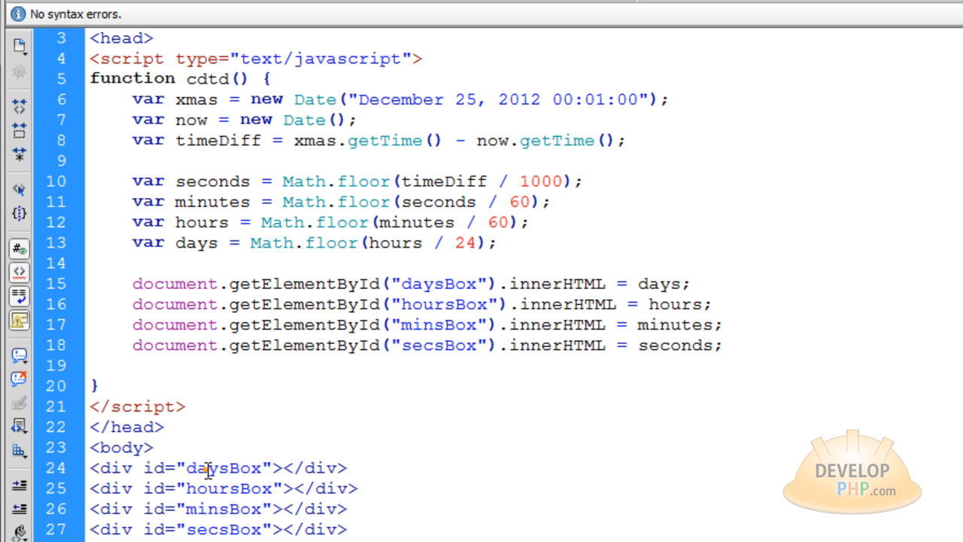
{"action": "double_click", "coordinate": [222, 467]}
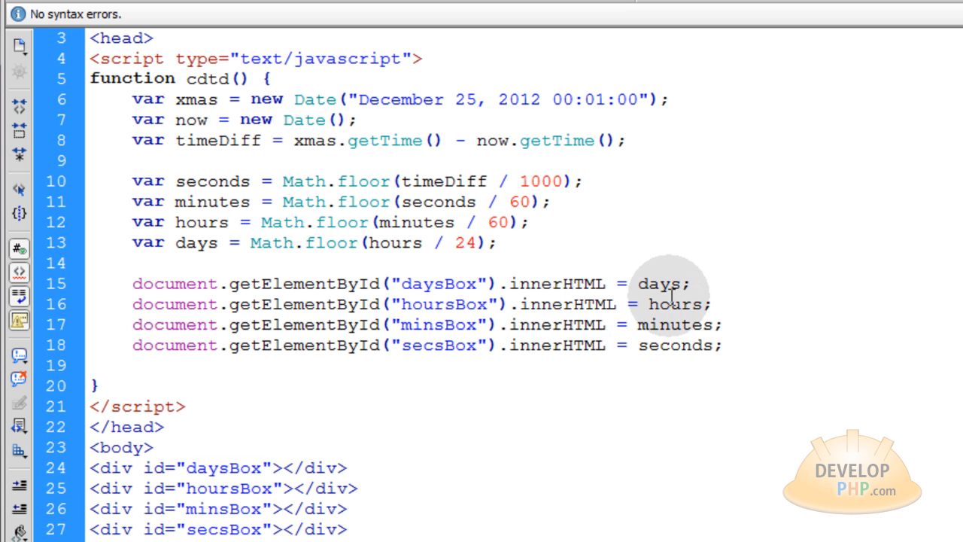
{"action": "double_click", "coordinate": [660, 283]}
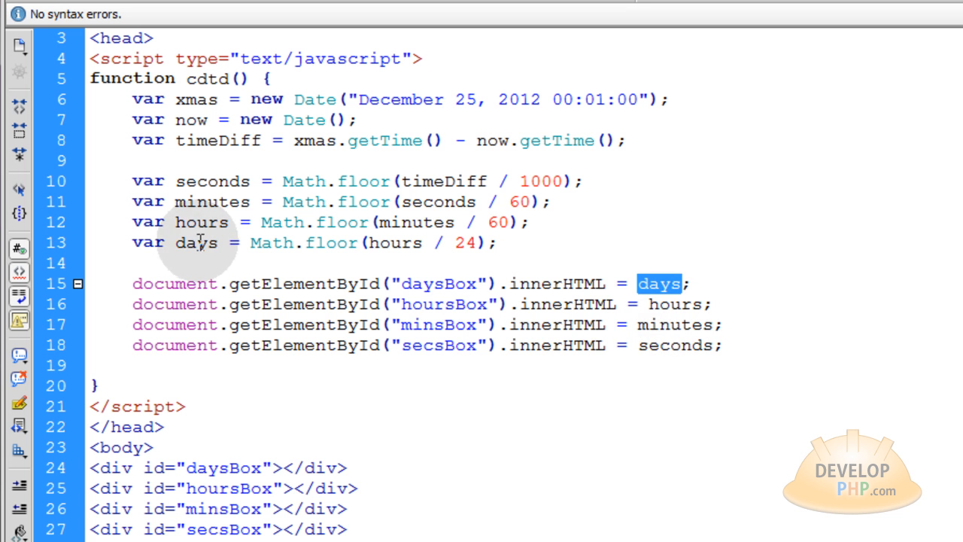
{"action": "mouse_move", "coordinate": [539, 386]}
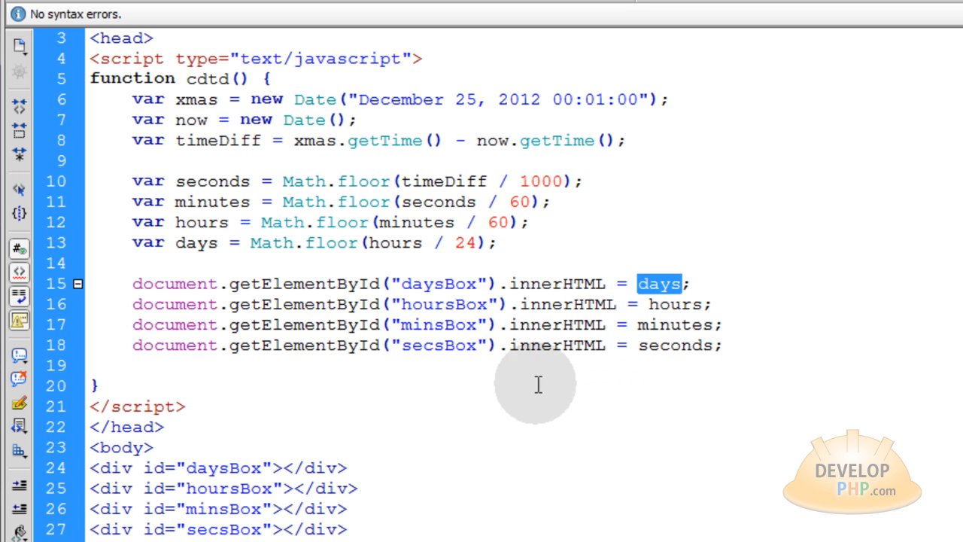
{"action": "left_click_drag", "start_coordinate": [89, 467], "coordinate": [348, 530]}
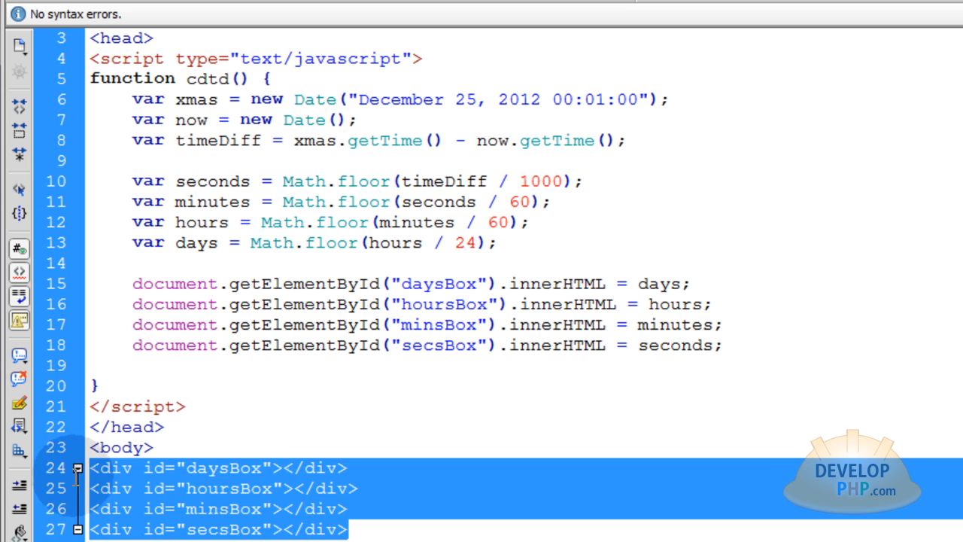
{"action": "left_click", "coordinate": [289, 467]}
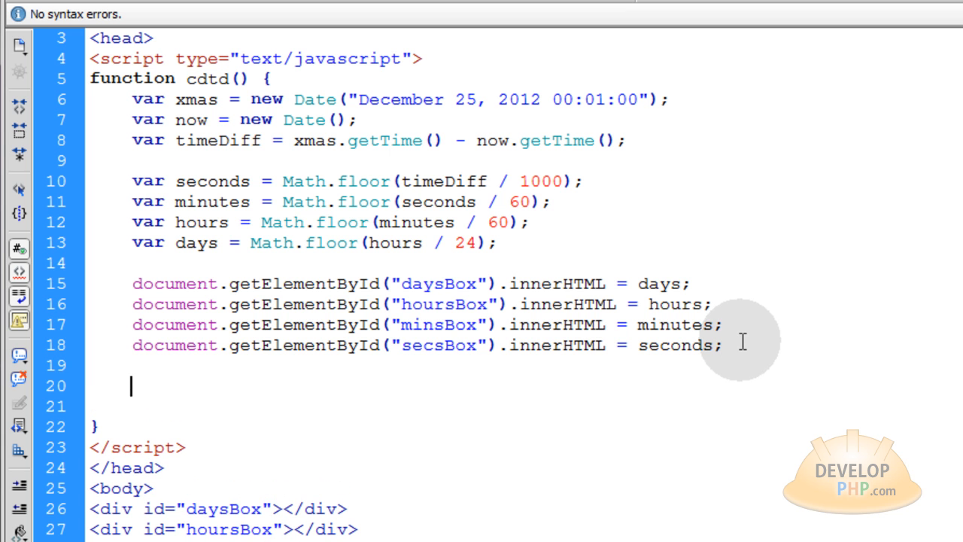
- End cdtd with var timer = setTimeout('cdtd()',1000); so it re-calls itself every second
{"action": "type", "text": "var t"}
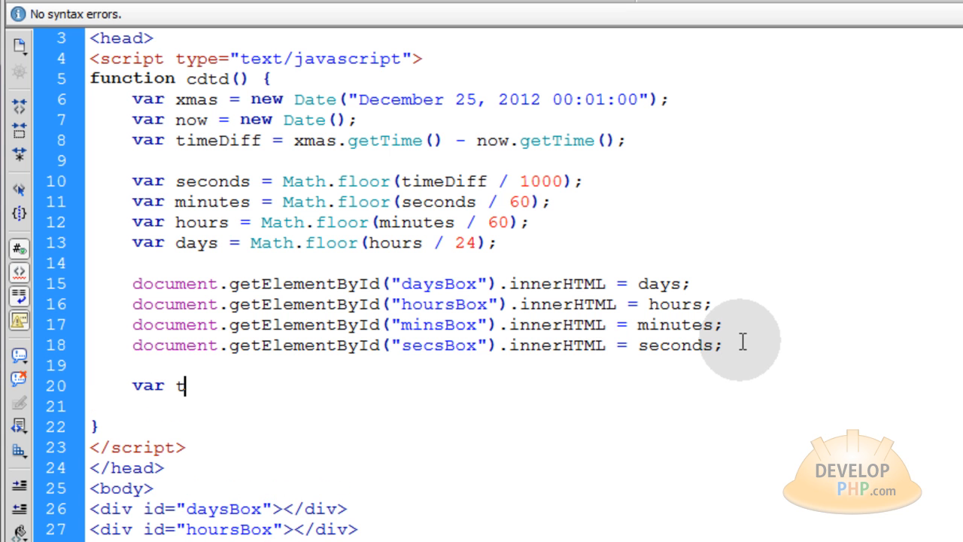
{"action": "type", "text": "imer"}
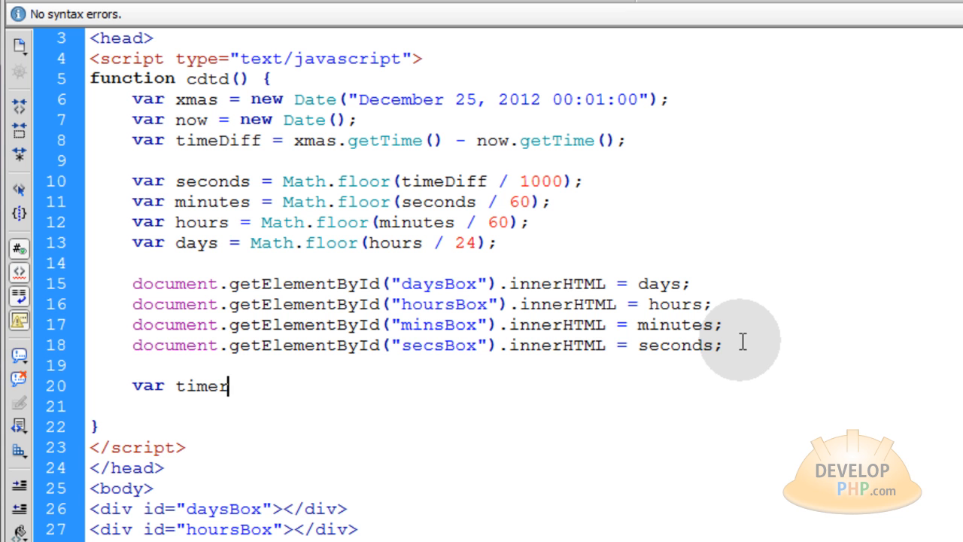
{"action": "type", "text": "="}
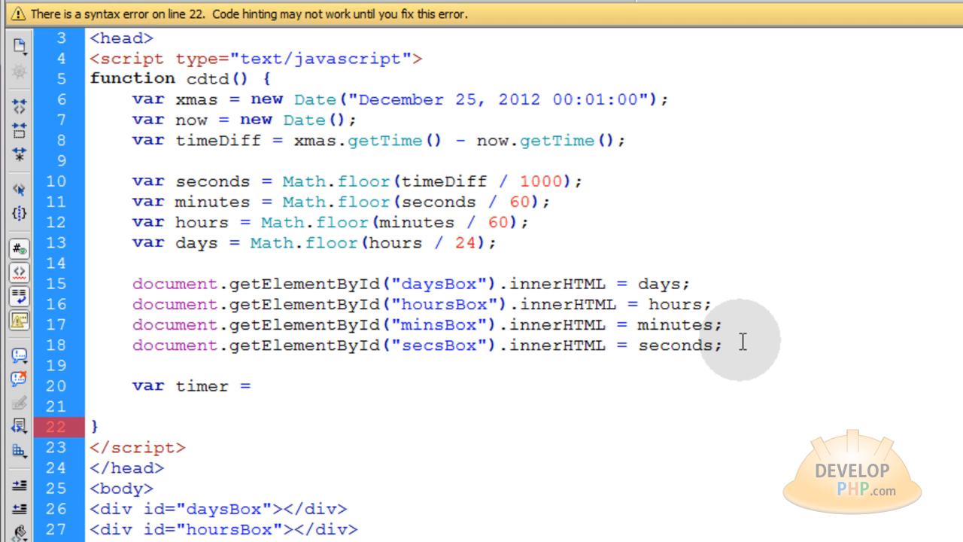
{"action": "type", "text": "setTimeo"}
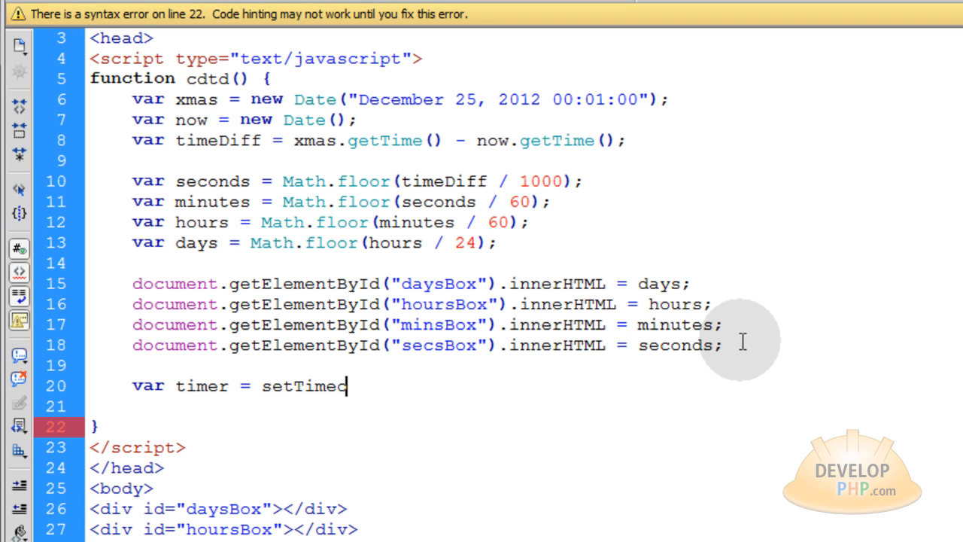
{"action": "type", "text": "ut ("}
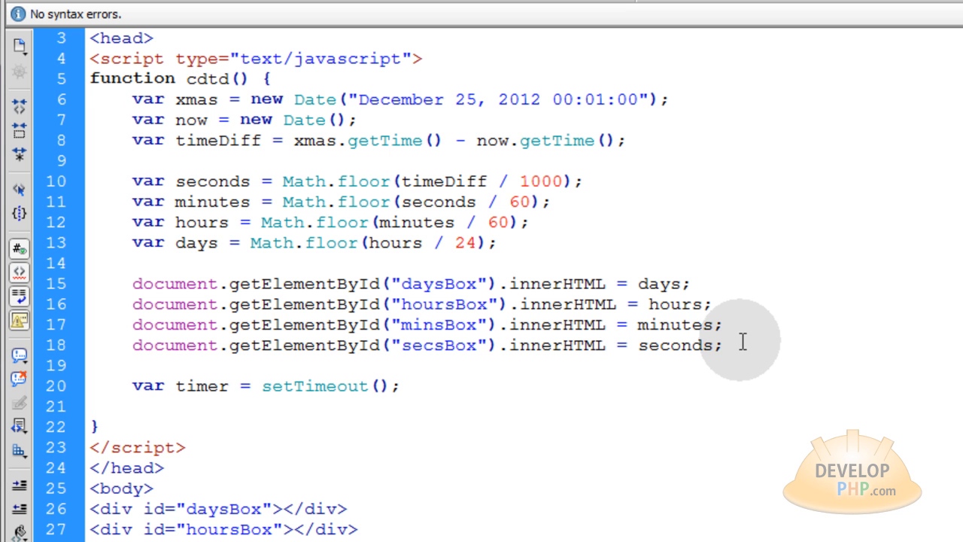
{"action": "type", "text": "'"}
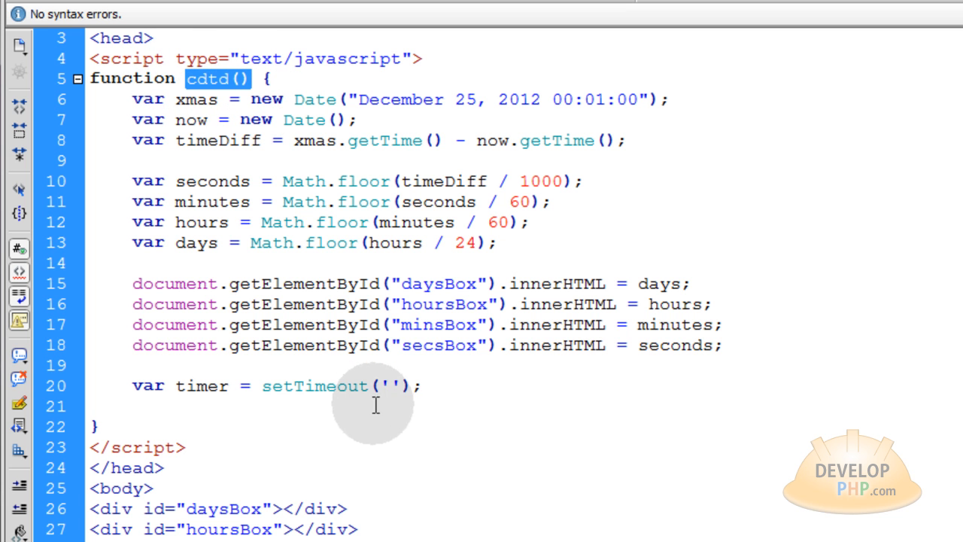
{"action": "type", "text": "cdtd()"}
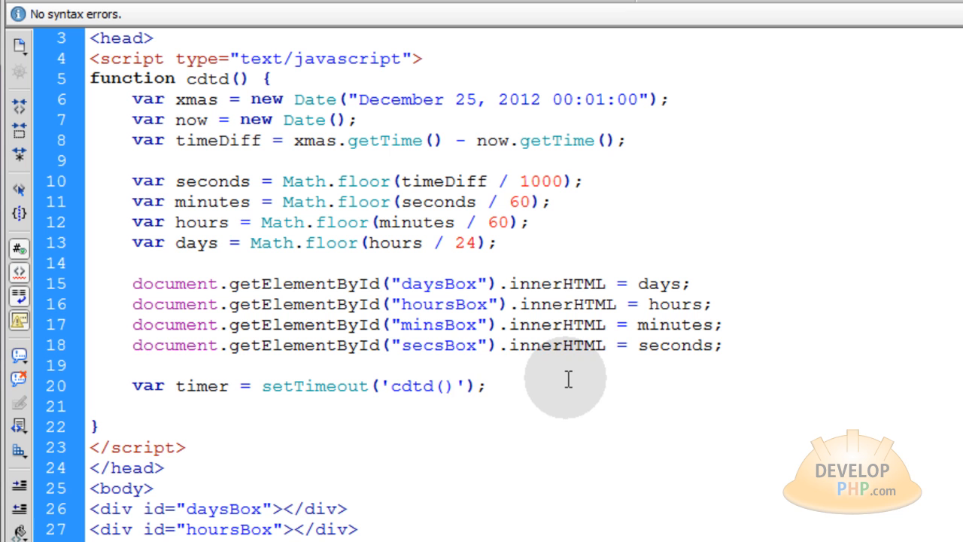
{"action": "mouse_move", "coordinate": [549, 391]}
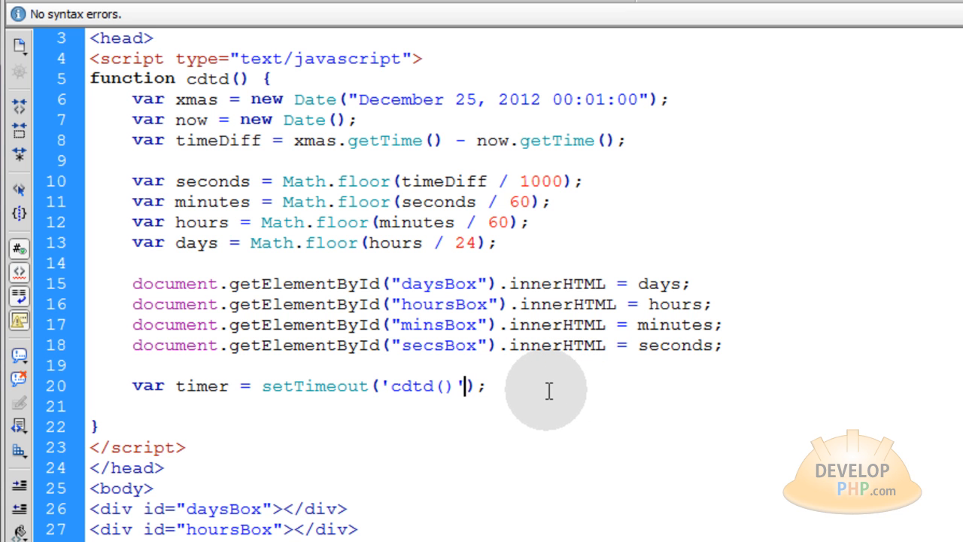
{"action": "type", "text": ","}
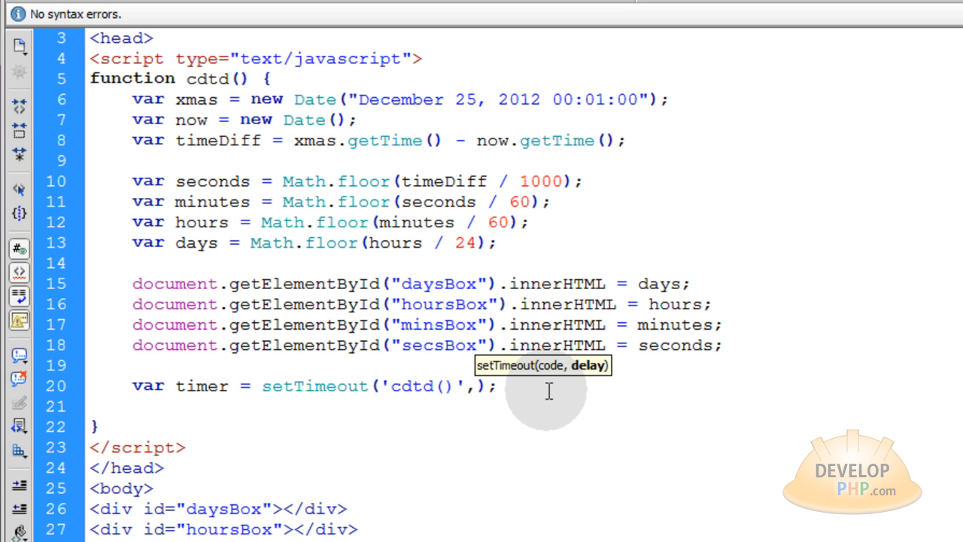
{"action": "type", "text": "1"}
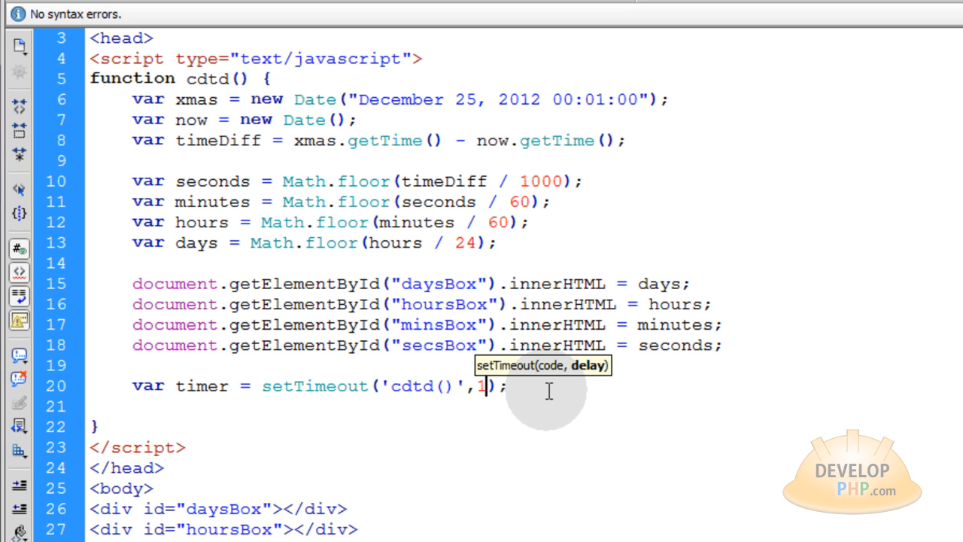
{"action": "type", "text": "000"}
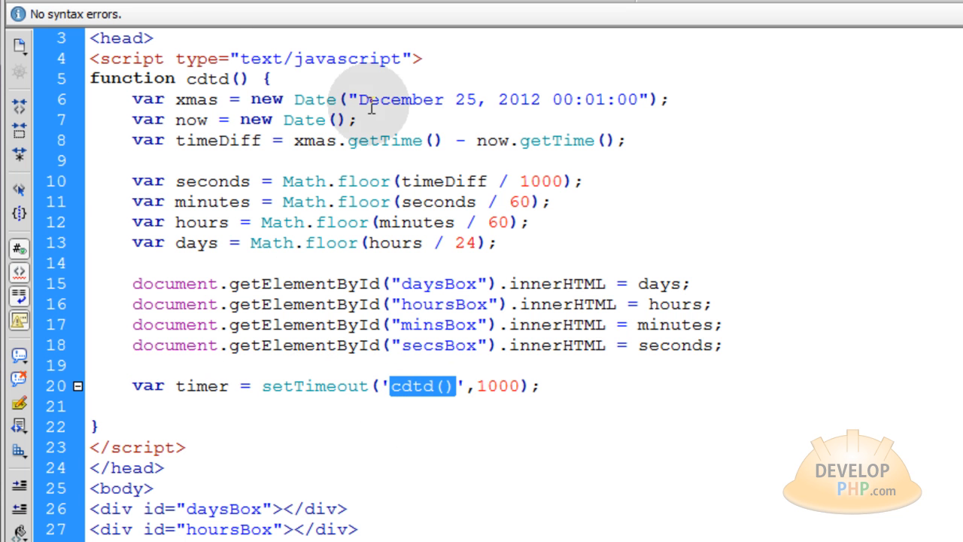
{"action": "mouse_move", "coordinate": [479, 385]}
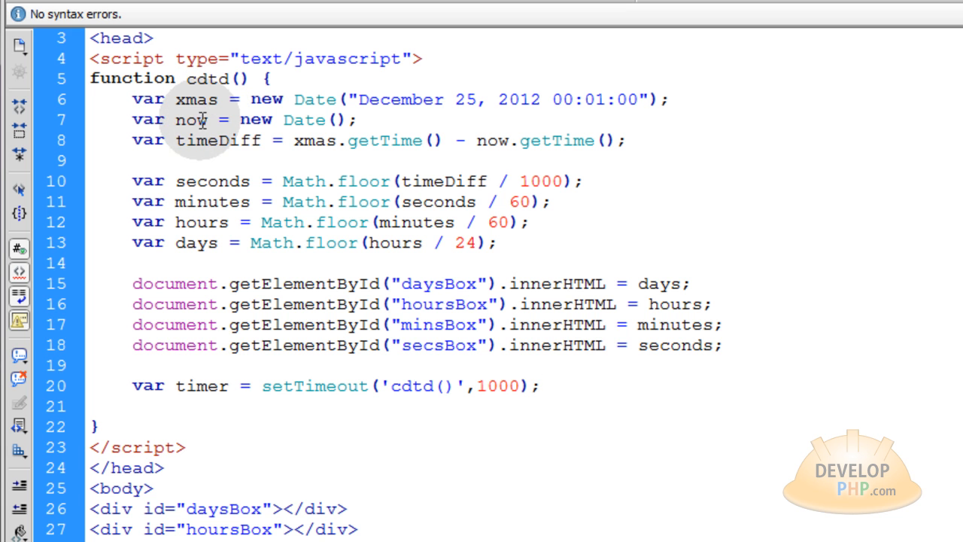
{"action": "mouse_move", "coordinate": [226, 99]}
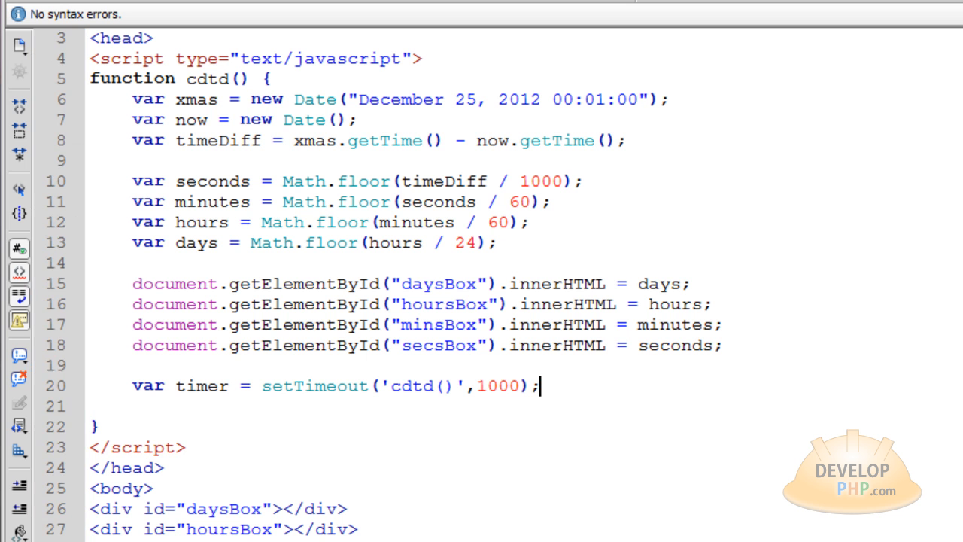
- Add a <script type="text/javascript"></script> block below the secsBox div
{"action": "scroll", "scroll_direction": "down", "scroll_amount": 3}
{"action": "type", "text": "<script"}
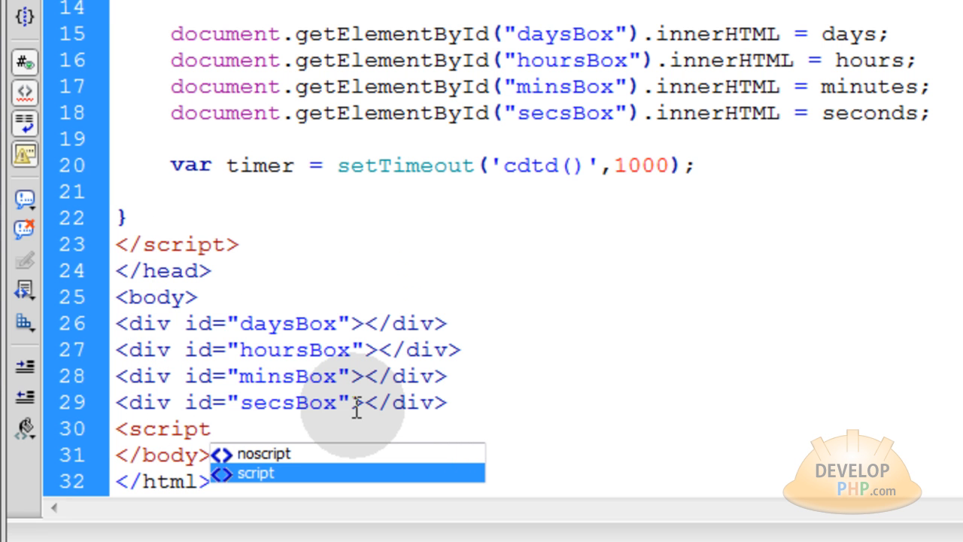
{"action": "left_click", "coordinate": [211, 428]}
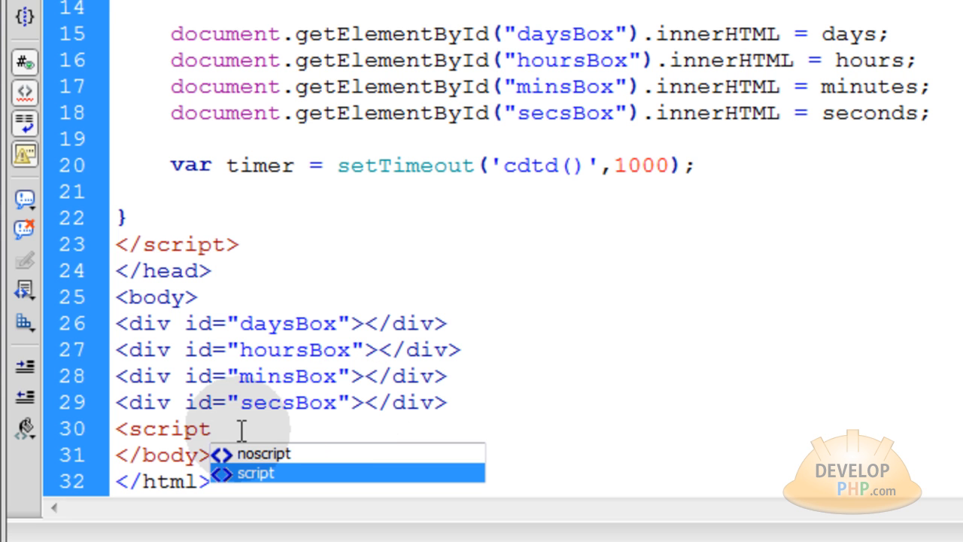
{"action": "mouse_move", "coordinate": [254, 426]}
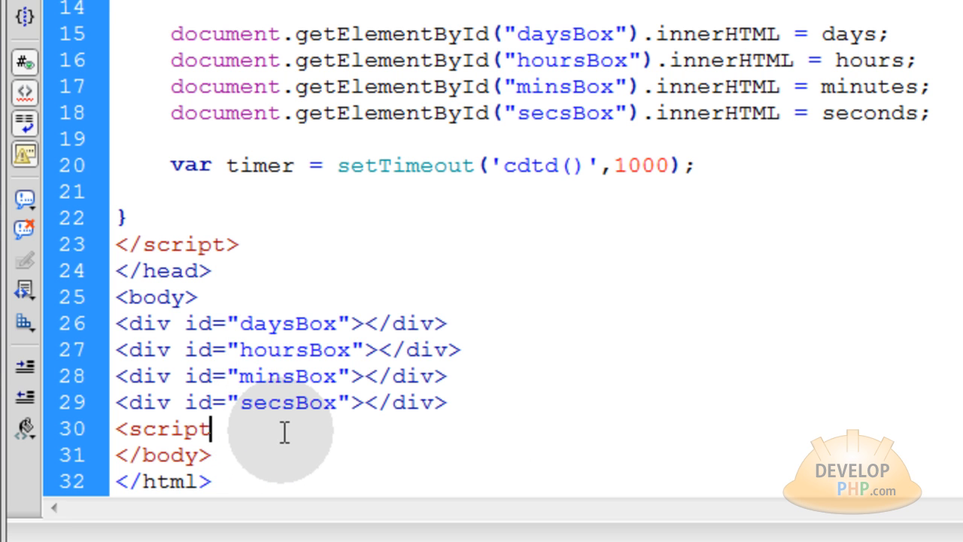
{"action": "type", "text": "type=\"text/javascript"}
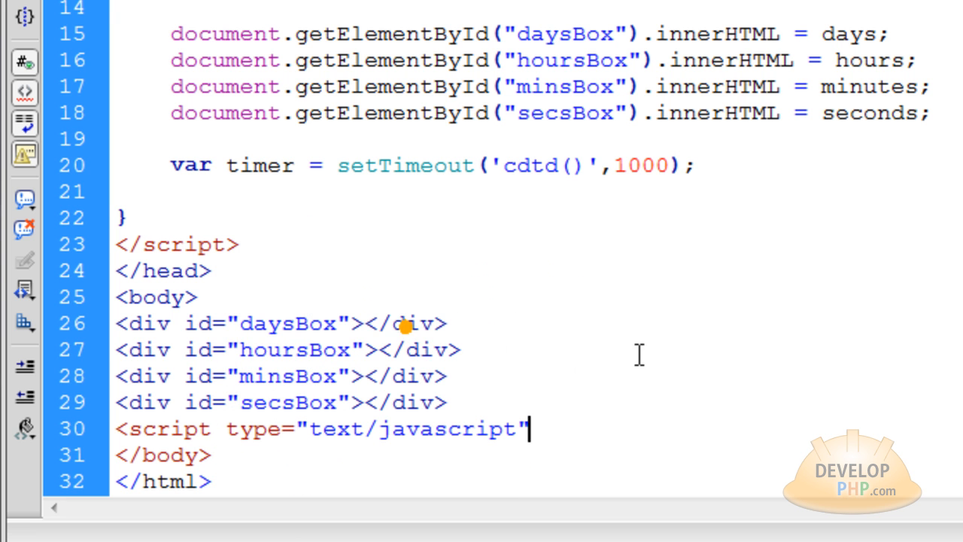
{"action": "type", "text": ">"}
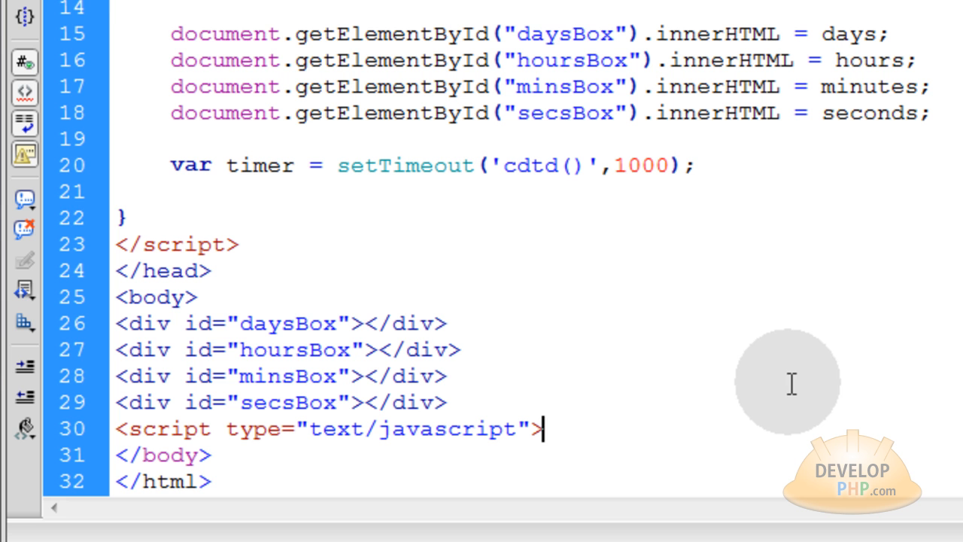
{"action": "type", "text": "</scr"}
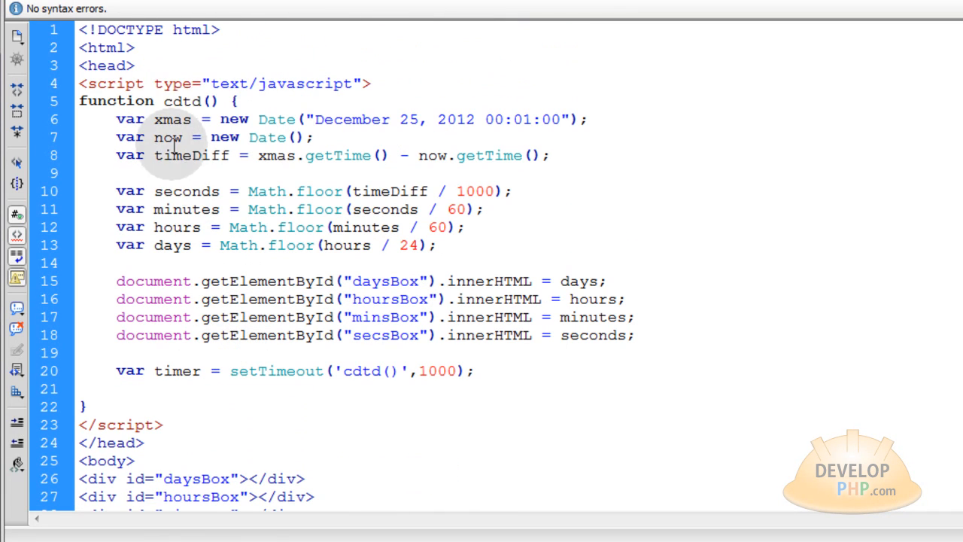
- Call cdtd(); inside the bottom script so the countdown starts on page load, then go test it
{"action": "double_click", "coordinate": [182, 102]}
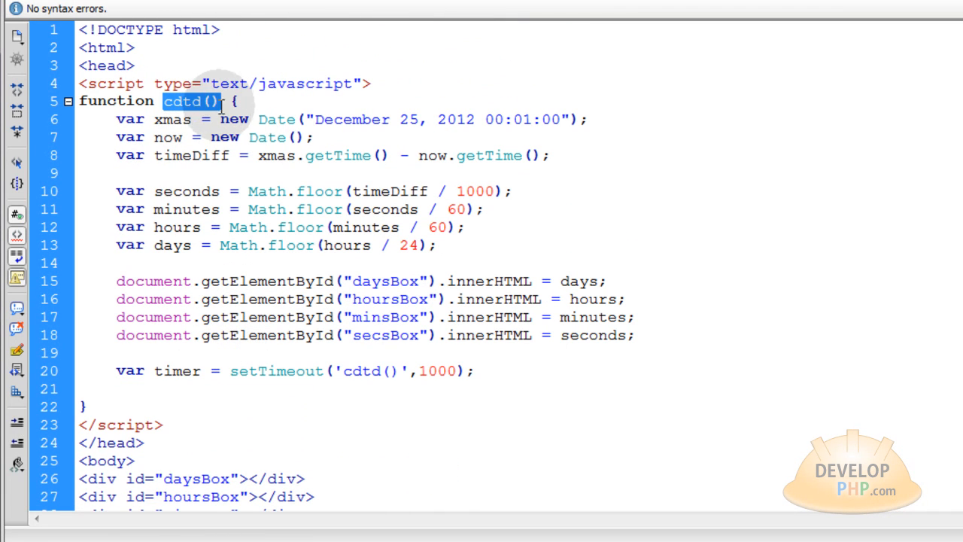
{"action": "scroll", "scroll_direction": "down", "scroll_amount": 3}
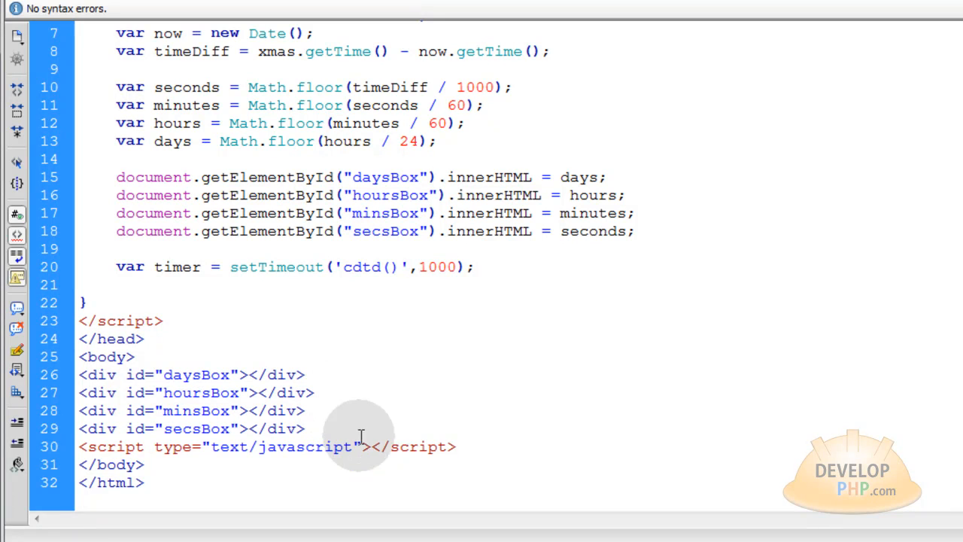
{"action": "type", "text": "cdtd();"}
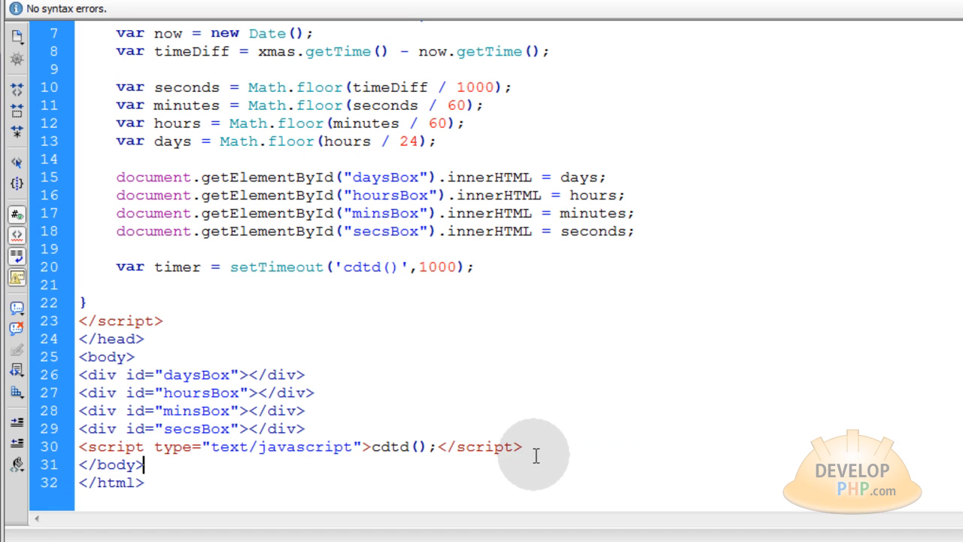
{"action": "mouse_move", "coordinate": [374, 447]}
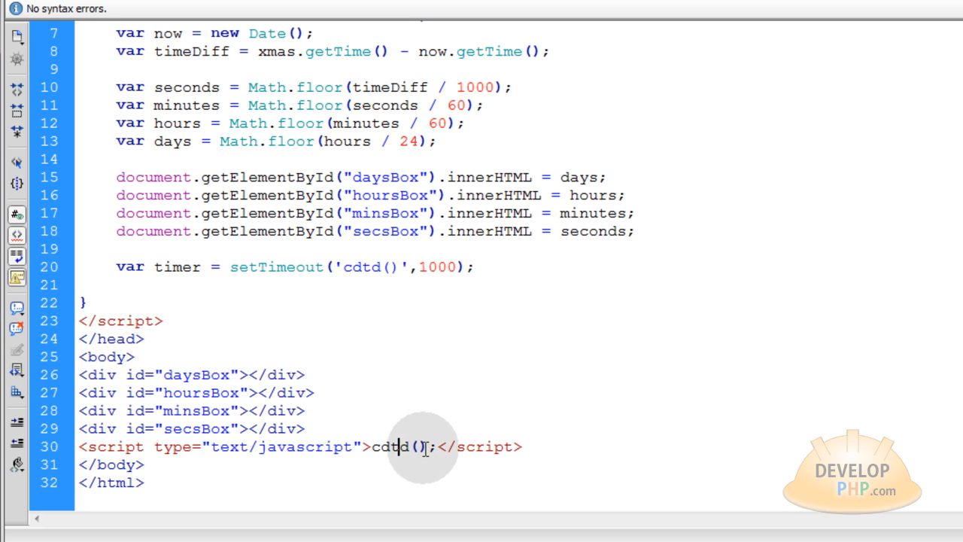
{"action": "double_click", "coordinate": [391, 446]}
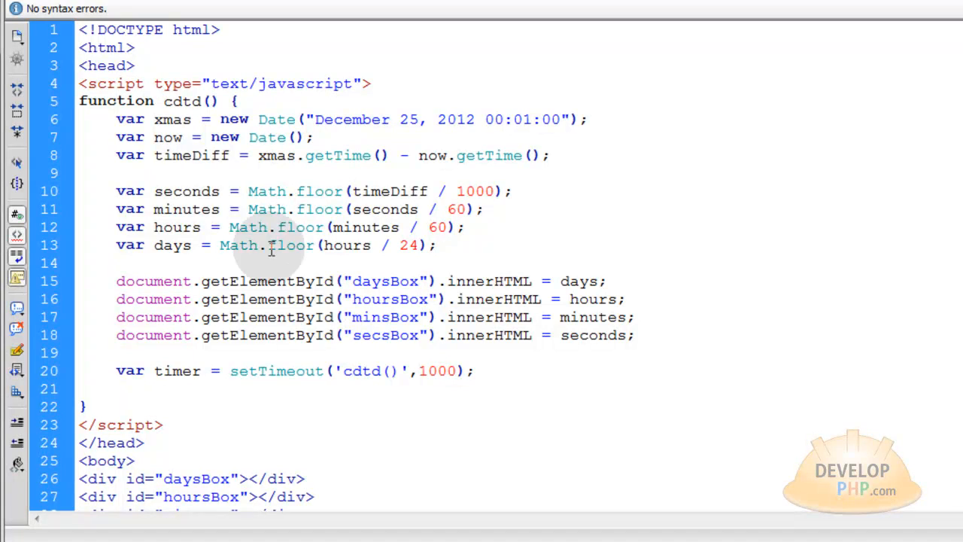
{"action": "scroll", "scroll_direction": "down", "scroll_amount": 3}
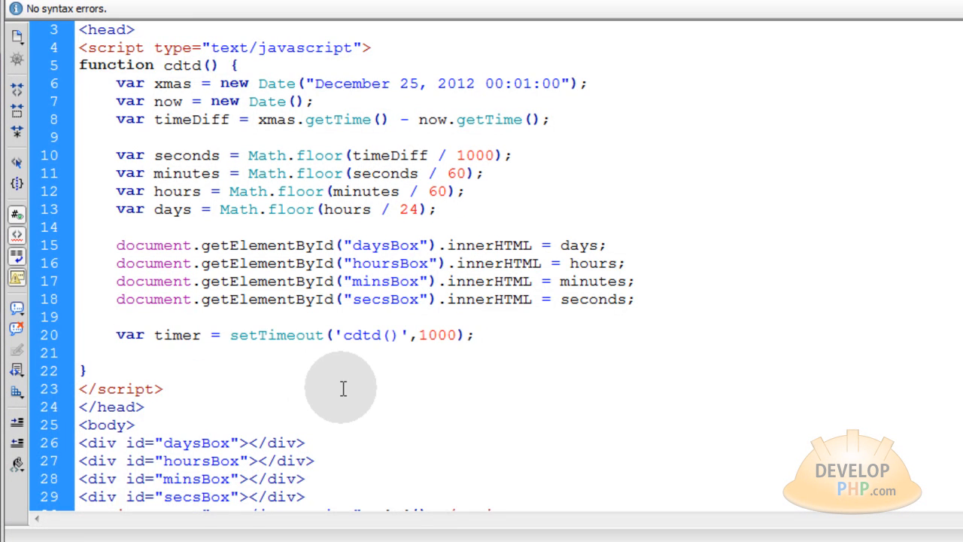
{"action": "scroll", "scroll_direction": "down", "scroll_amount": 3}
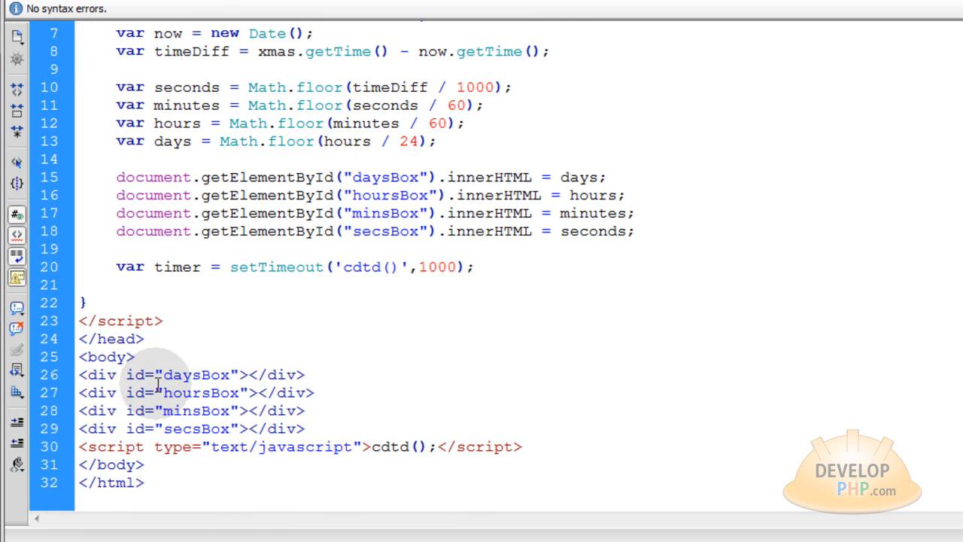
{"action": "scroll", "scroll_direction": "up", "scroll_amount": 3}
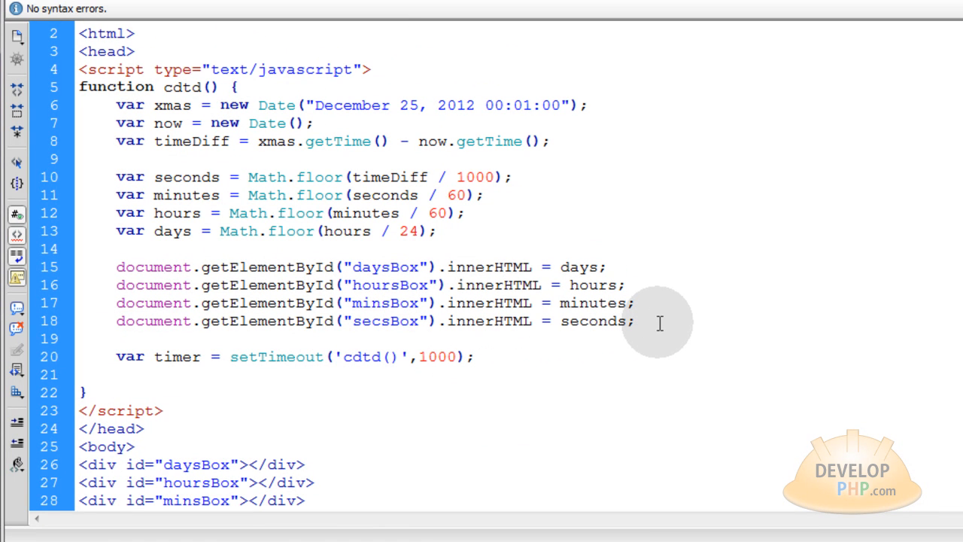
{"action": "left_click", "coordinate": [163, 410]}
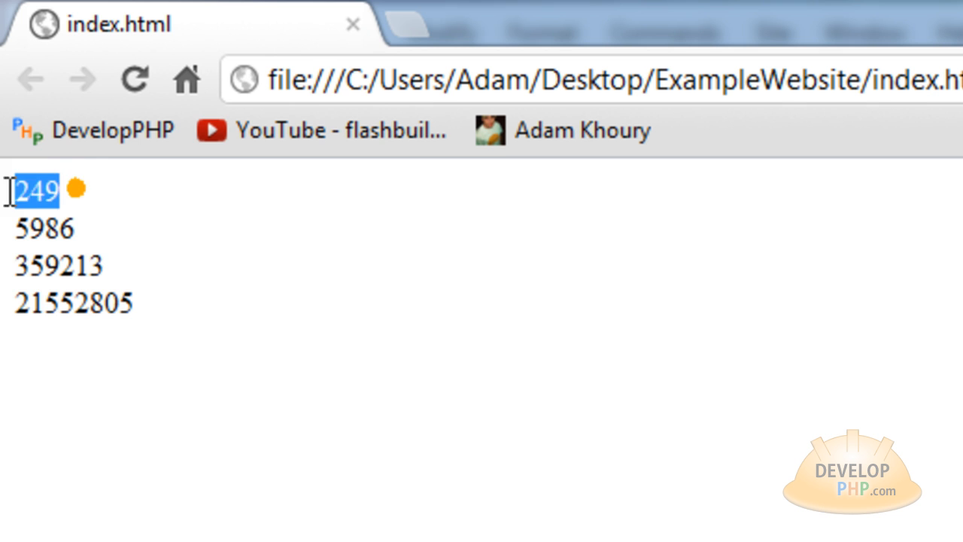
- Point out the days value 249 and the minutes value as the four totals tick down
{"action": "left_click", "coordinate": [43, 229]}
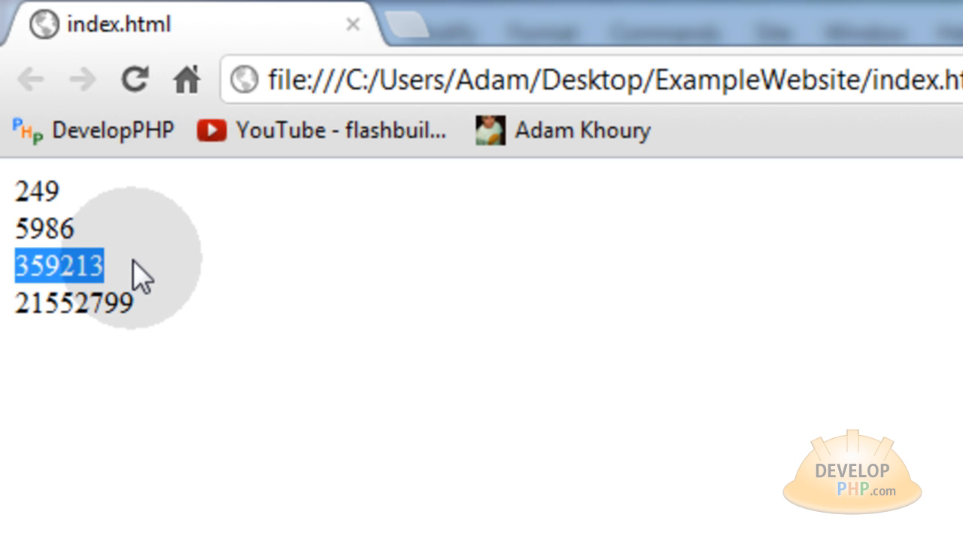
{"action": "left_click", "coordinate": [136, 301]}
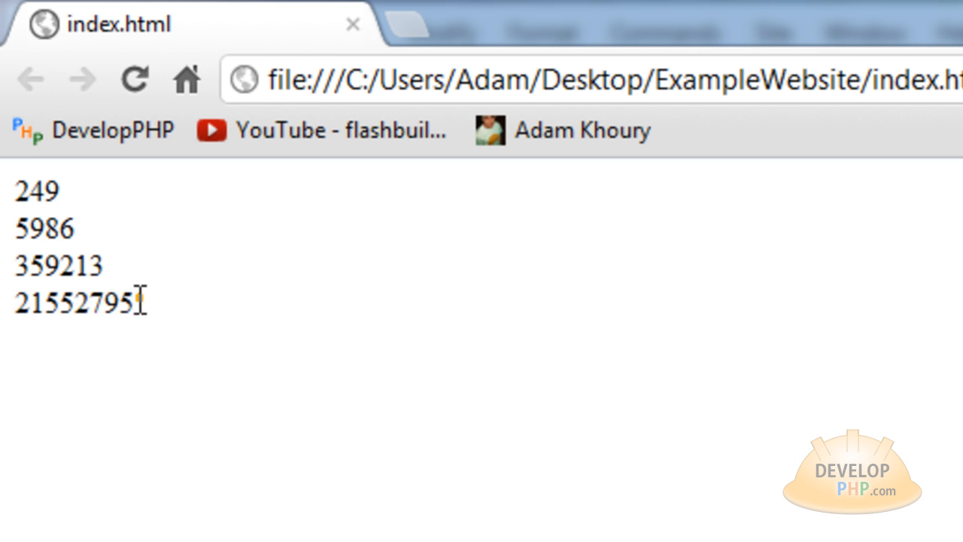
{"action": "left_click", "coordinate": [150, 304]}
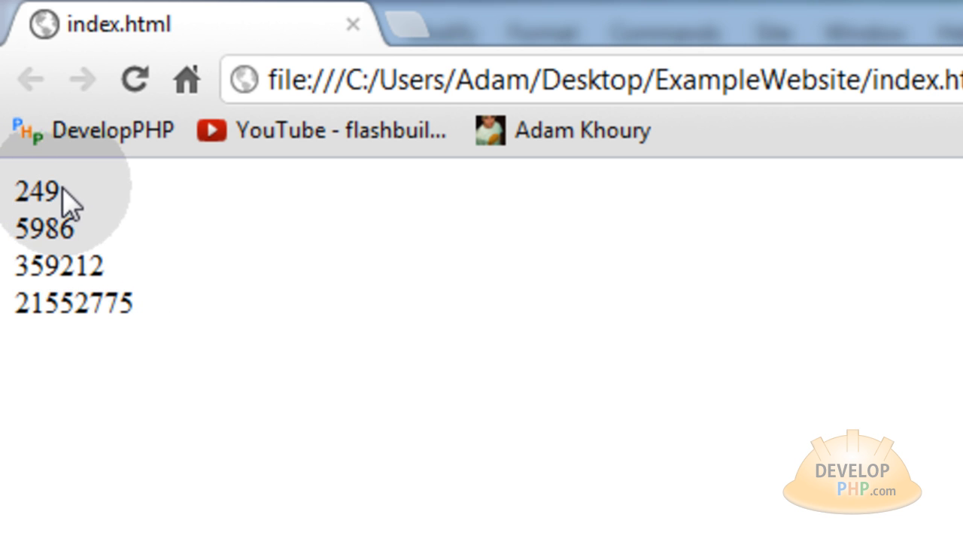
{"action": "double_click", "coordinate": [33, 191]}
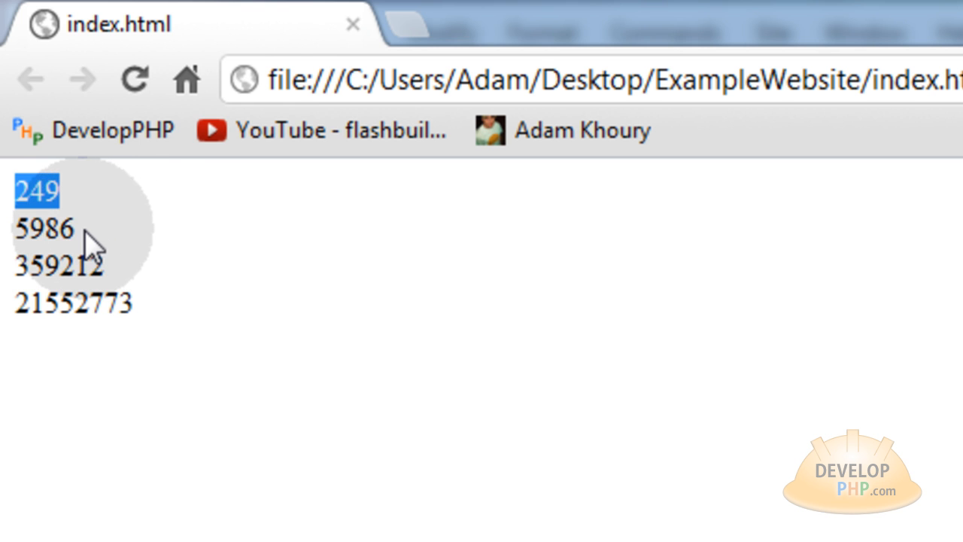
{"action": "left_click", "coordinate": [42, 229]}
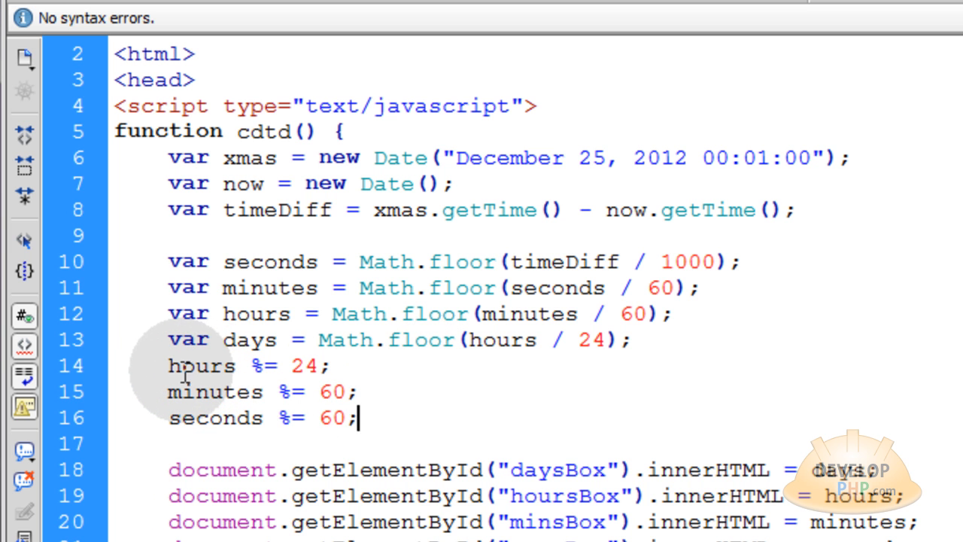
- Add hours %= 24; minutes %= 60; seconds %= 60; below the days line in cdtd()
{"action": "double_click", "coordinate": [214, 418]}
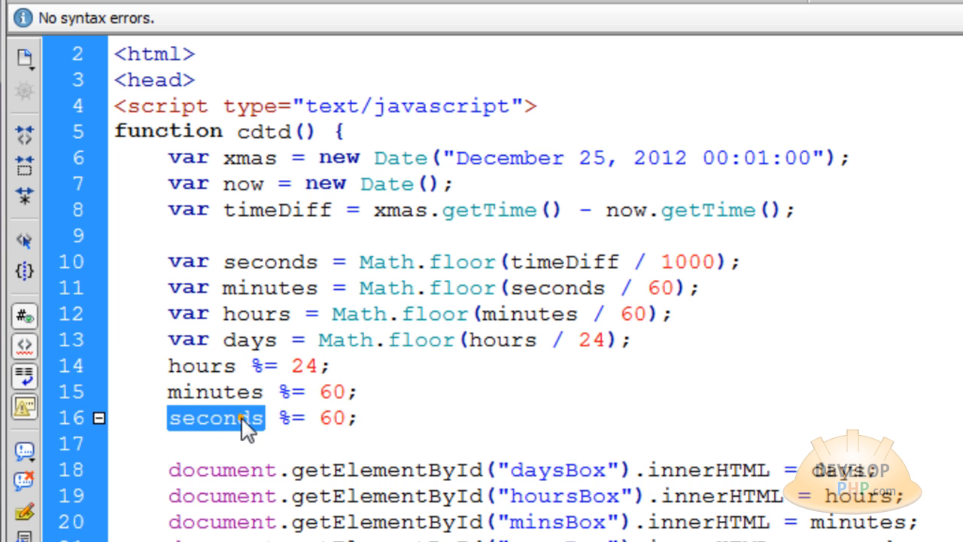
{"action": "mouse_move", "coordinate": [383, 391]}
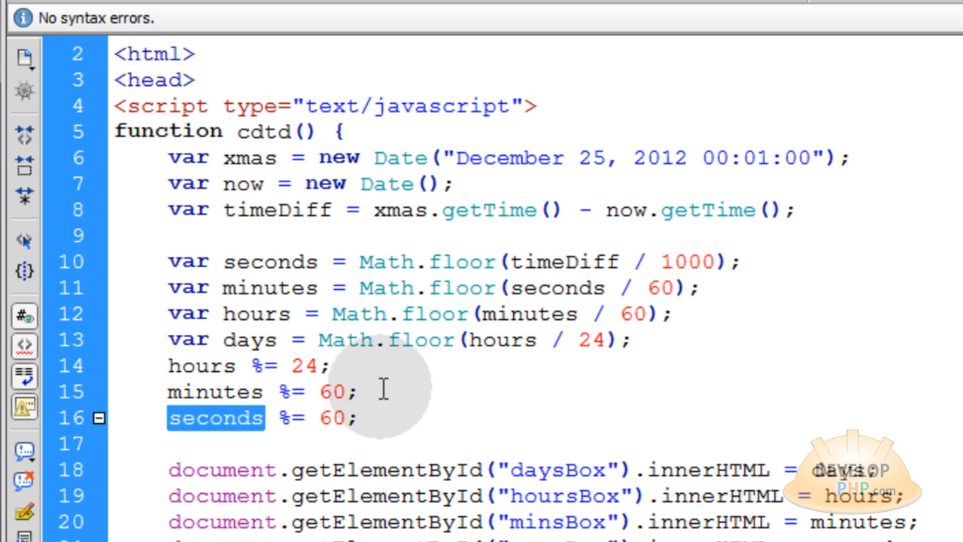
{"action": "mouse_move", "coordinate": [377, 399]}
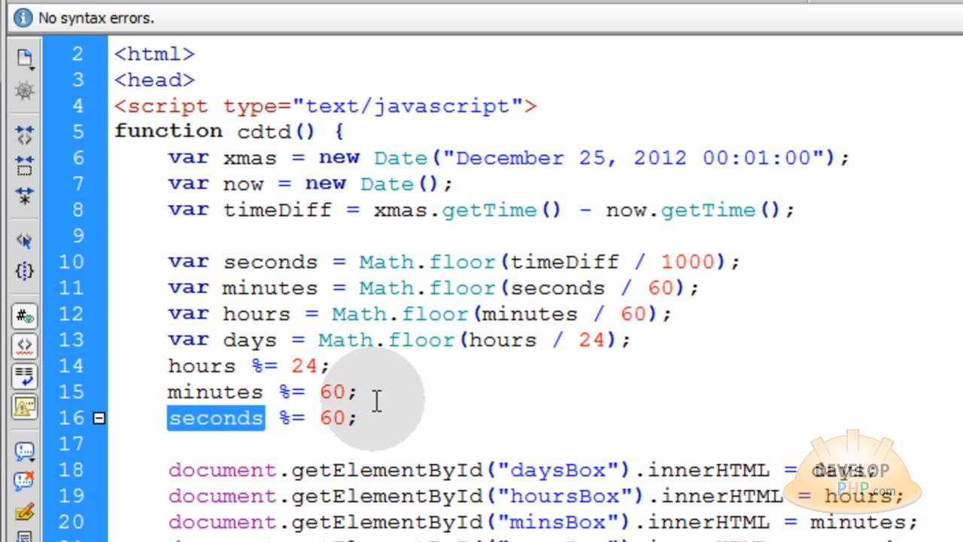
{"action": "mouse_move", "coordinate": [259, 367]}
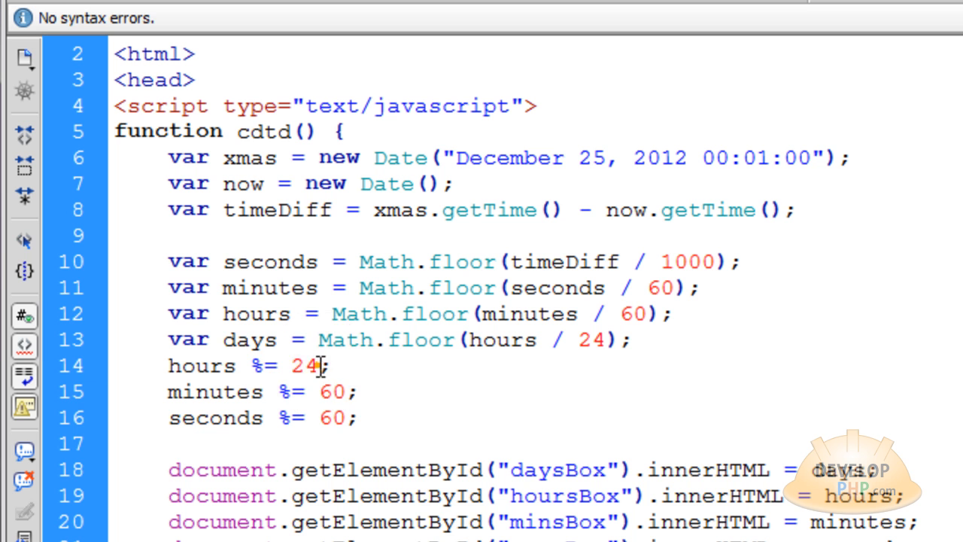
{"action": "double_click", "coordinate": [305, 366]}
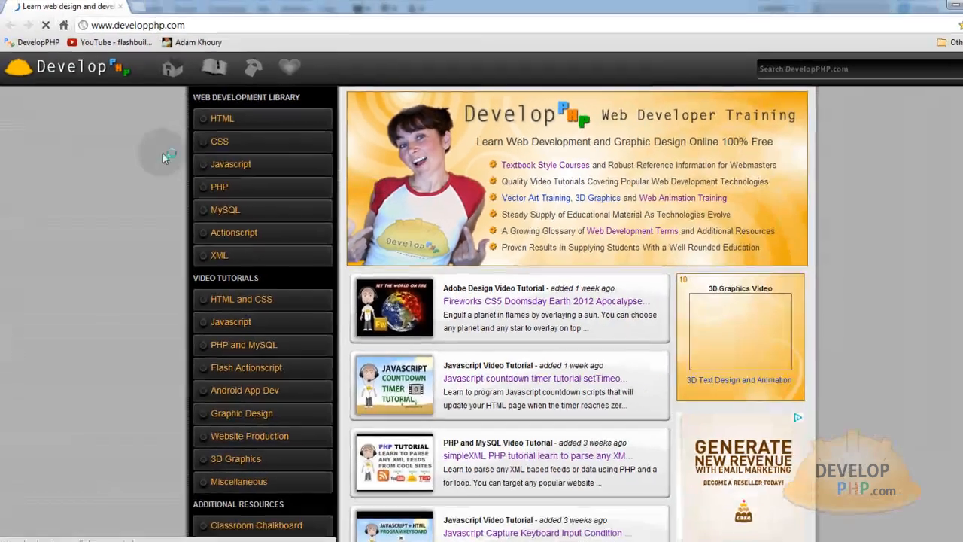
- From the Javascript tutorials list, bring up the modulus operator lesson and review its example
{"action": "left_click", "coordinate": [229, 164]}
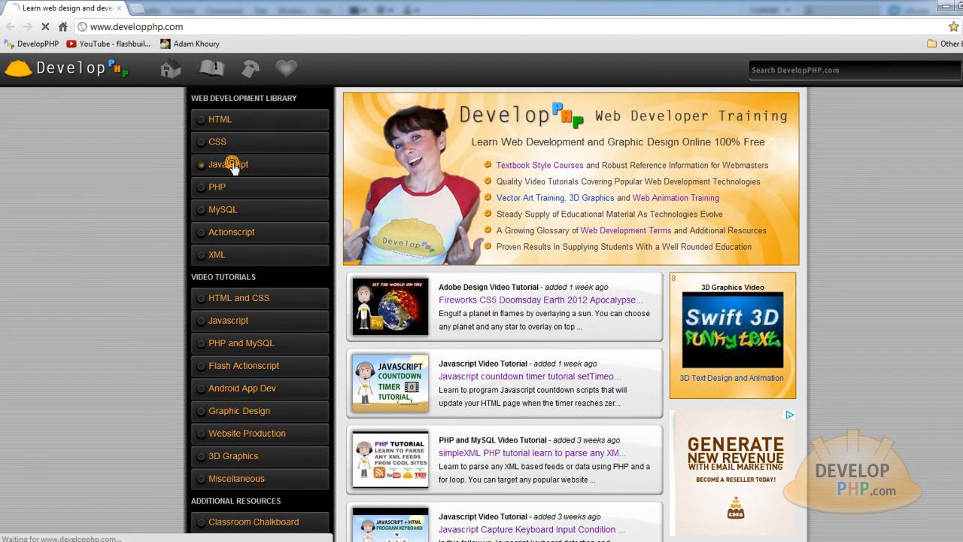
{"action": "left_click", "coordinate": [228, 164]}
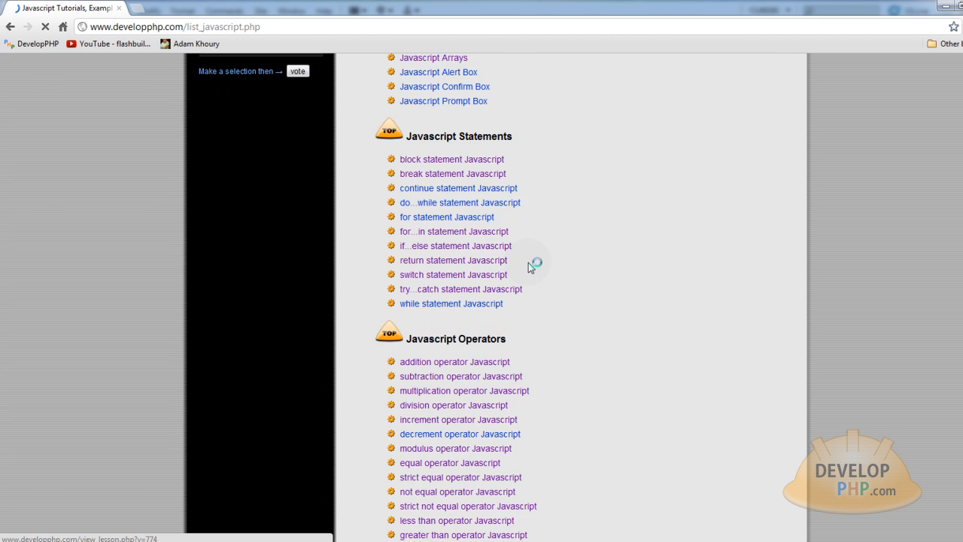
{"action": "scroll", "scroll_direction": "down", "scroll_amount": 3}
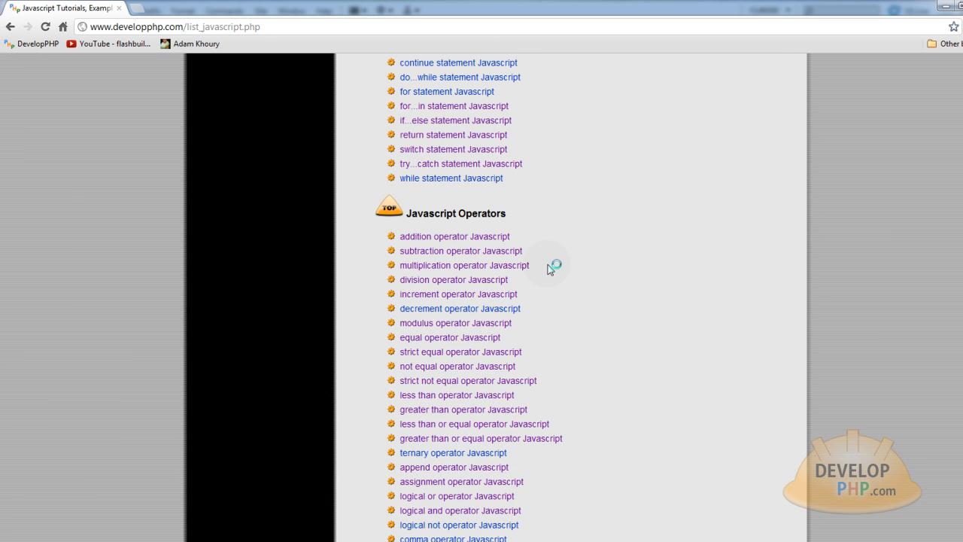
{"action": "scroll", "scroll_direction": "down", "scroll_amount": 3}
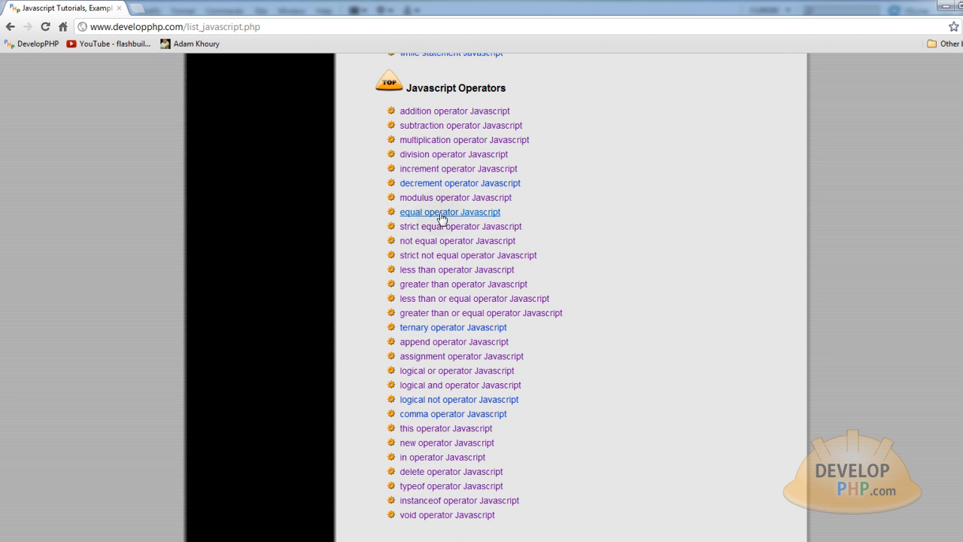
{"action": "left_click", "coordinate": [455, 197]}
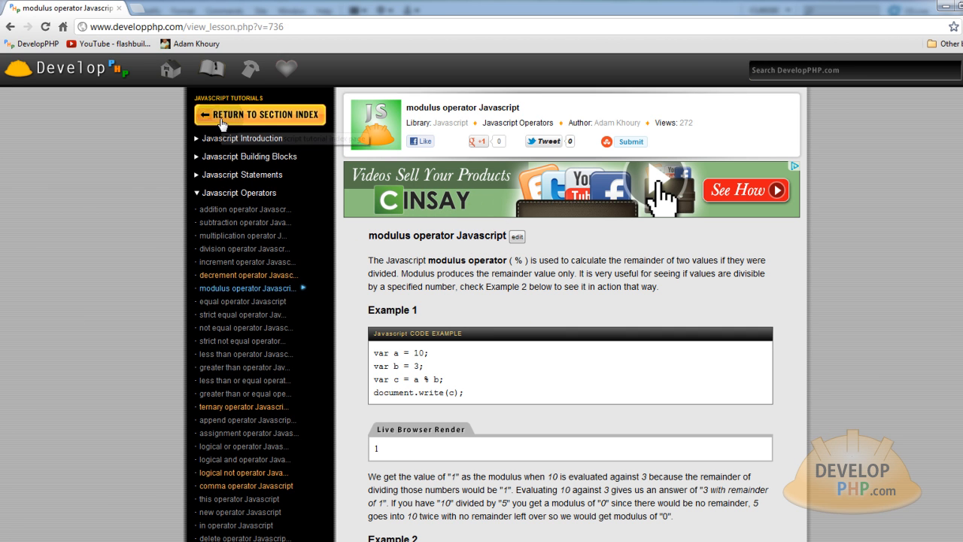
{"action": "scroll", "scroll_direction": "down", "scroll_amount": 3}
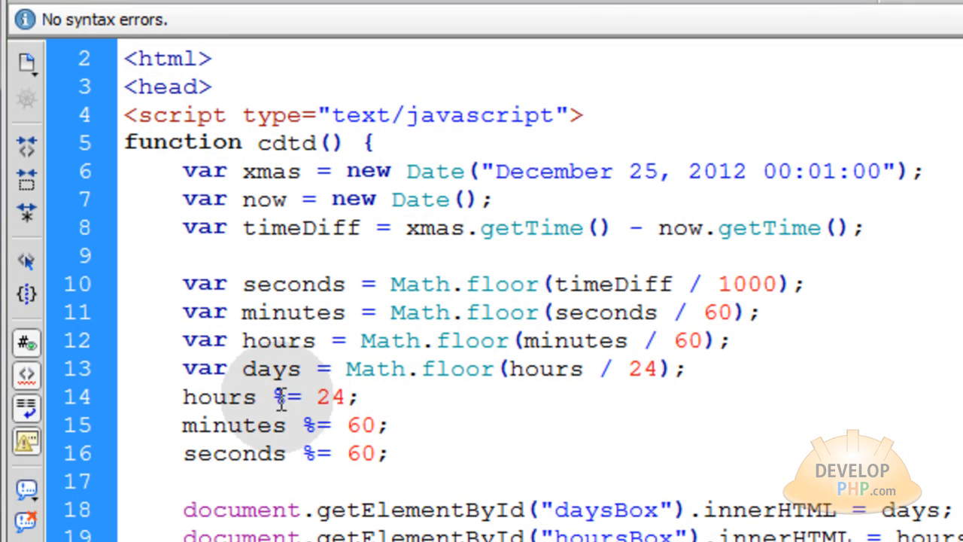
{"action": "double_click", "coordinate": [286, 398]}
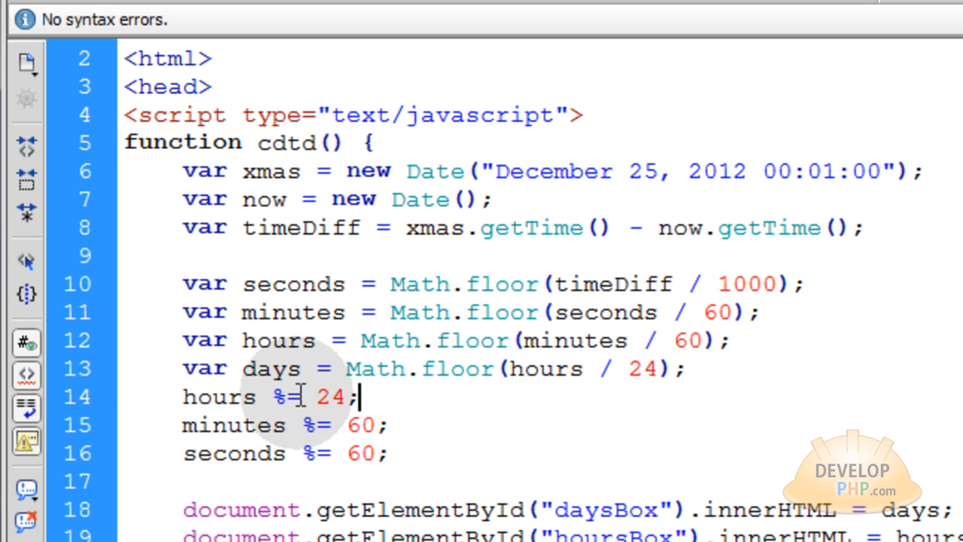
{"action": "mouse_move", "coordinate": [289, 397]}
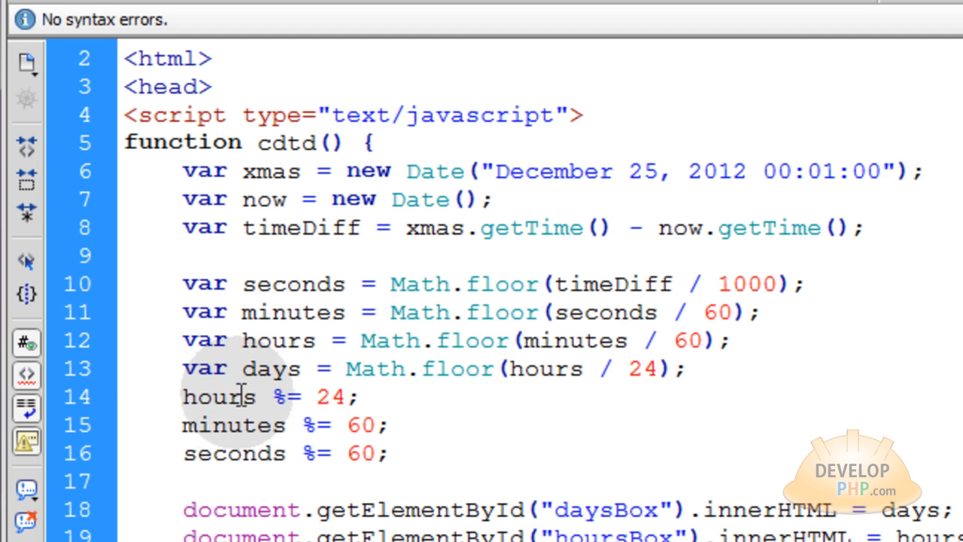
{"action": "double_click", "coordinate": [328, 397]}
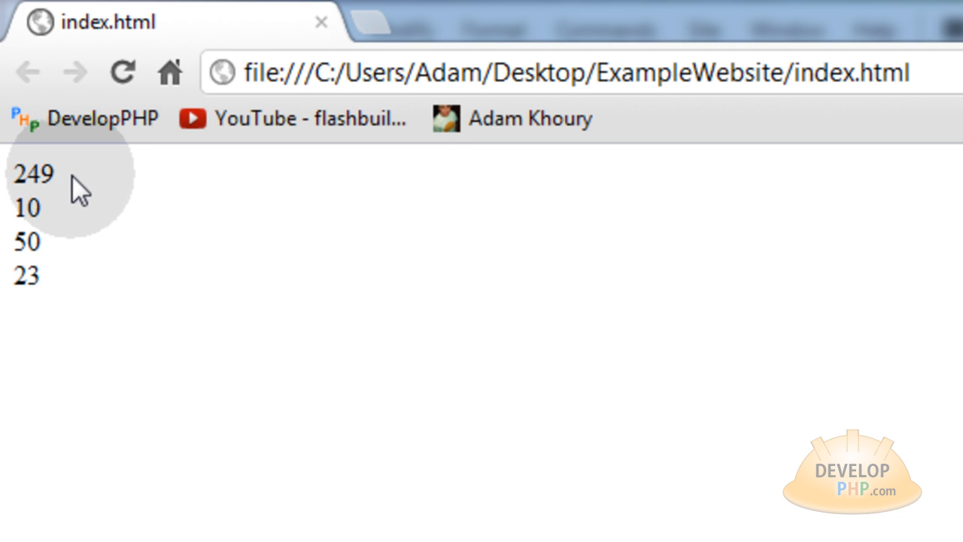
- Point out the days value 249 as the countdown numbers update
{"action": "double_click", "coordinate": [36, 175]}
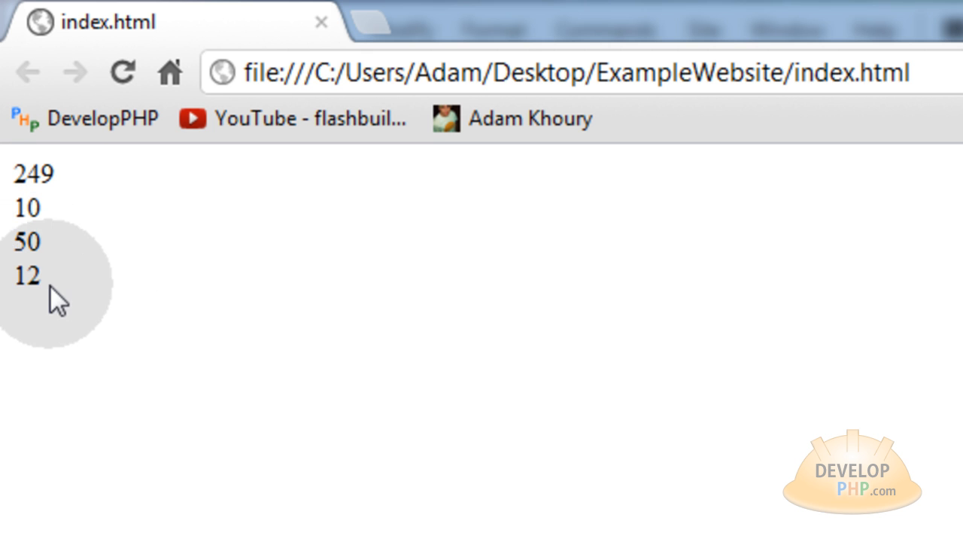
{"action": "left_click", "coordinate": [27, 276]}
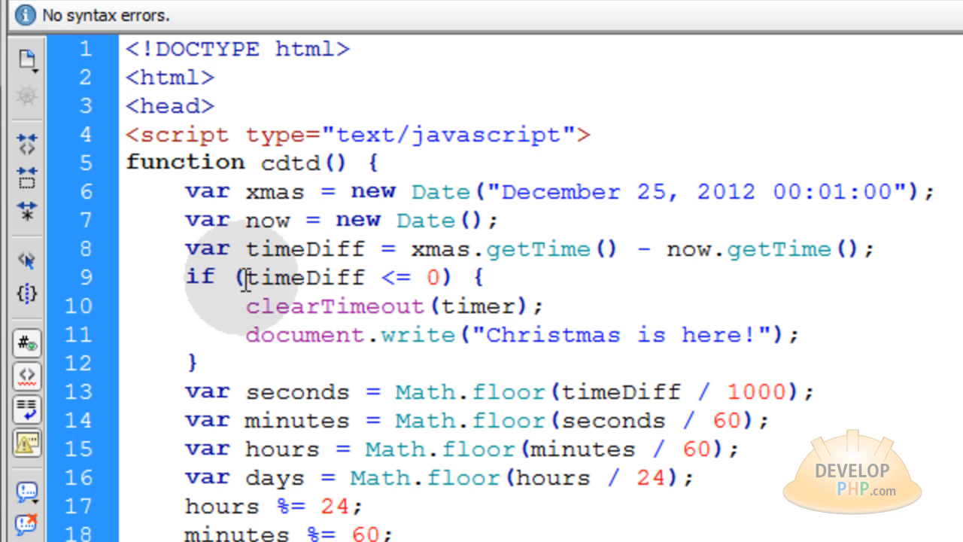
- Review the timeDiff <= 0 branch that clears the timer and writes "Christmas is here!"
{"action": "double_click", "coordinate": [304, 277]}
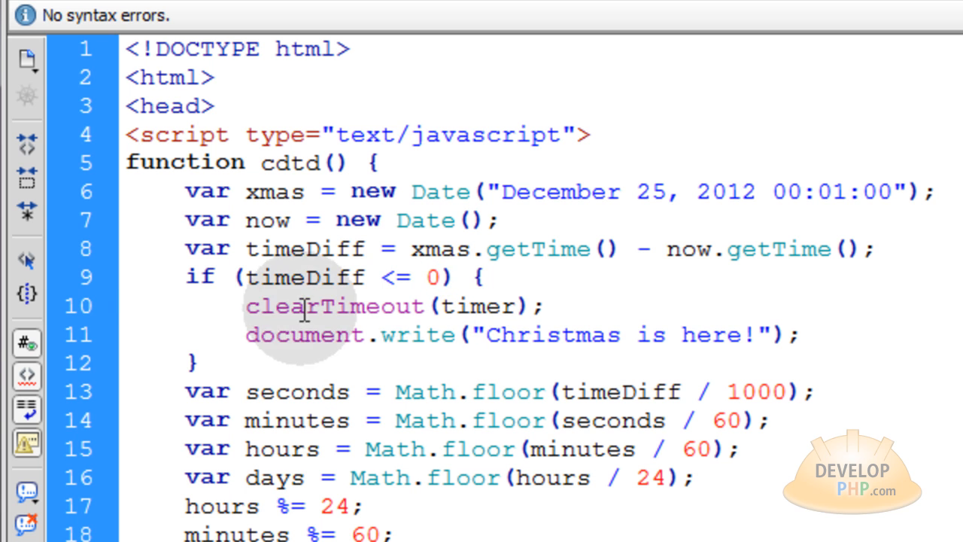
{"action": "double_click", "coordinate": [476, 305]}
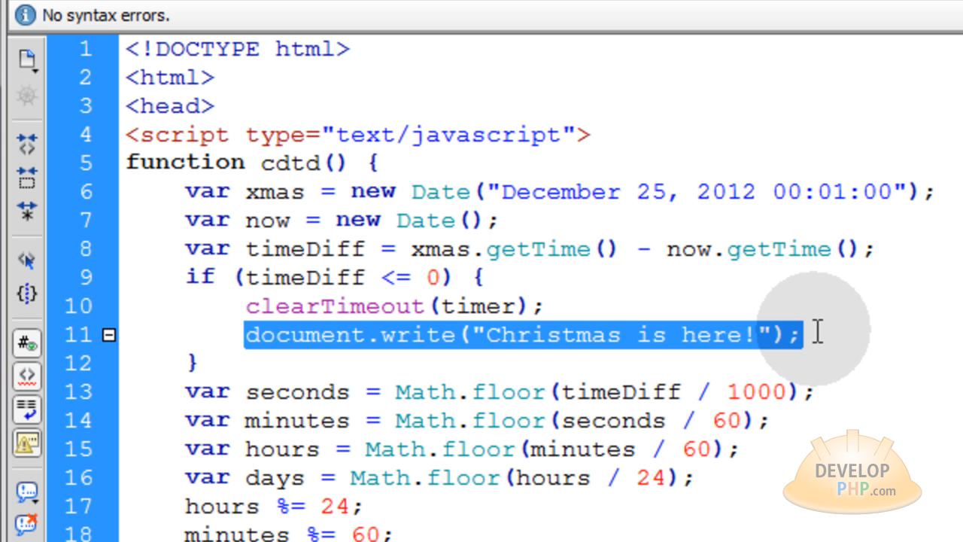
{"action": "left_click", "coordinate": [816, 335]}
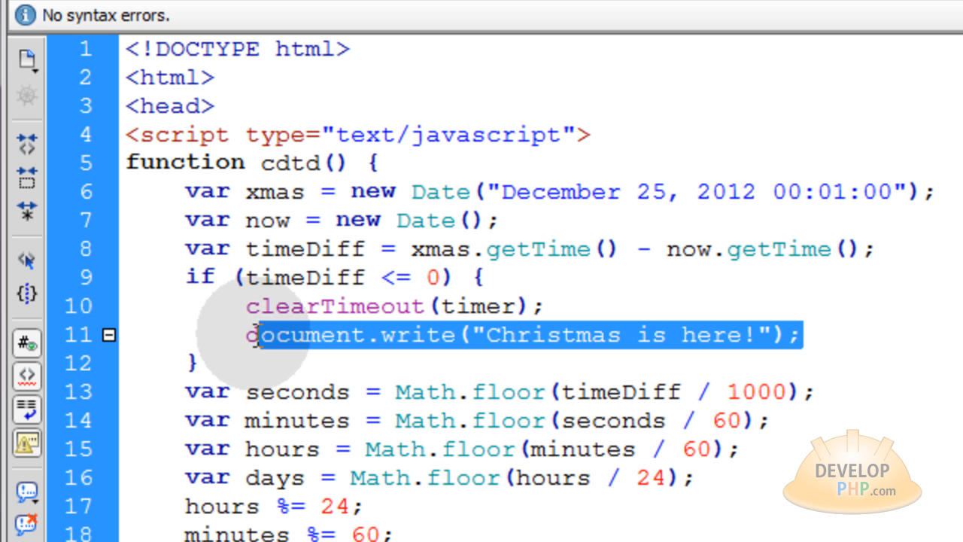
{"action": "left_click", "coordinate": [840, 334]}
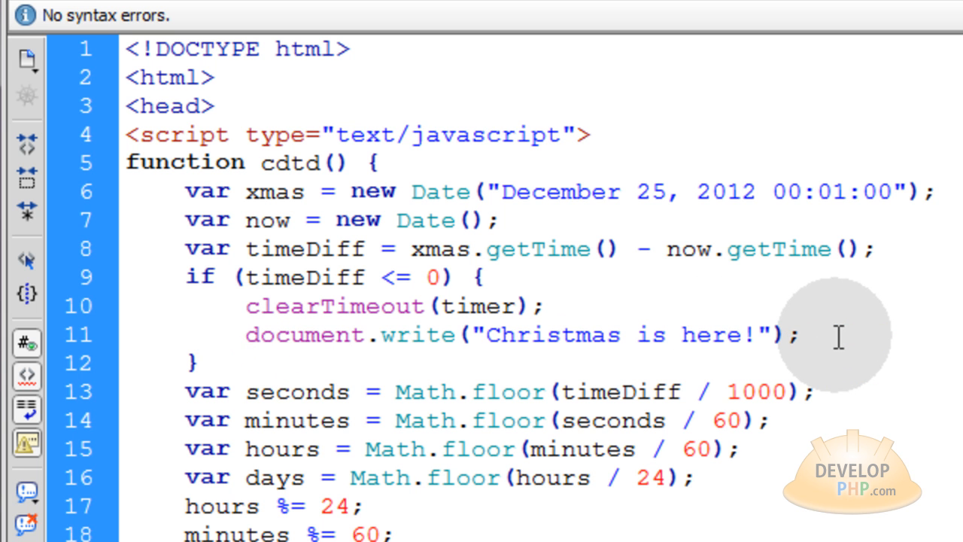
{"action": "left_click", "coordinate": [244, 334]}
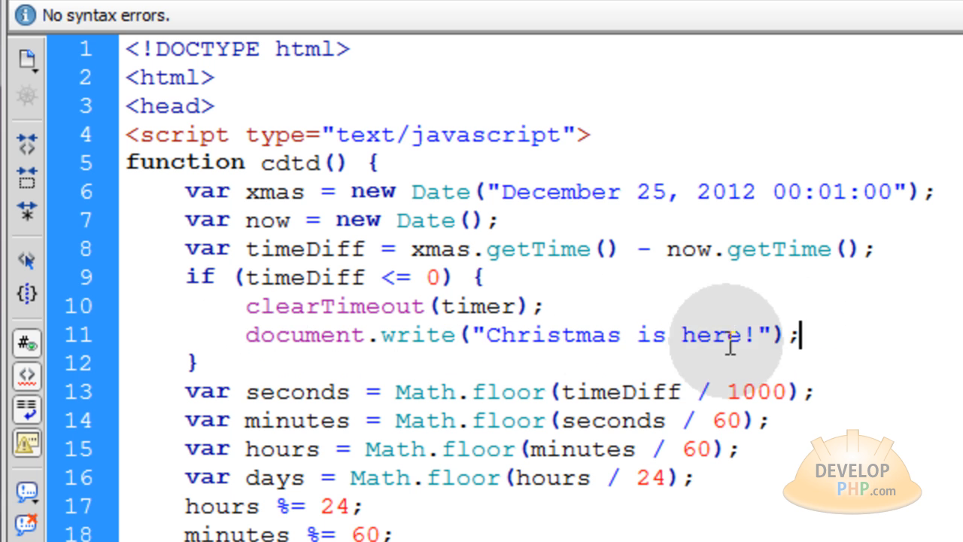
- Write the comment '// Run any code needed for countdown completion' inside the if-block
{"action": "type", "text": "// Run an"}
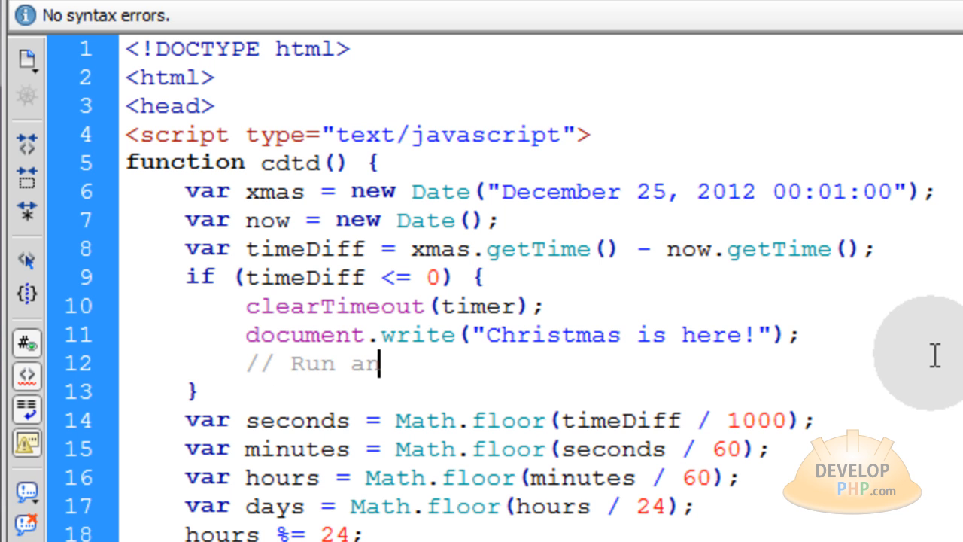
{"action": "type", "text": "y code needed for countdown comp"}
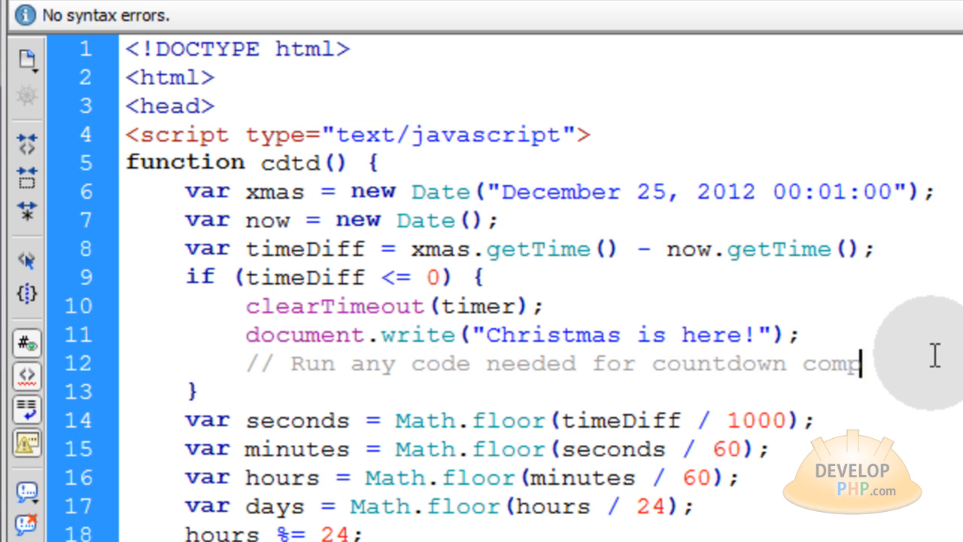
{"action": "type", "text": "letion"}
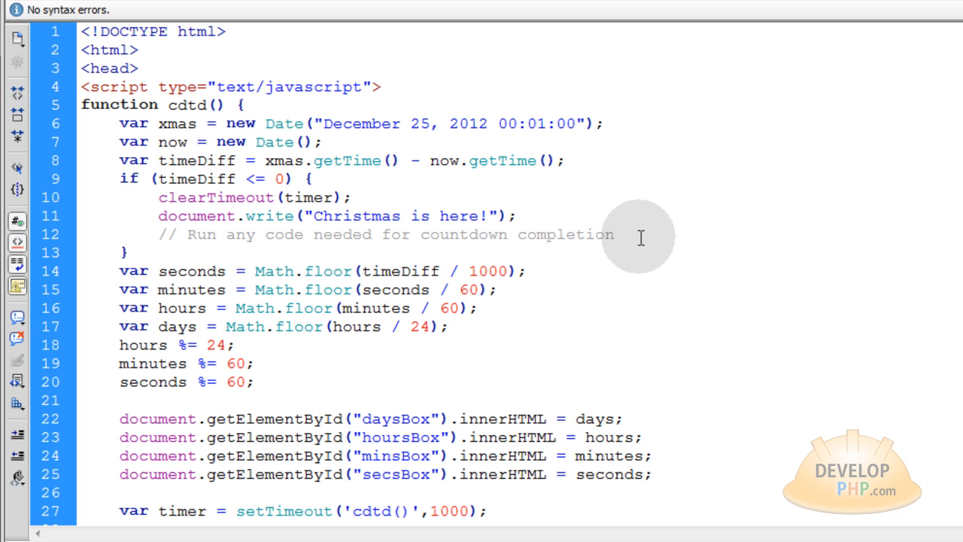
{"action": "left_click", "coordinate": [613, 235]}
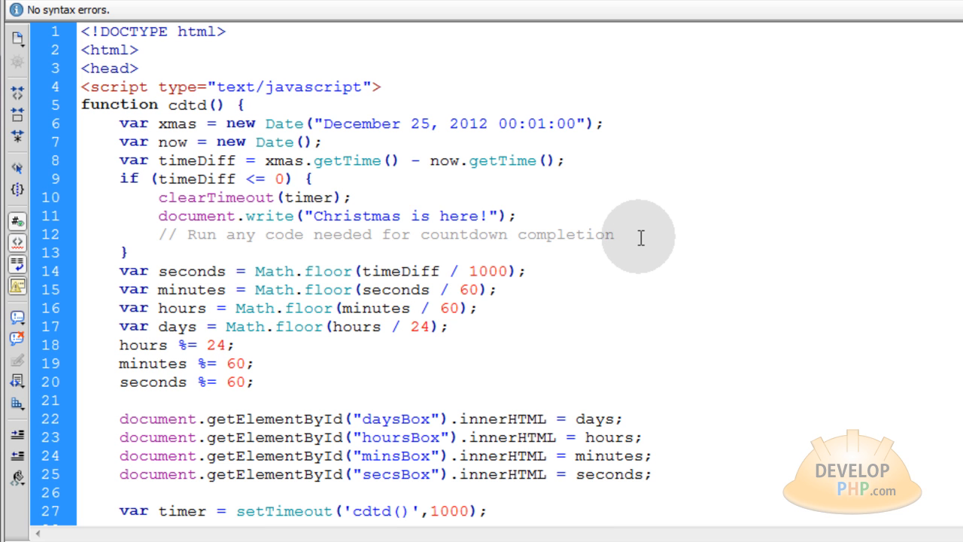
{"action": "left_click_drag", "start_coordinate": [162, 217], "coordinate": [614, 235]}
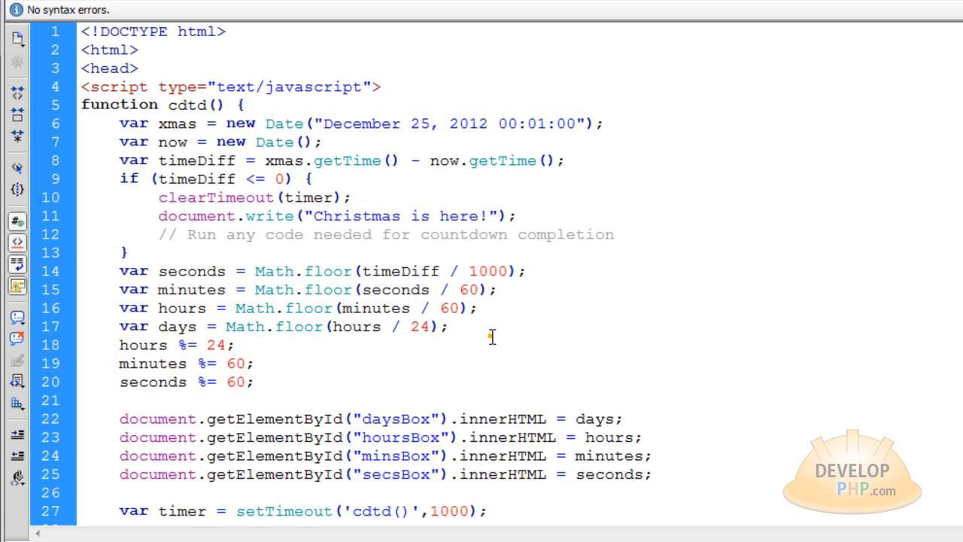
- In the body, add the label 'Days Remaining:' above the days countdown div
{"action": "scroll", "scroll_direction": "down", "scroll_amount": 3}
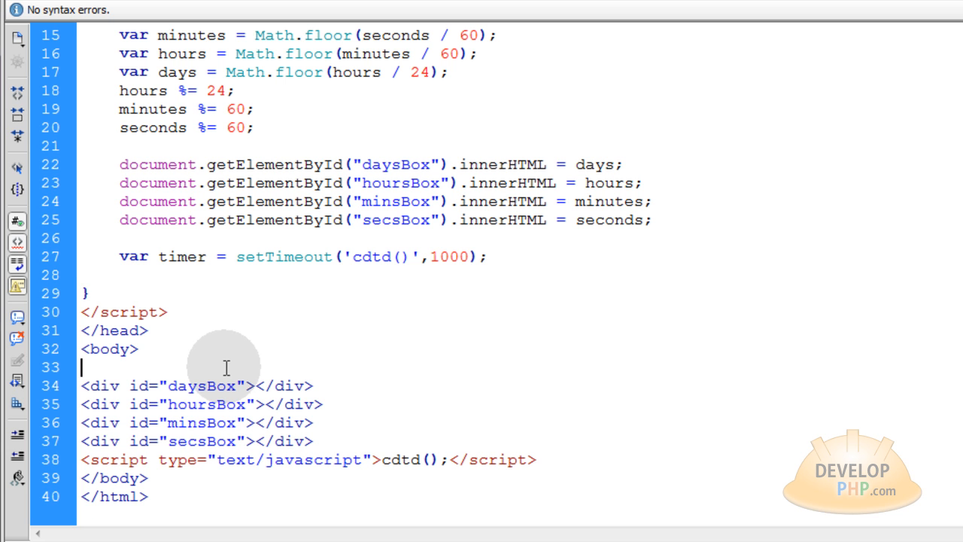
{"action": "type", "text": "Days Remaining:"}
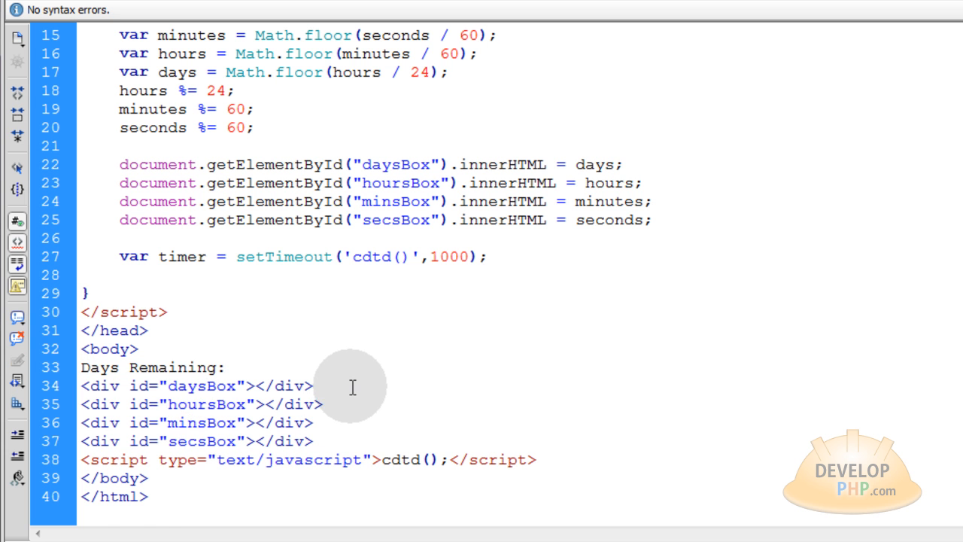
{"action": "type", "text": "Days Remaining:"}
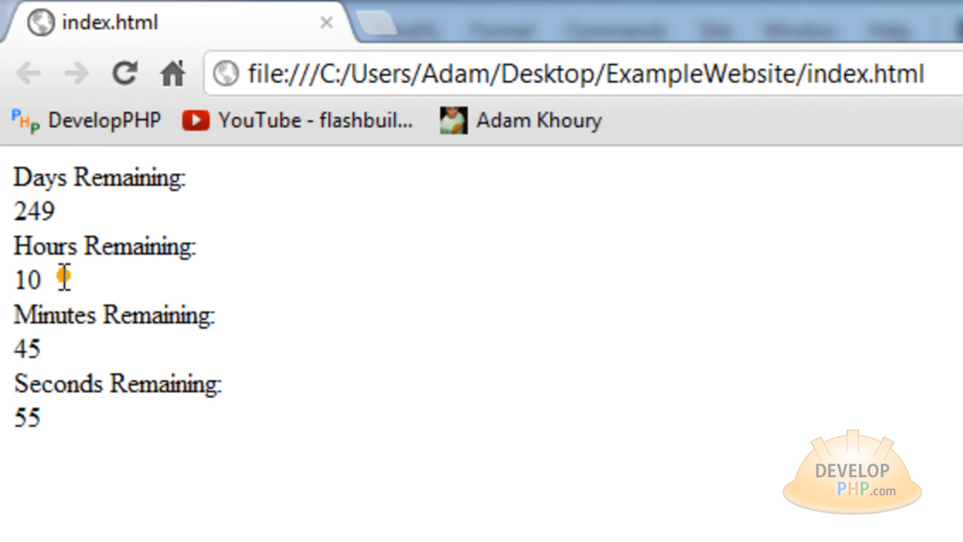
- Point out the hours value 10 in the labeled countdown
{"action": "double_click", "coordinate": [28, 348]}
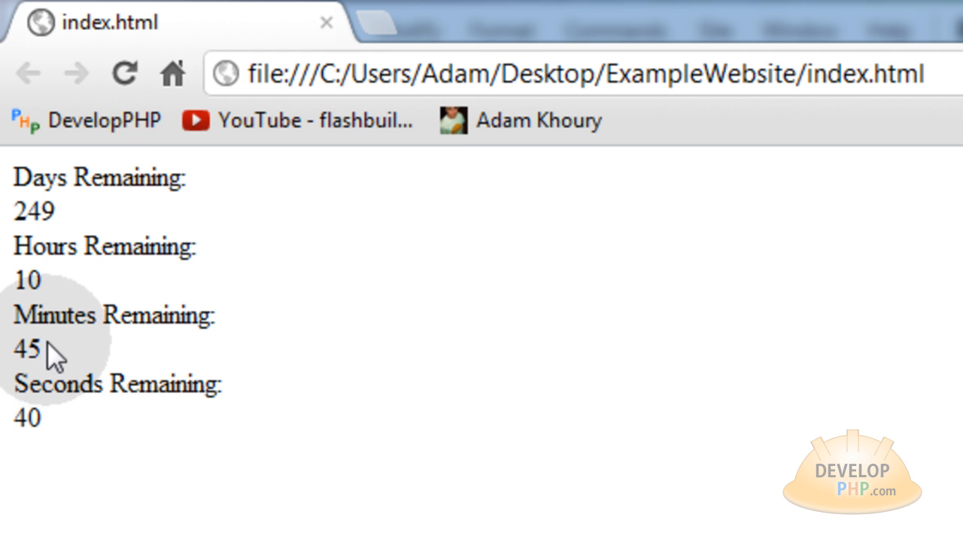
{"action": "mouse_move", "coordinate": [61, 294]}
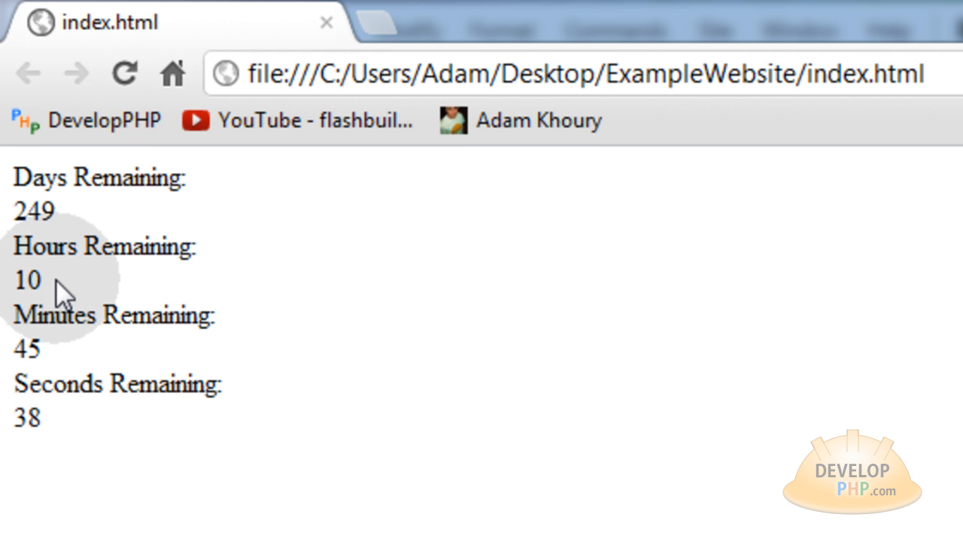
{"action": "mouse_move", "coordinate": [112, 358]}
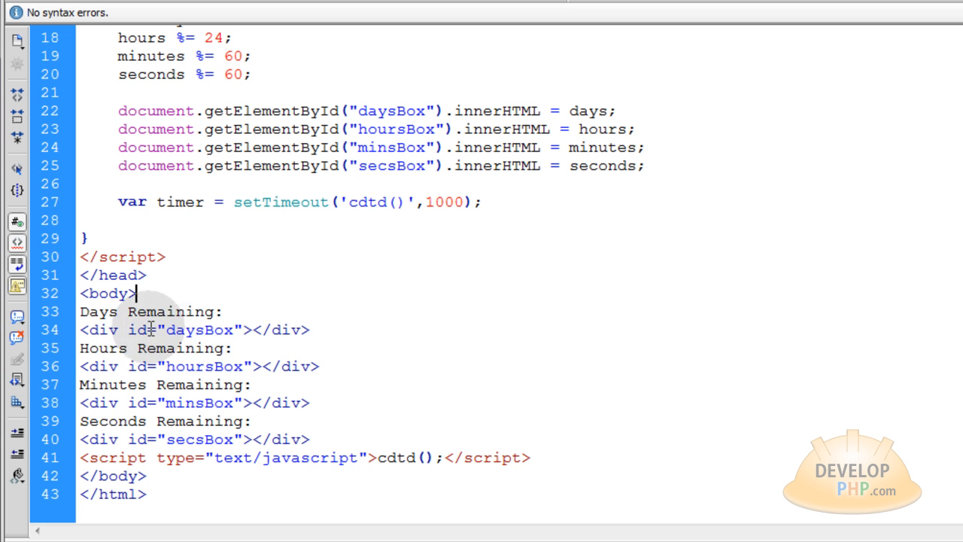
{"action": "mouse_move", "coordinate": [388, 329]}
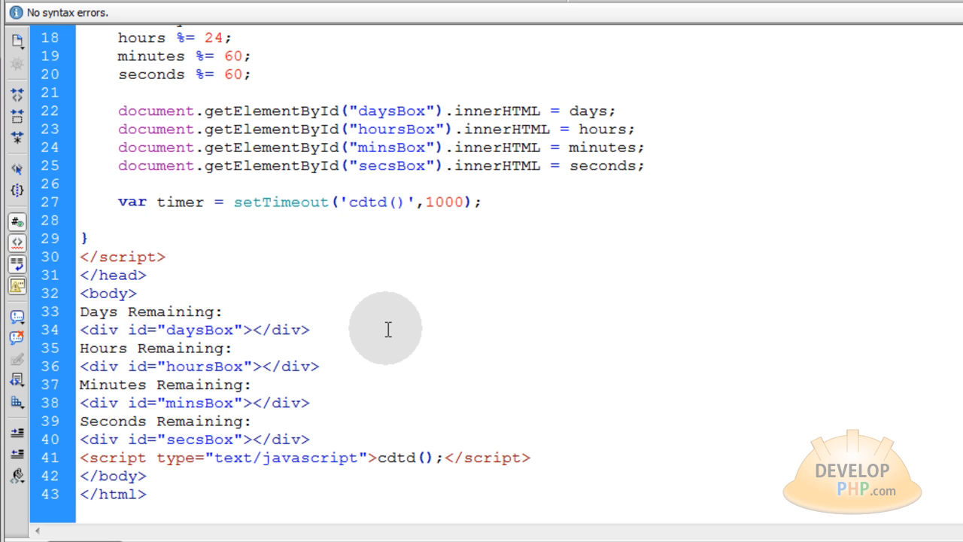
{"action": "type", "text": "class=\"timeBox"}
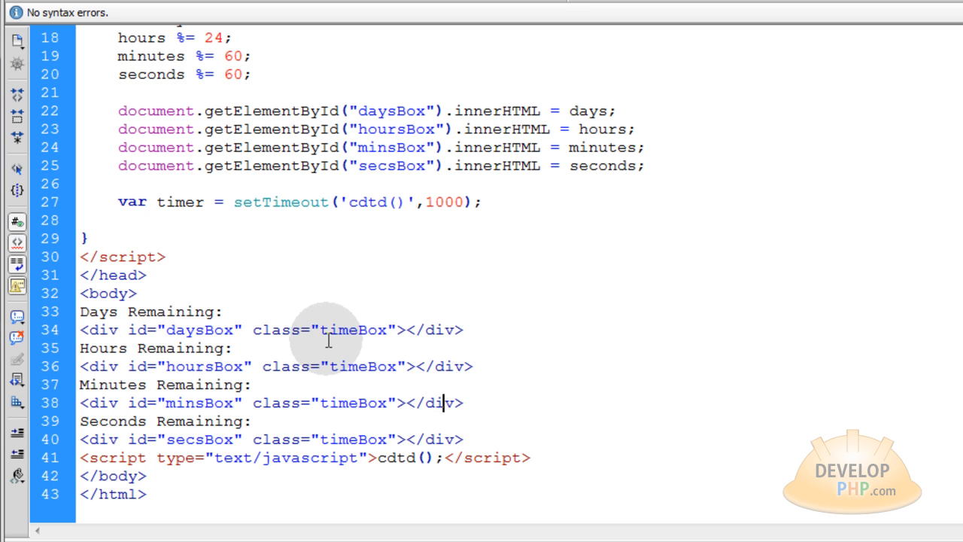
{"action": "double_click", "coordinate": [201, 330]}
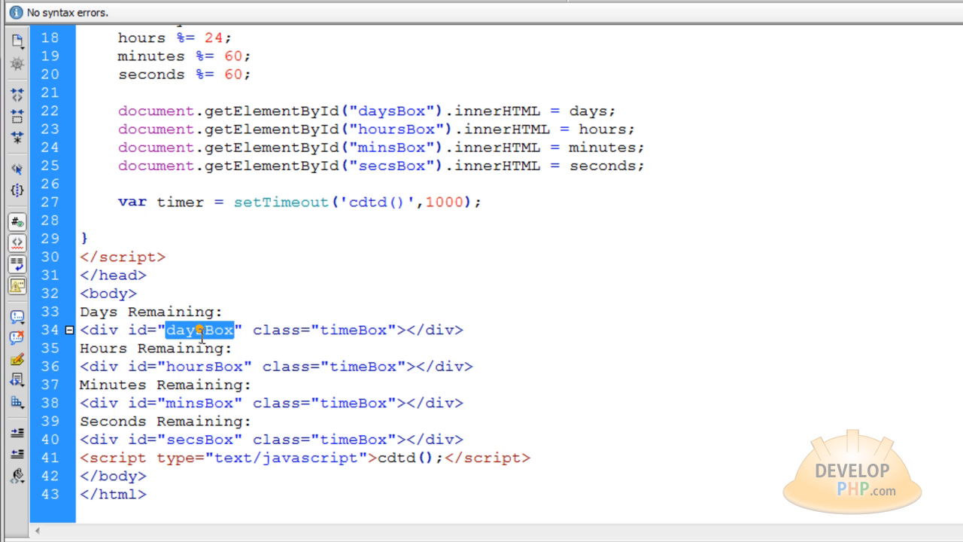
{"action": "double_click", "coordinate": [198, 403]}
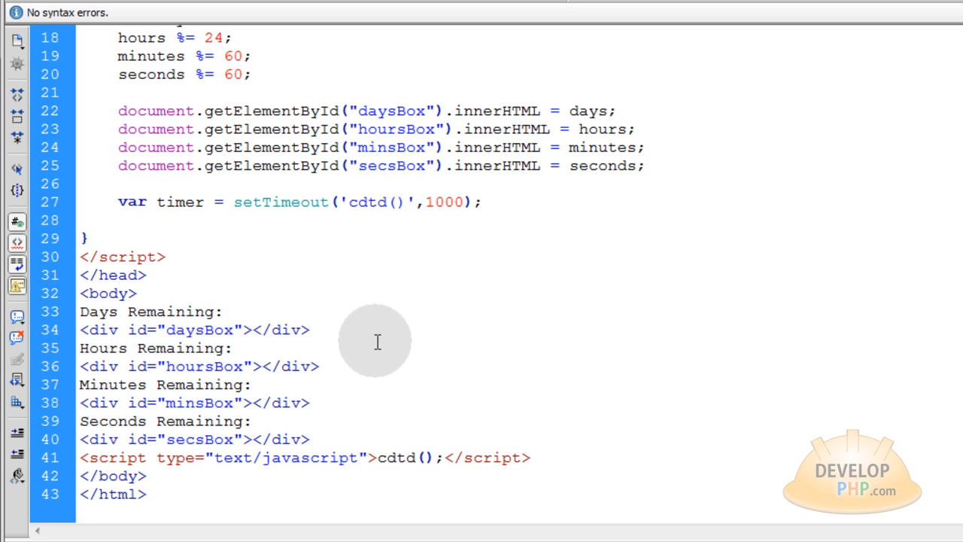
{"action": "left_click", "coordinate": [233, 348]}
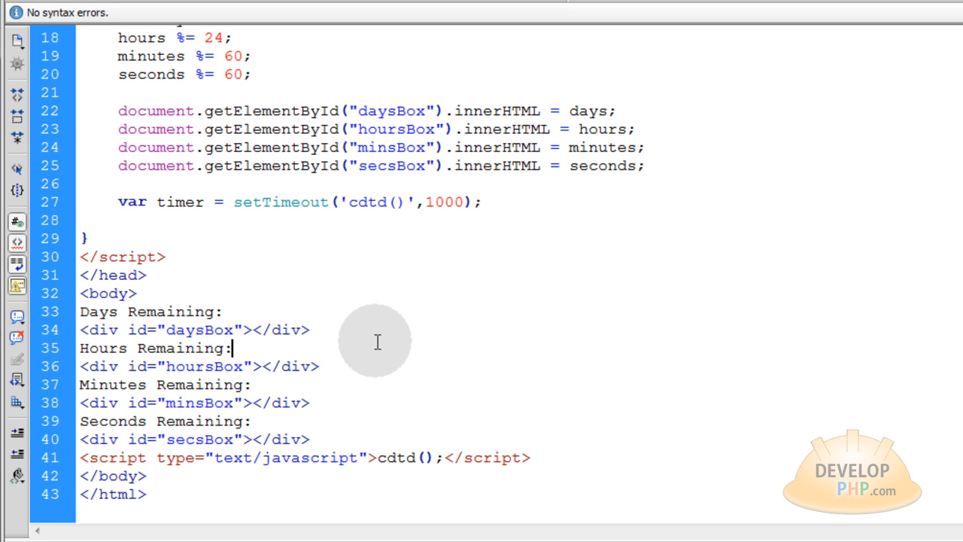